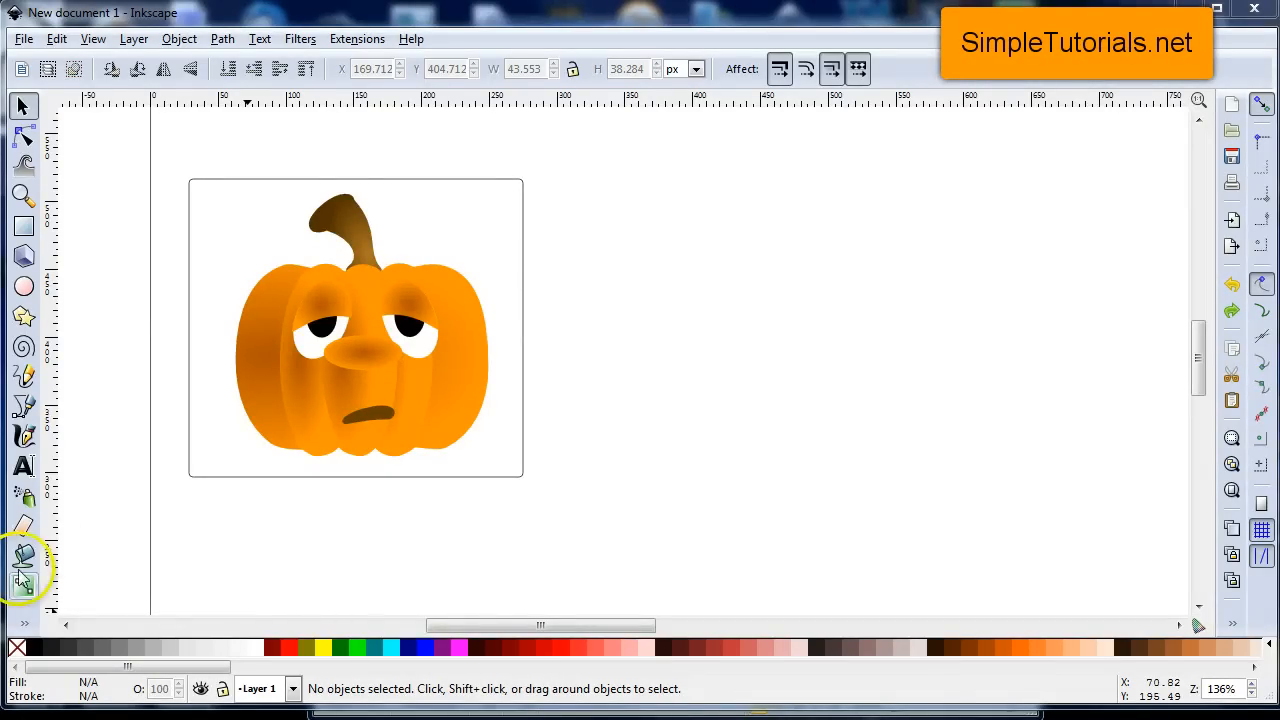
mouse_move(130, 155)
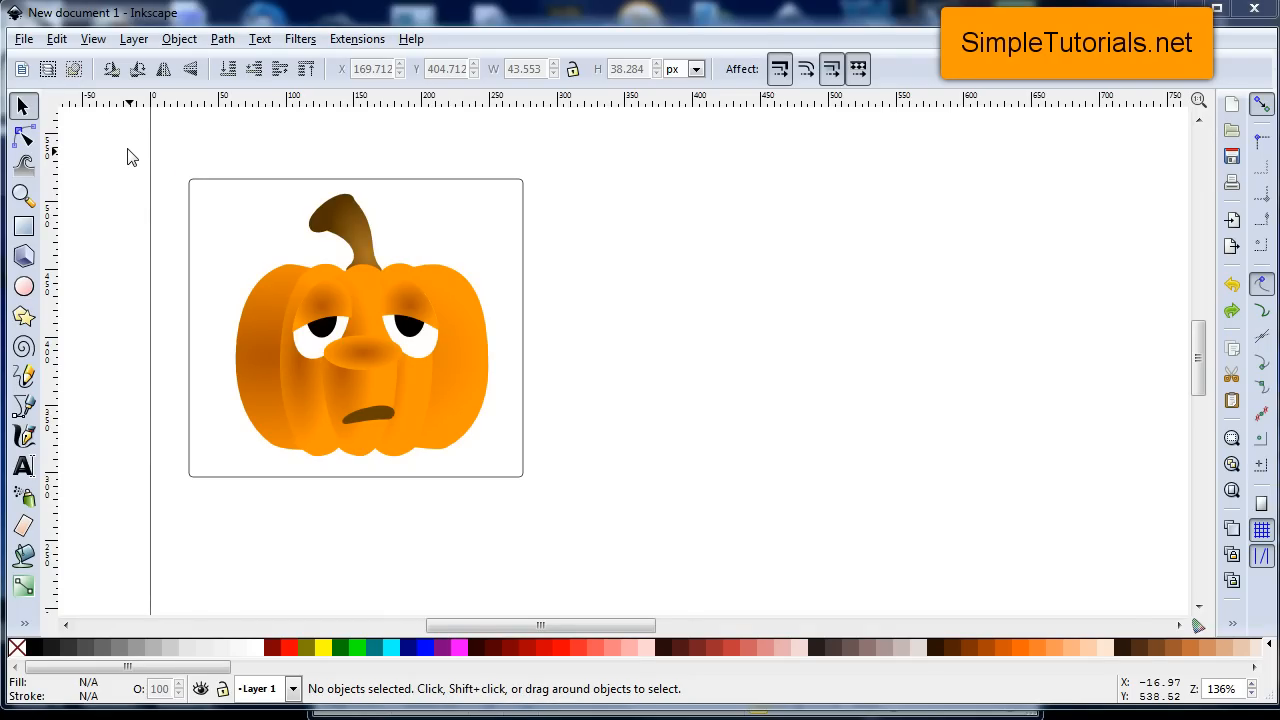
mouse_move(137, 187)
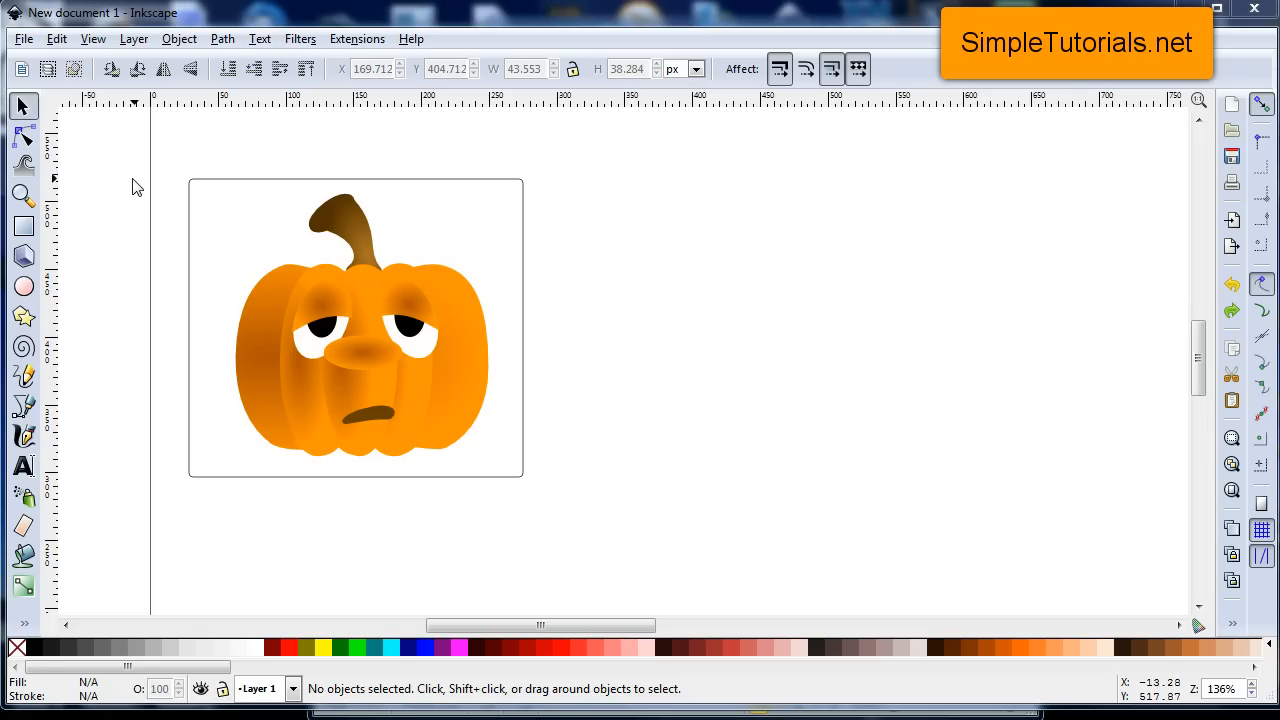
mouse_move(137, 168)
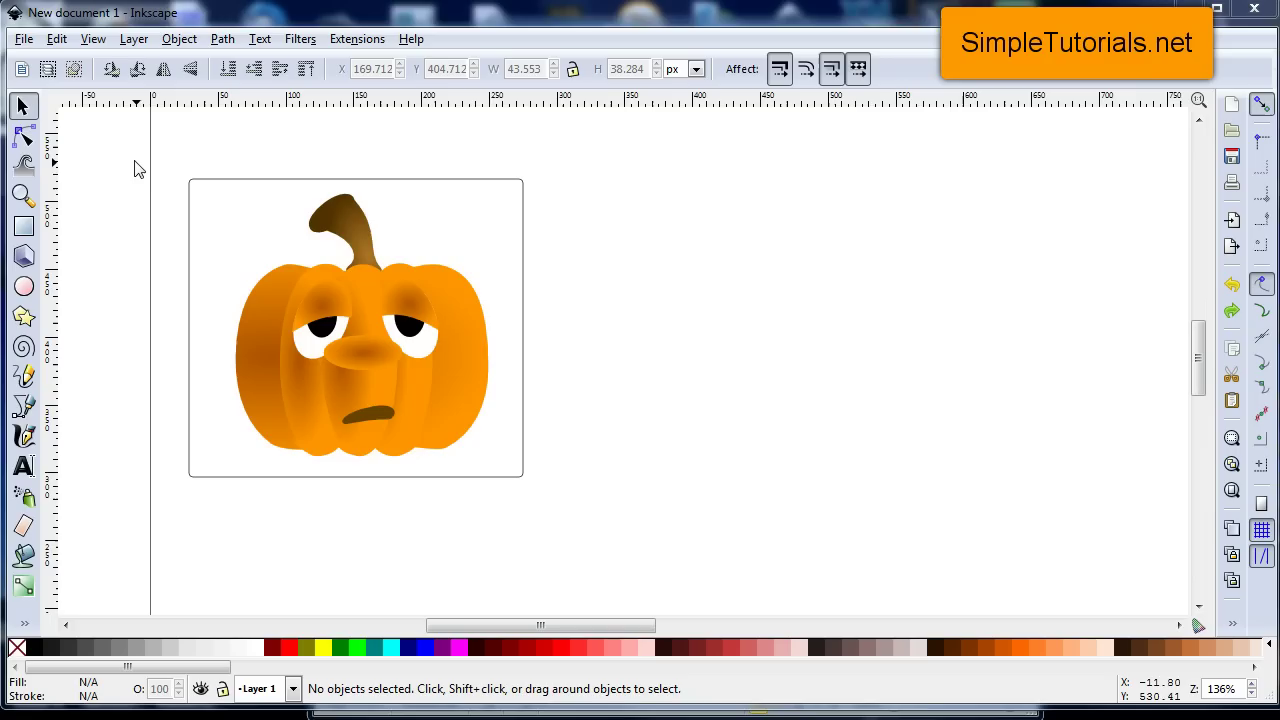
mouse_move(500, 375)
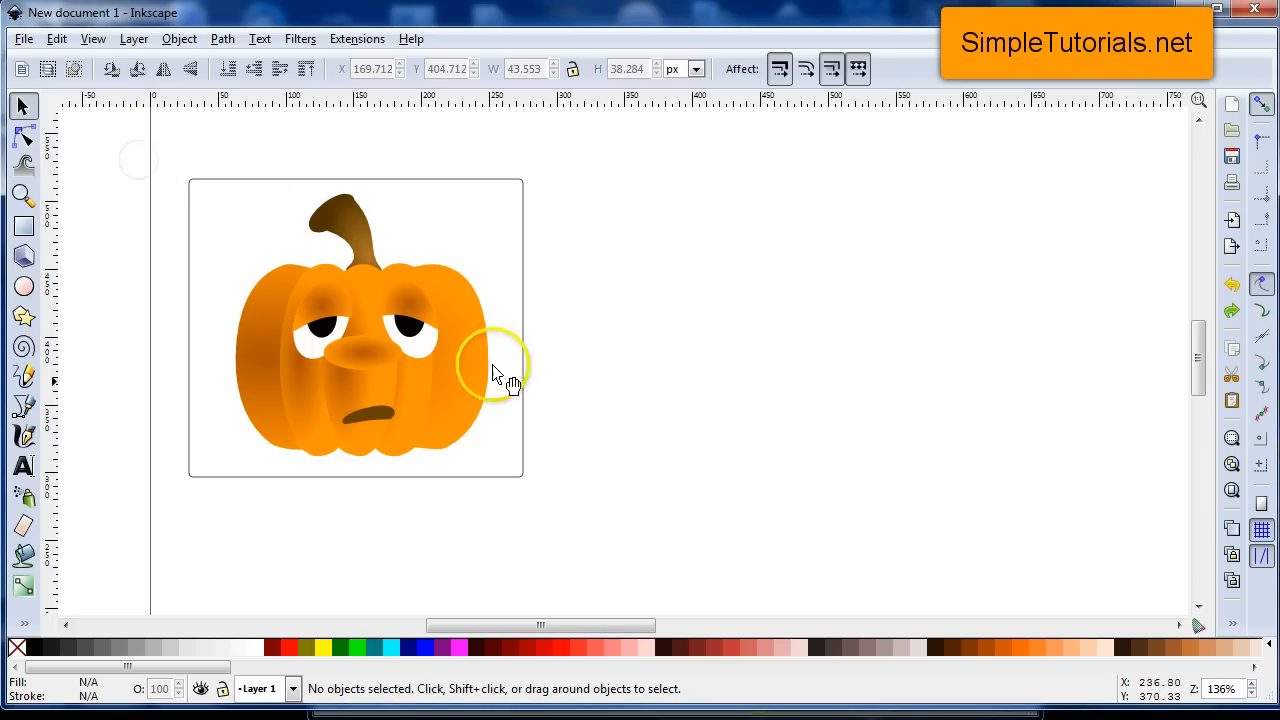
mouse_move(425, 400)
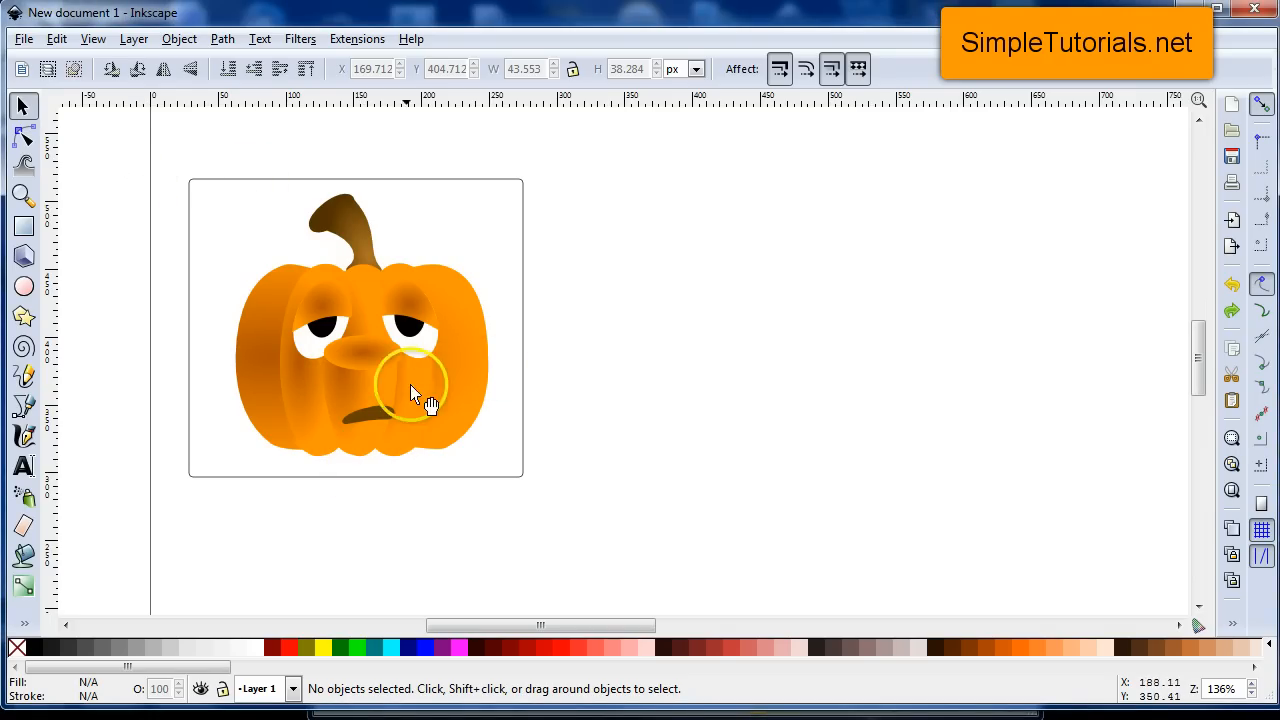
mouse_move(147, 168)
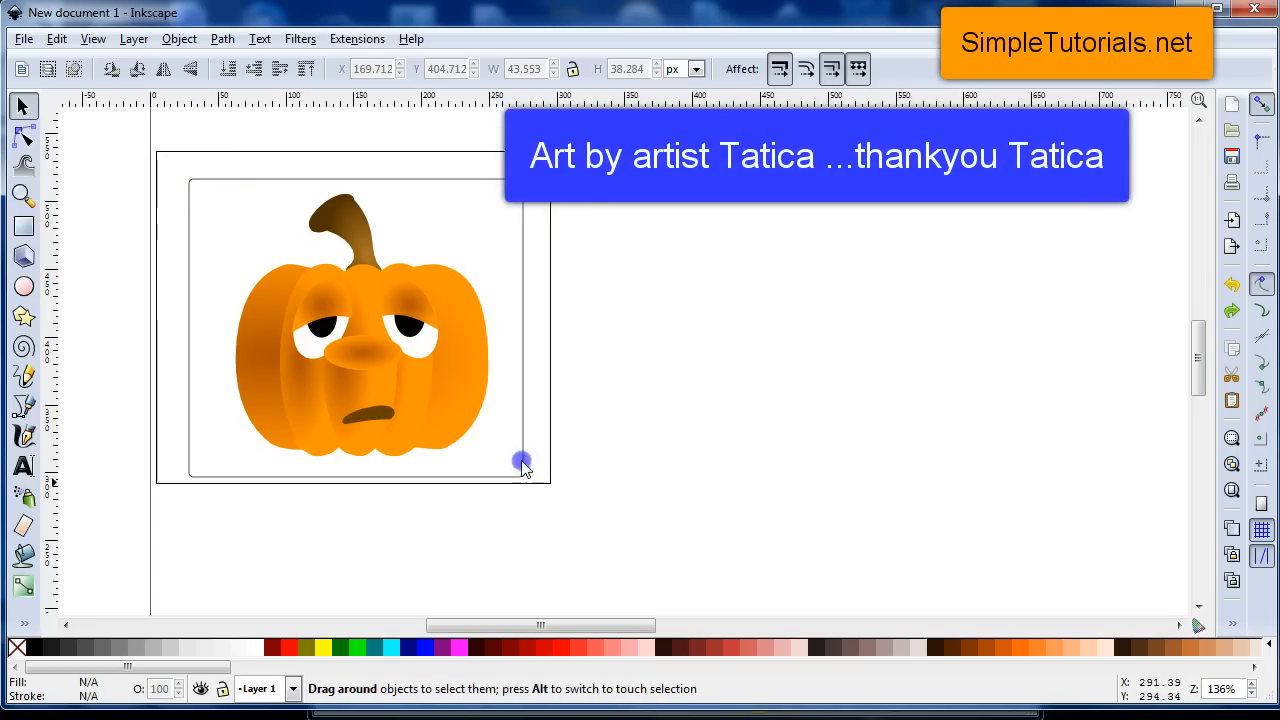
- Select the pumpkin with its frame and duplicate it into three side-by-side copies
left_click_drag(522, 462, 458, 450)
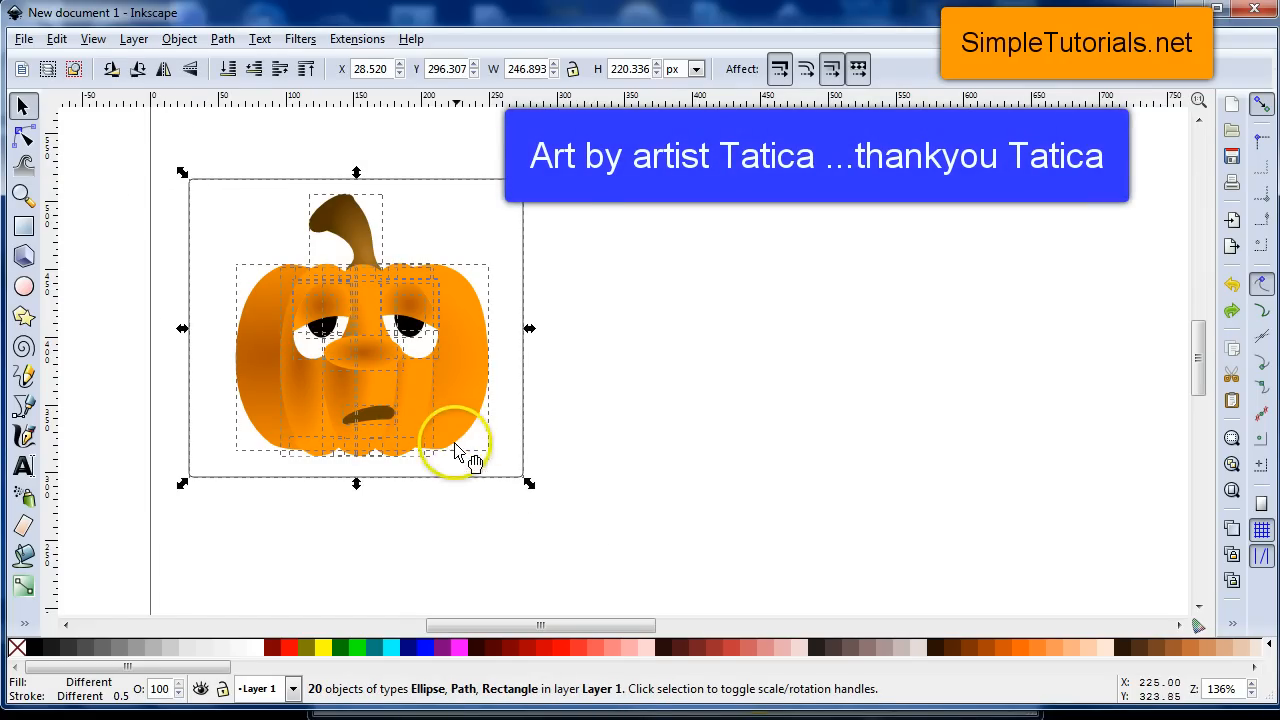
right_click(460, 440)
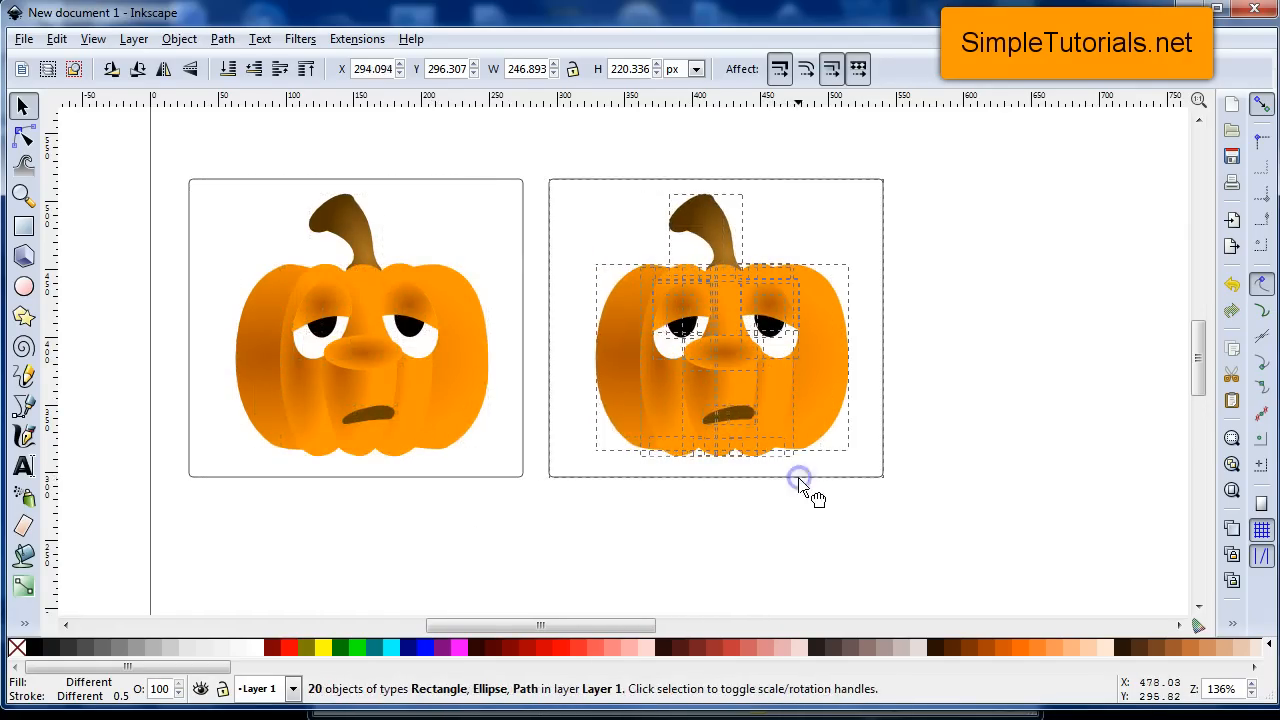
right_click(800, 480)
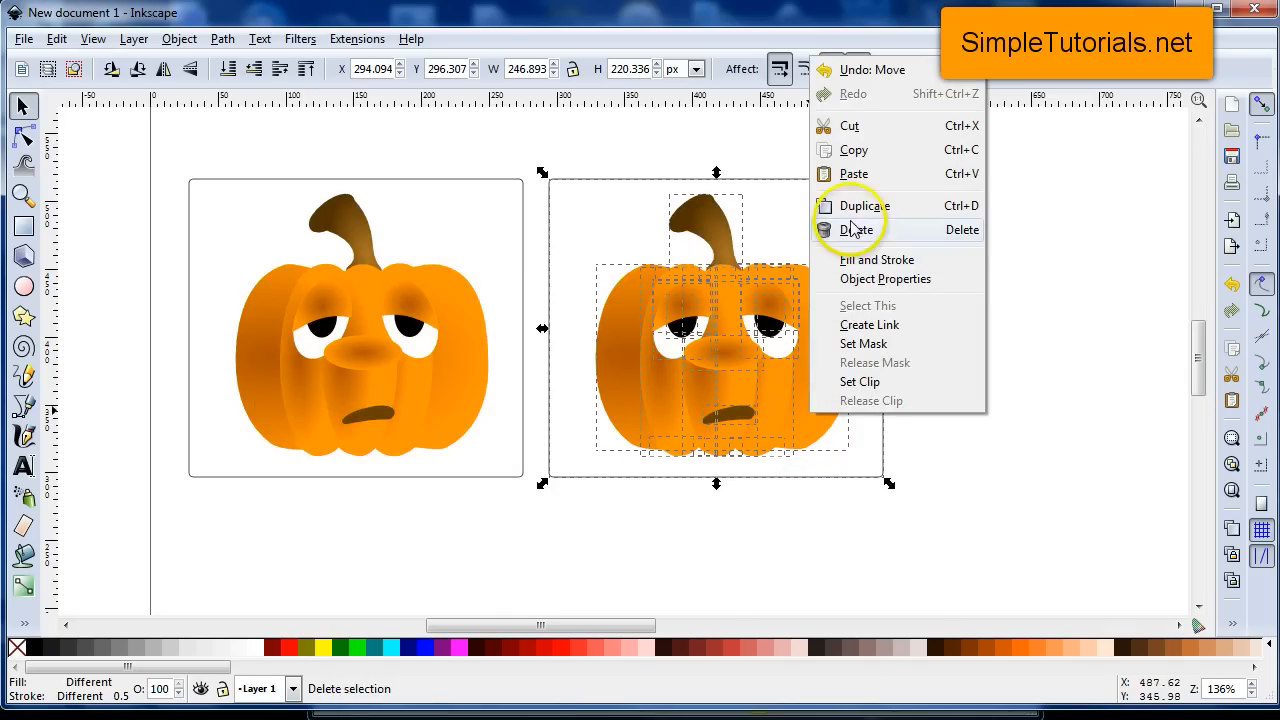
left_click(862, 205)
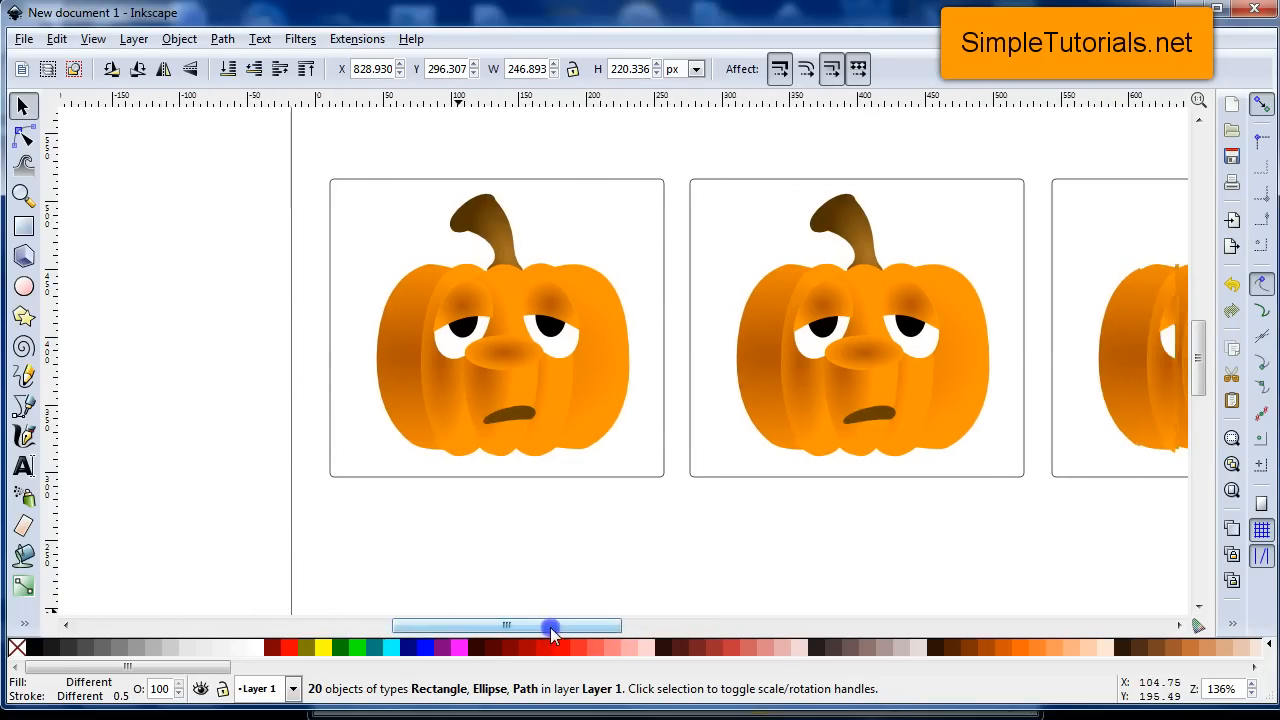
- Reduce the right eyelid height on the third and fourth pumpkin copies
left_click_drag(550, 625, 585, 625)
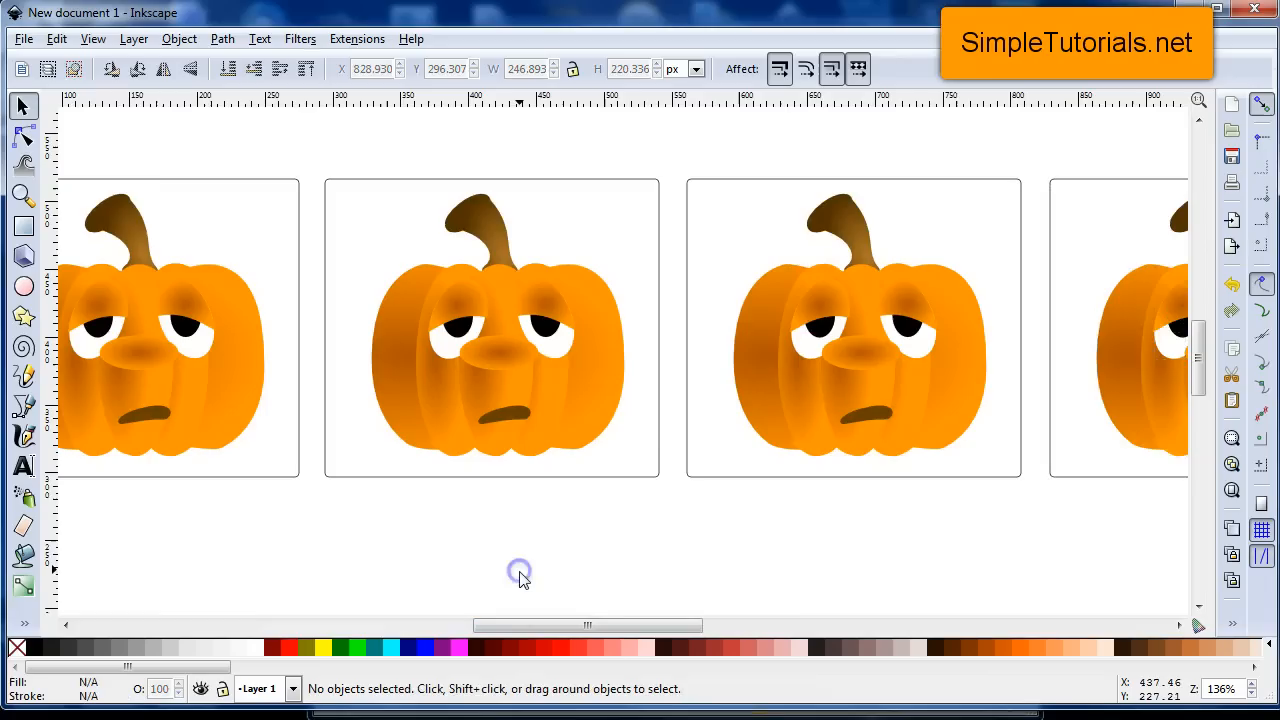
left_click(550, 330)
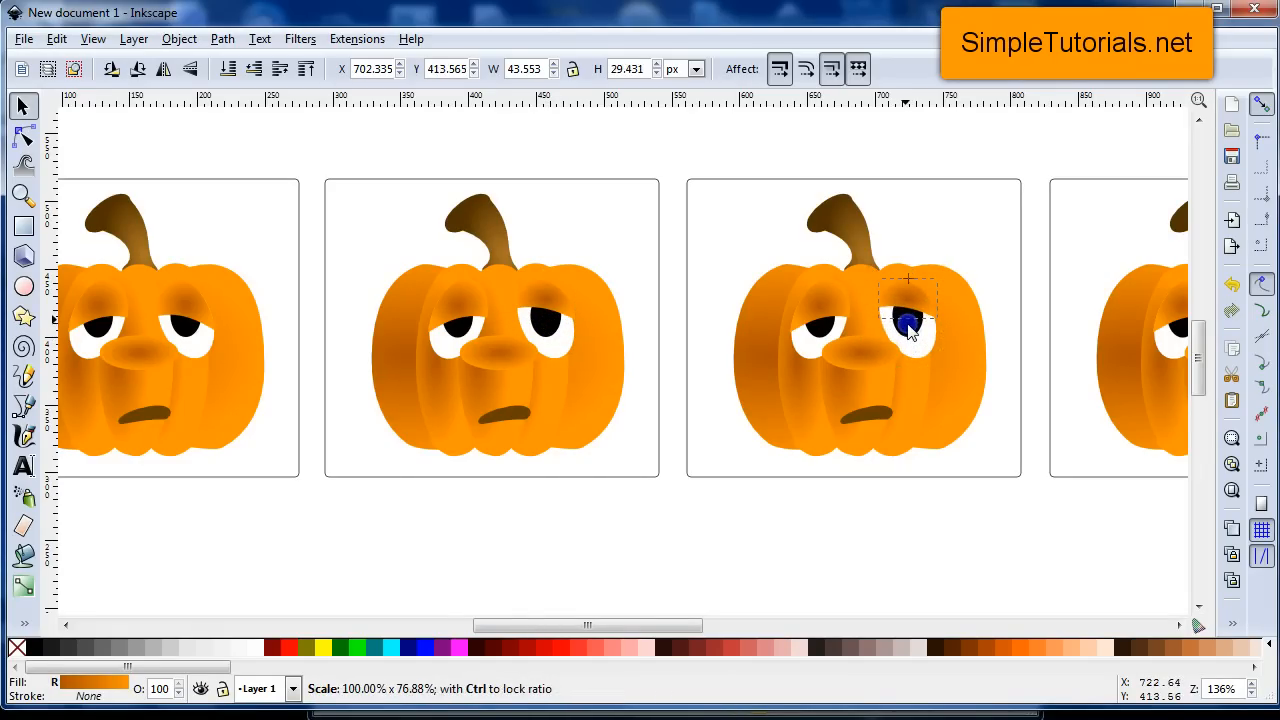
left_click(905, 323)
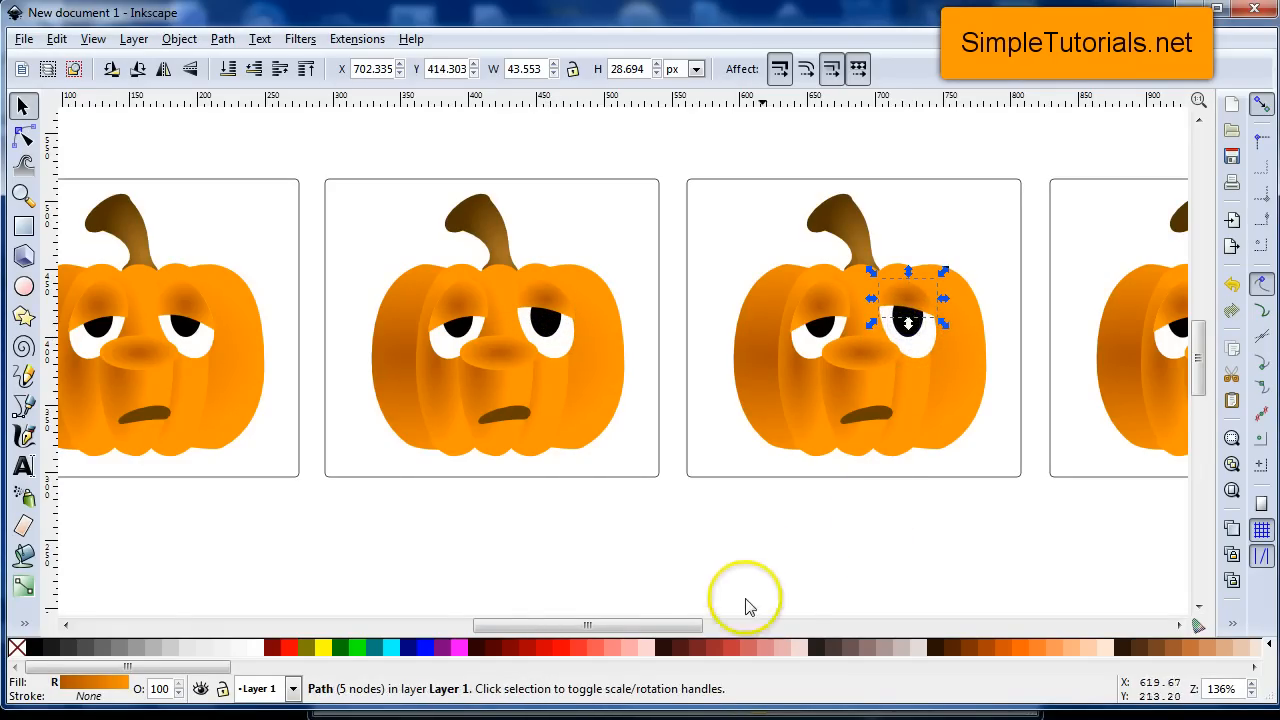
scroll("right", 3)
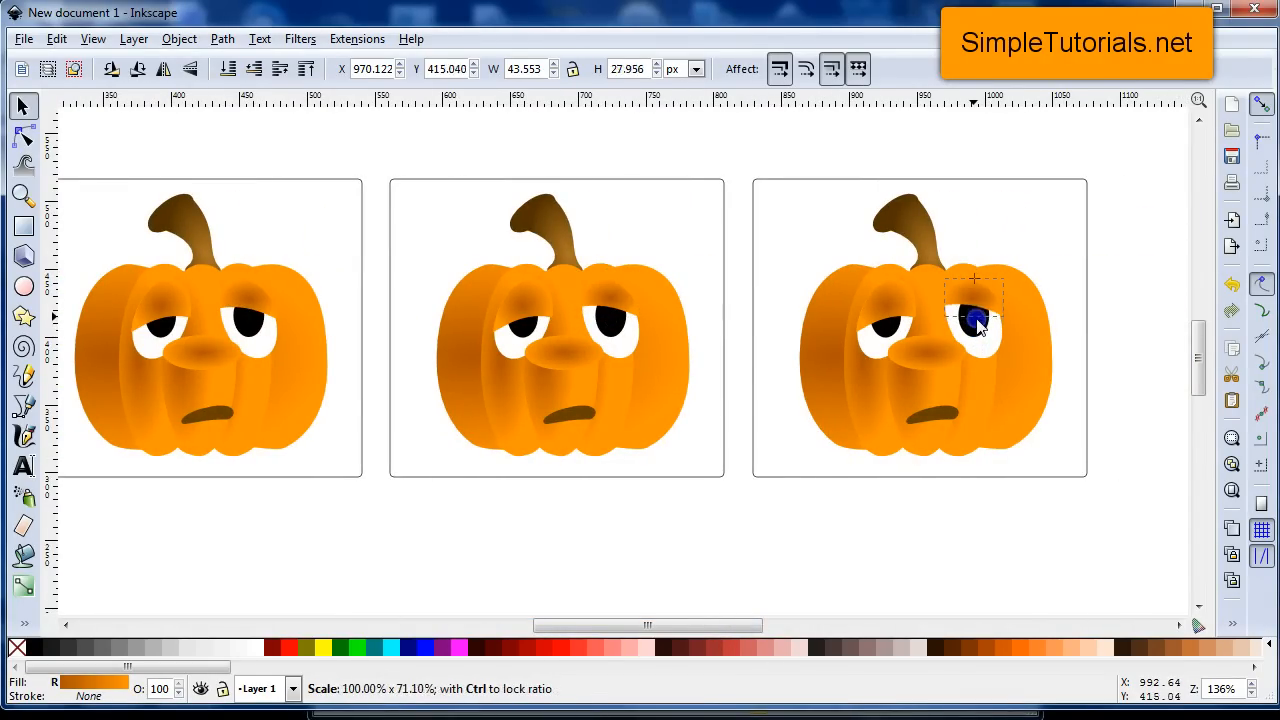
left_click_drag(973, 279, 973, 290)
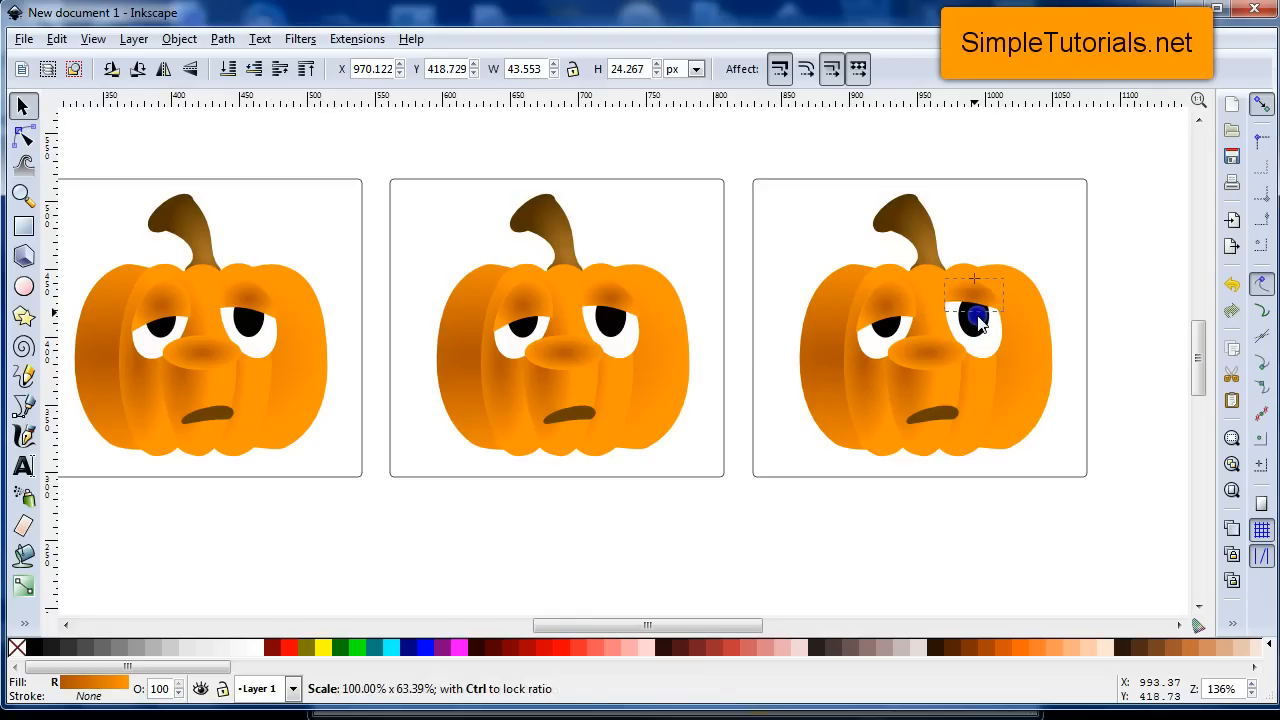
left_click(975, 318)
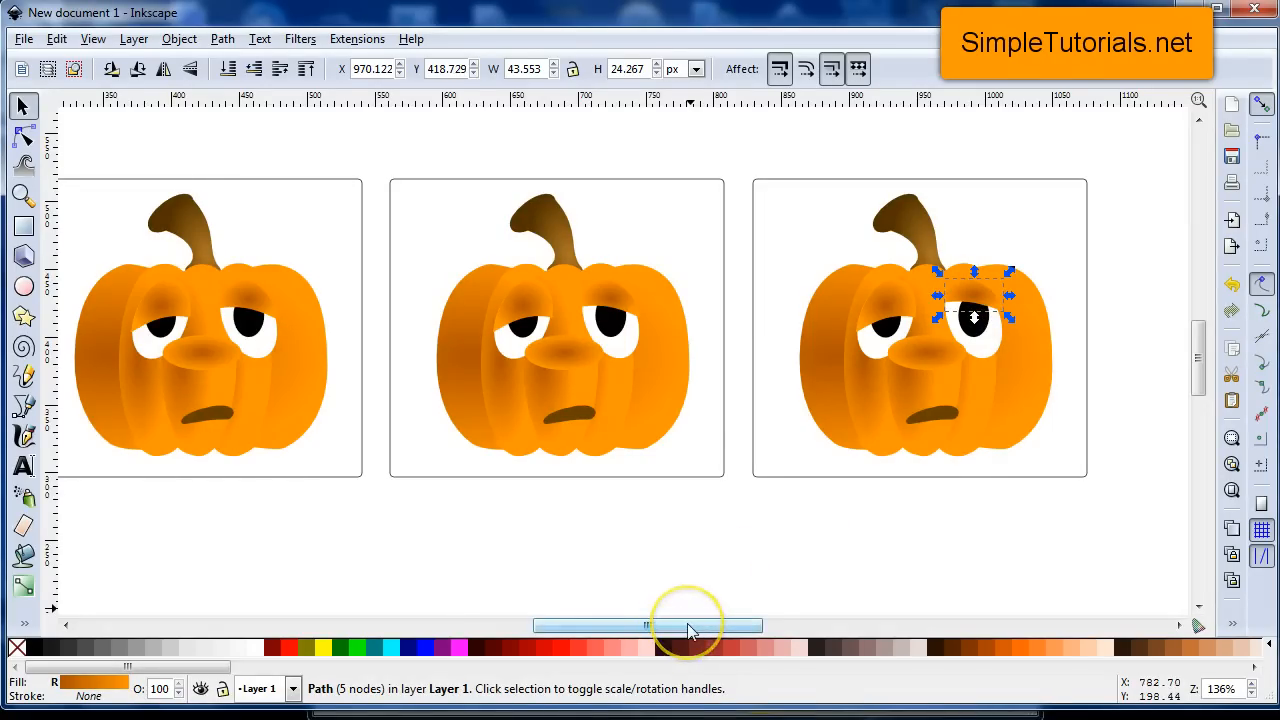
left_click_drag(690, 625, 630, 625)
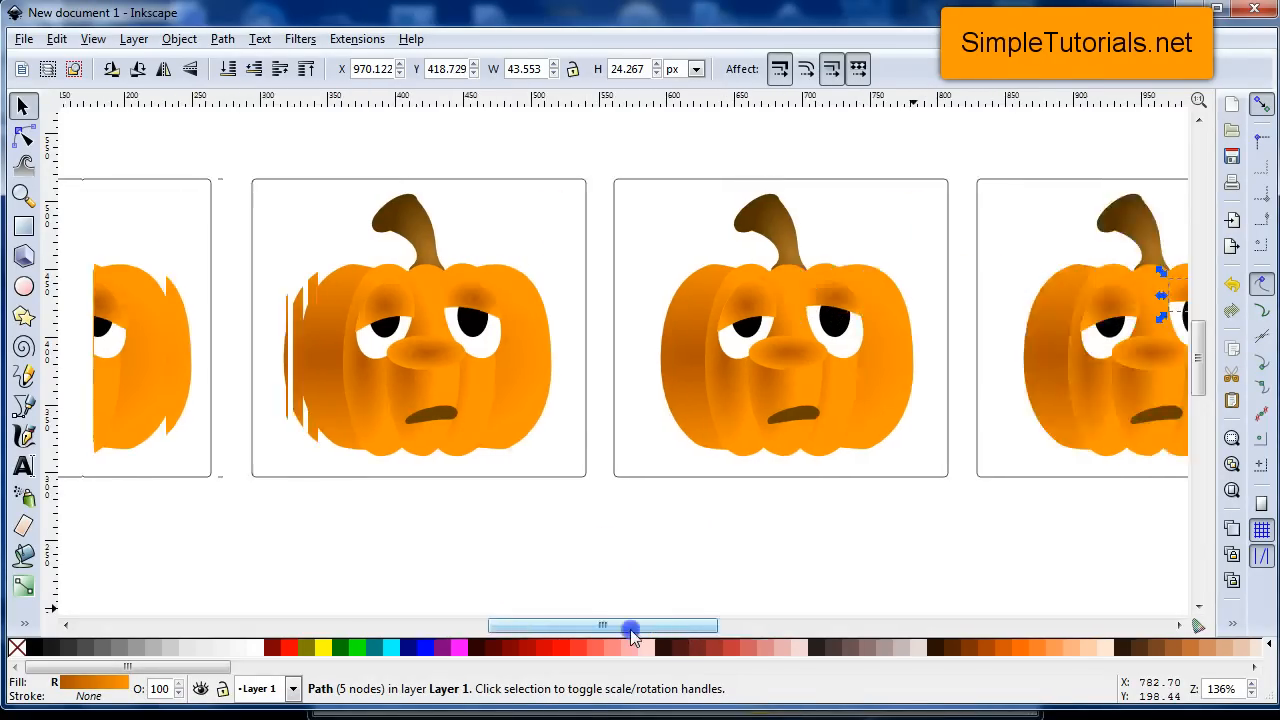
left_click_drag(630, 625, 670, 625)
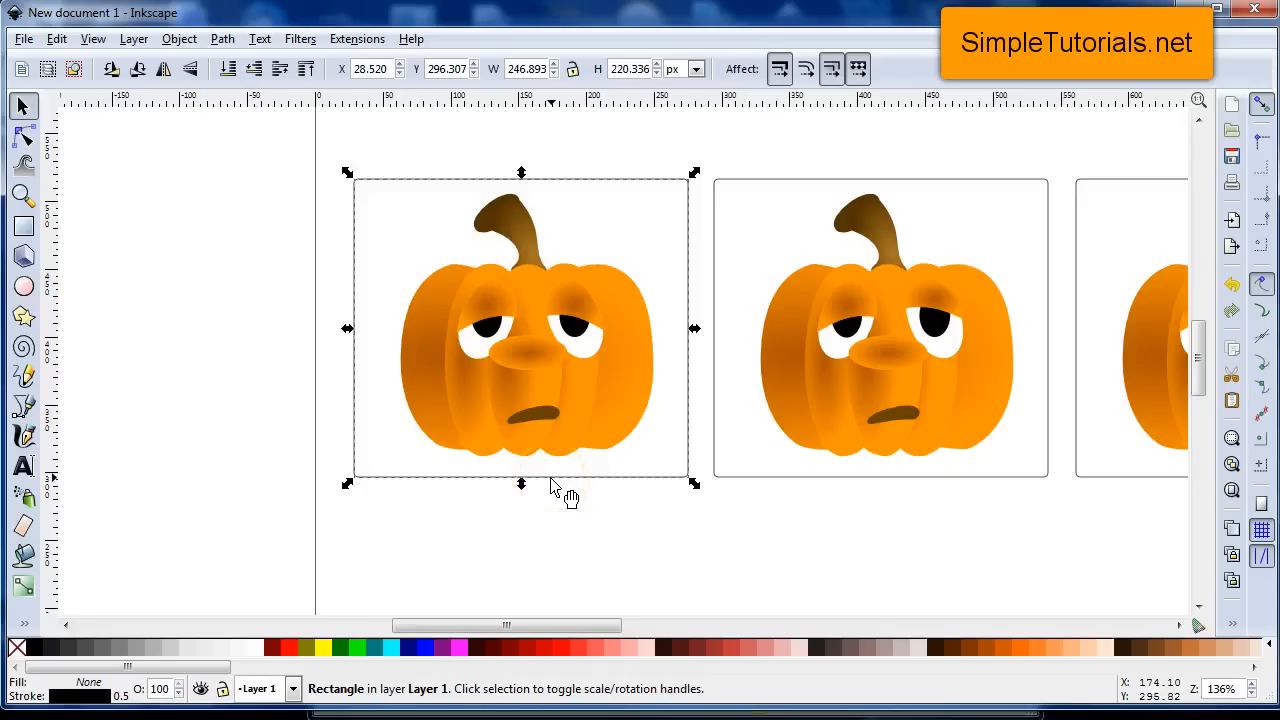
mouse_move(660, 500)
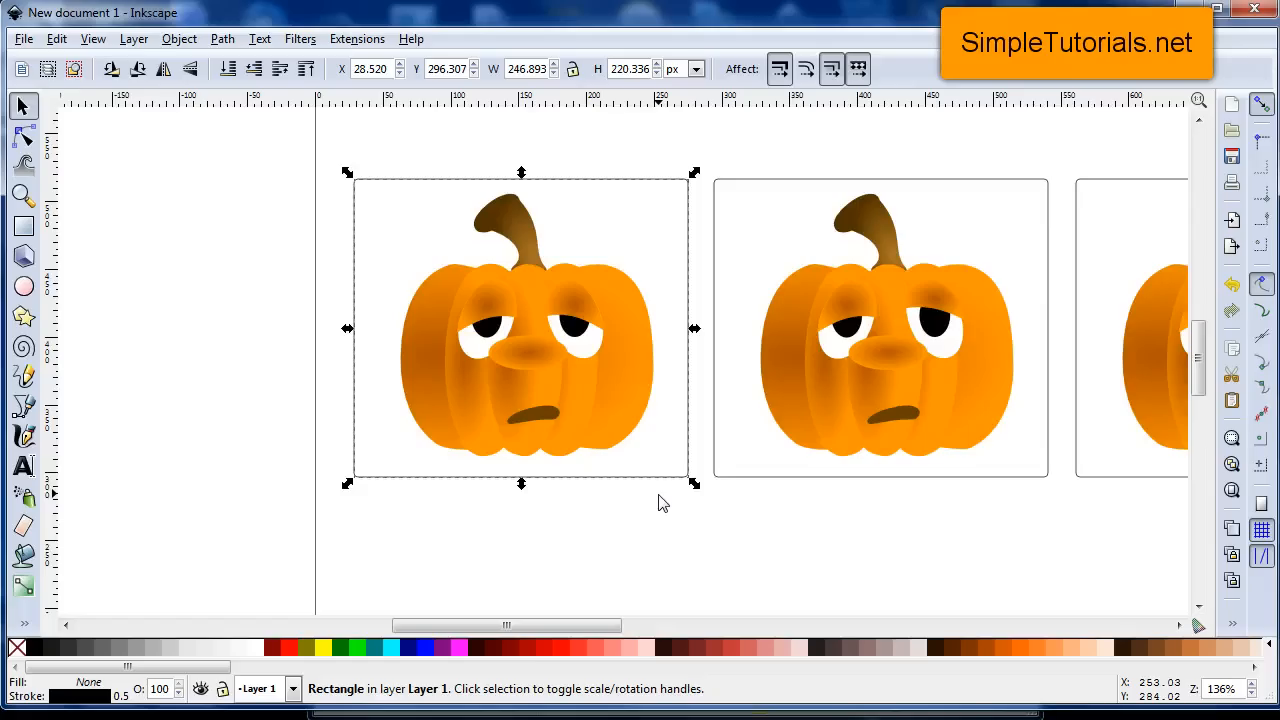
mouse_move(623, 551)
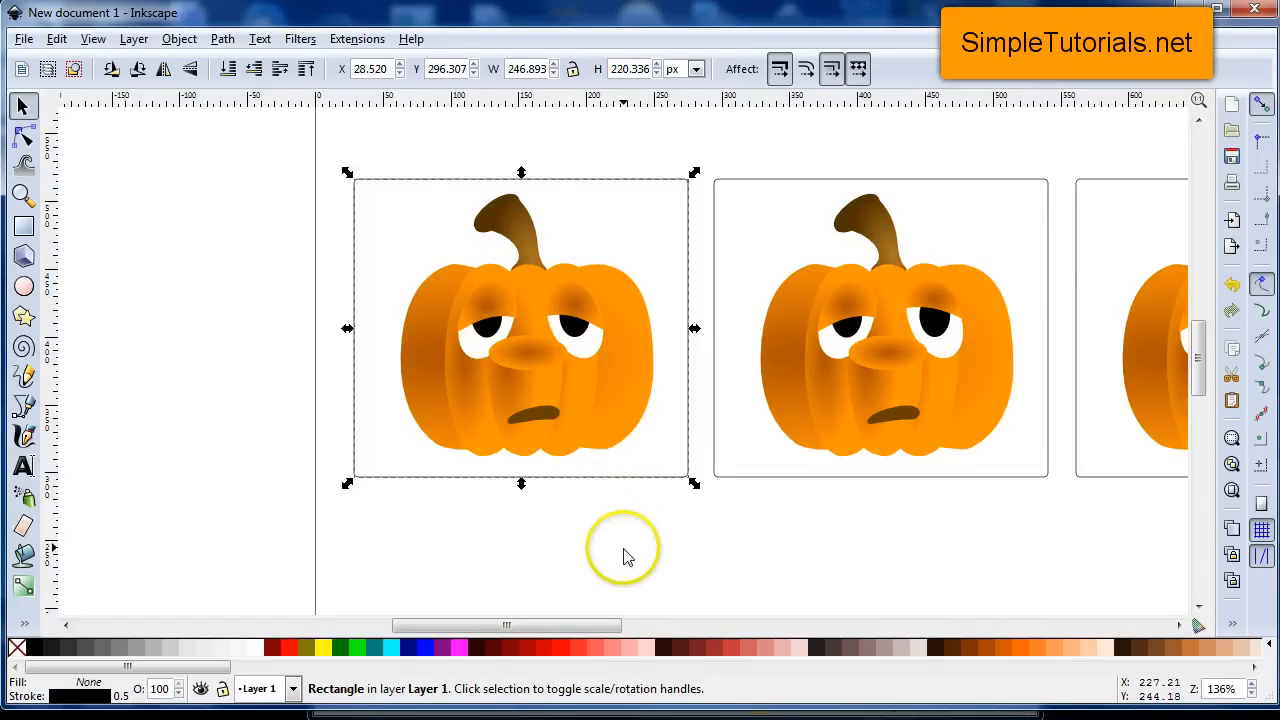
mouse_move(645, 480)
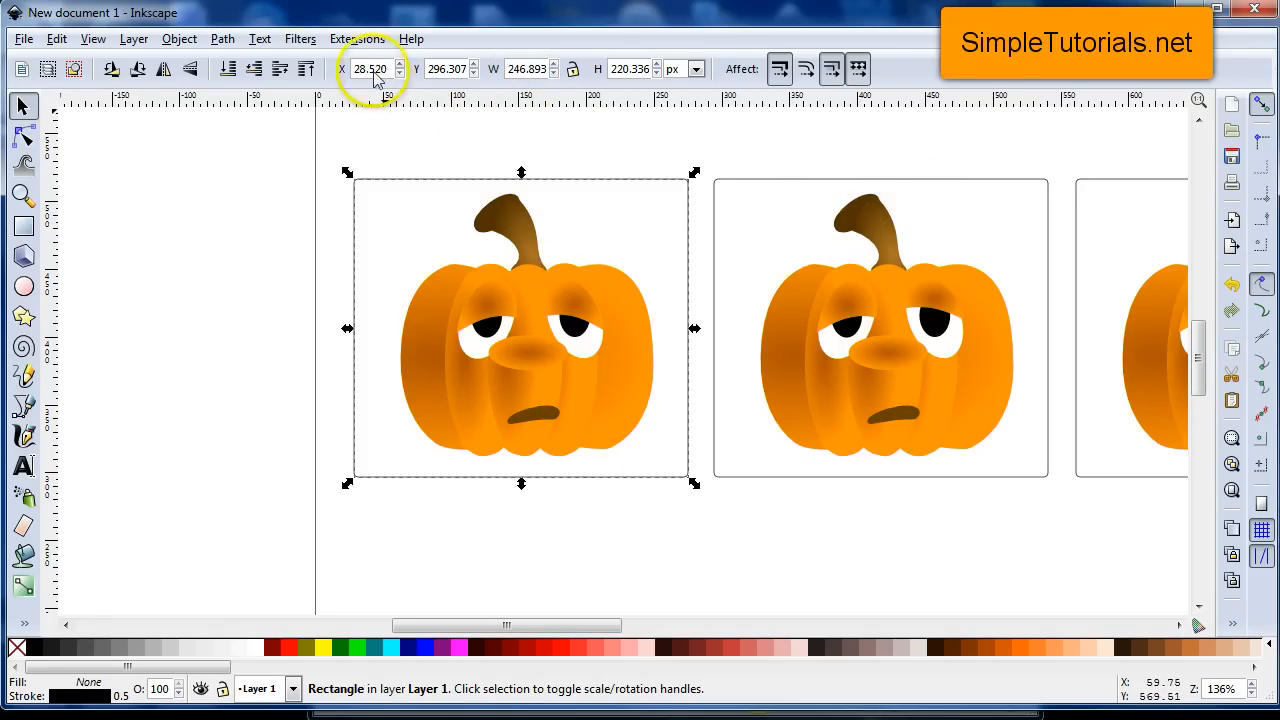
- Launch the Sozi presentation extension from the Extensions menu
left_click(356, 38)
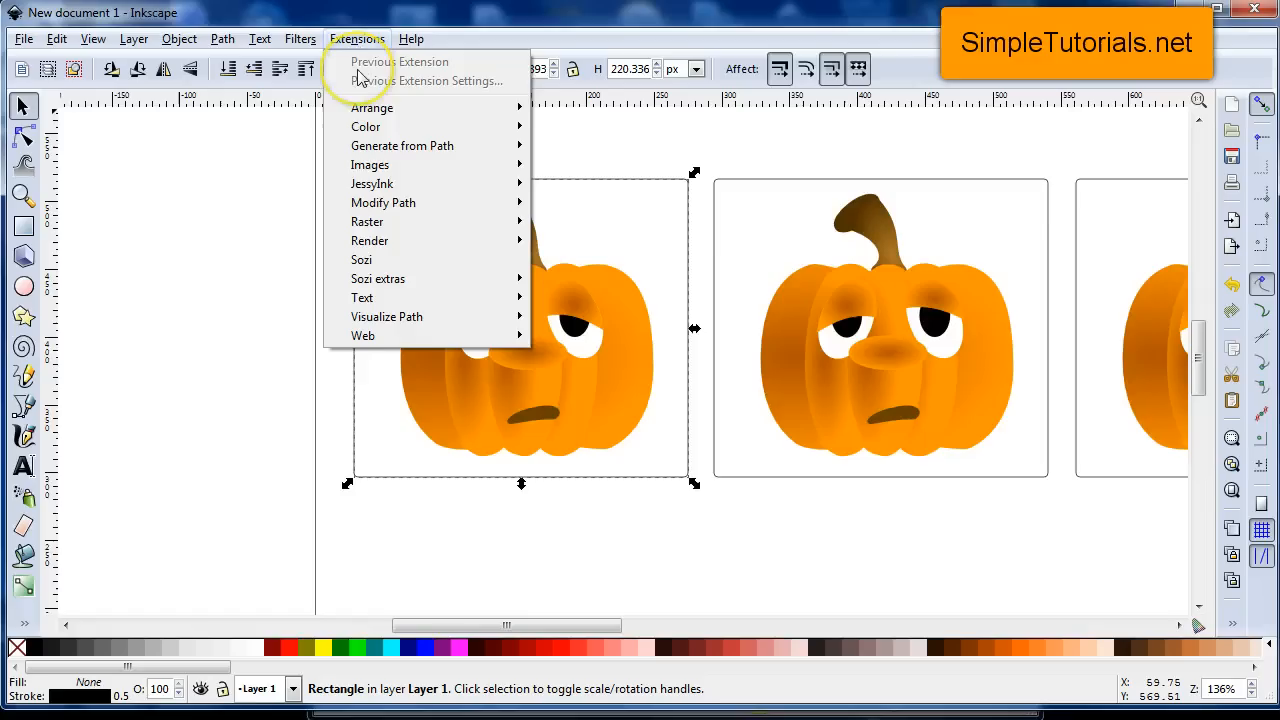
mouse_move(368, 248)
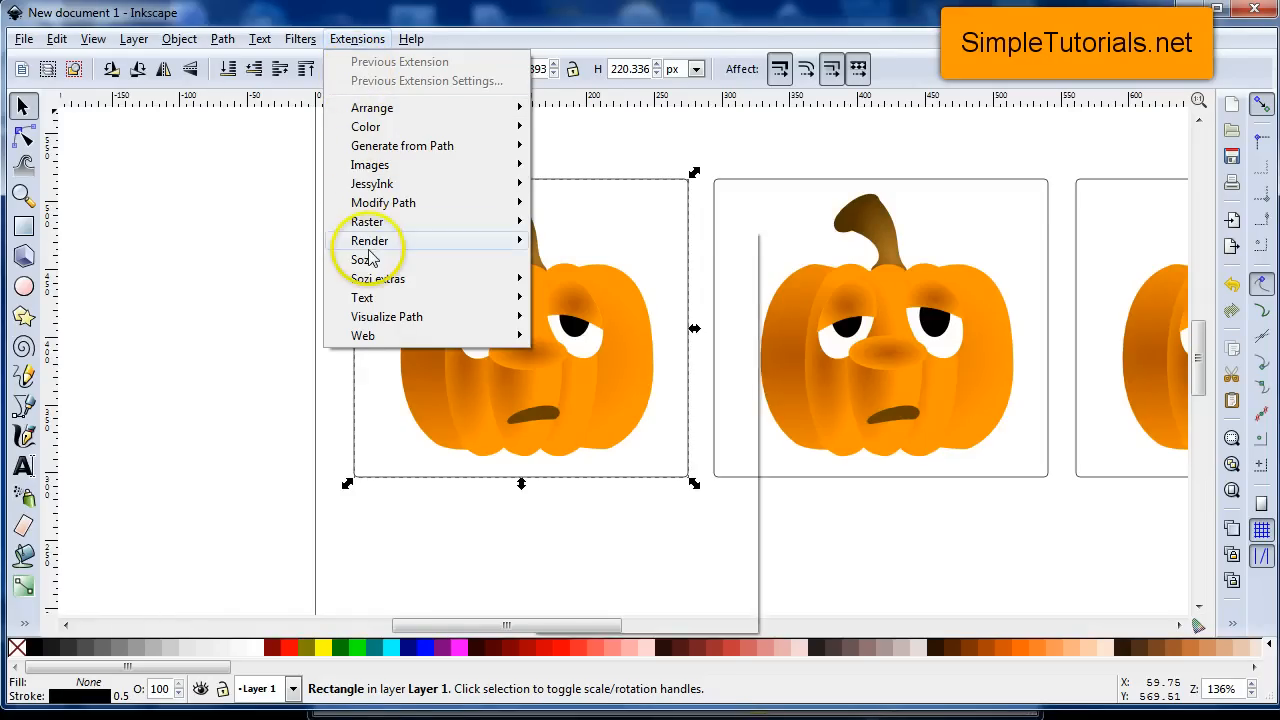
mouse_move(362, 260)
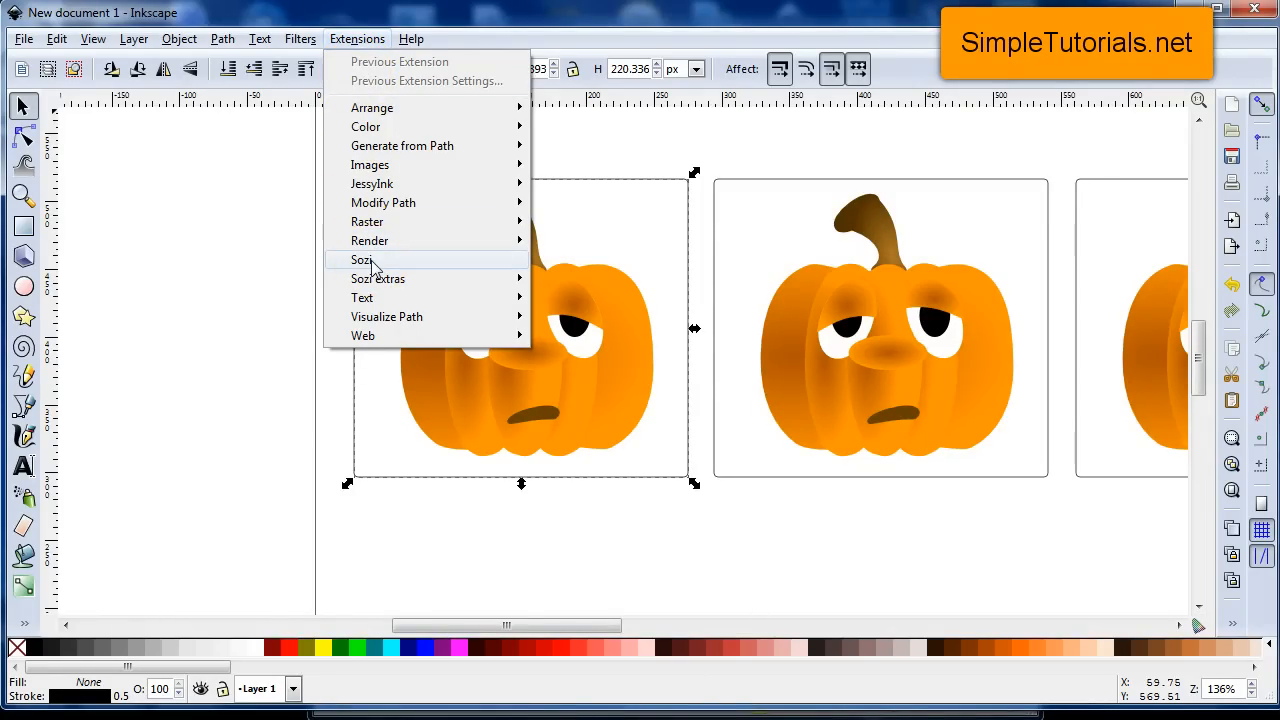
left_click(360, 260)
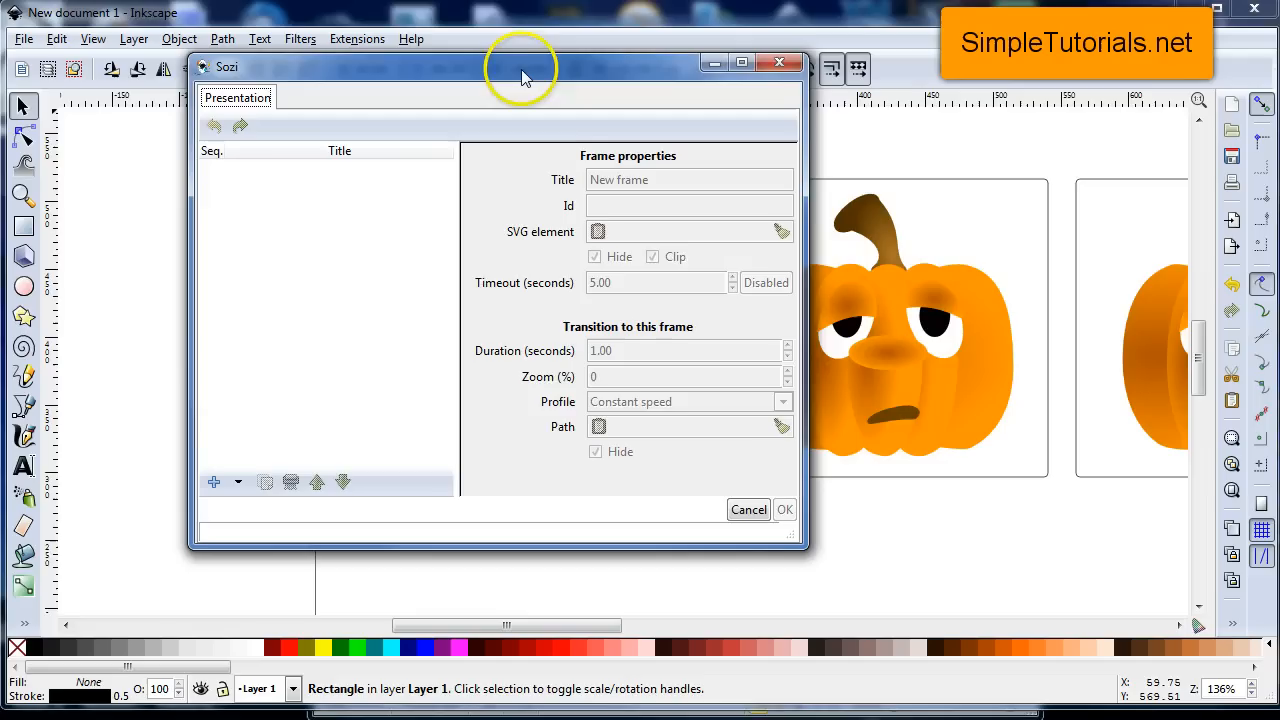
left_click_drag(520, 75, 730, 108)
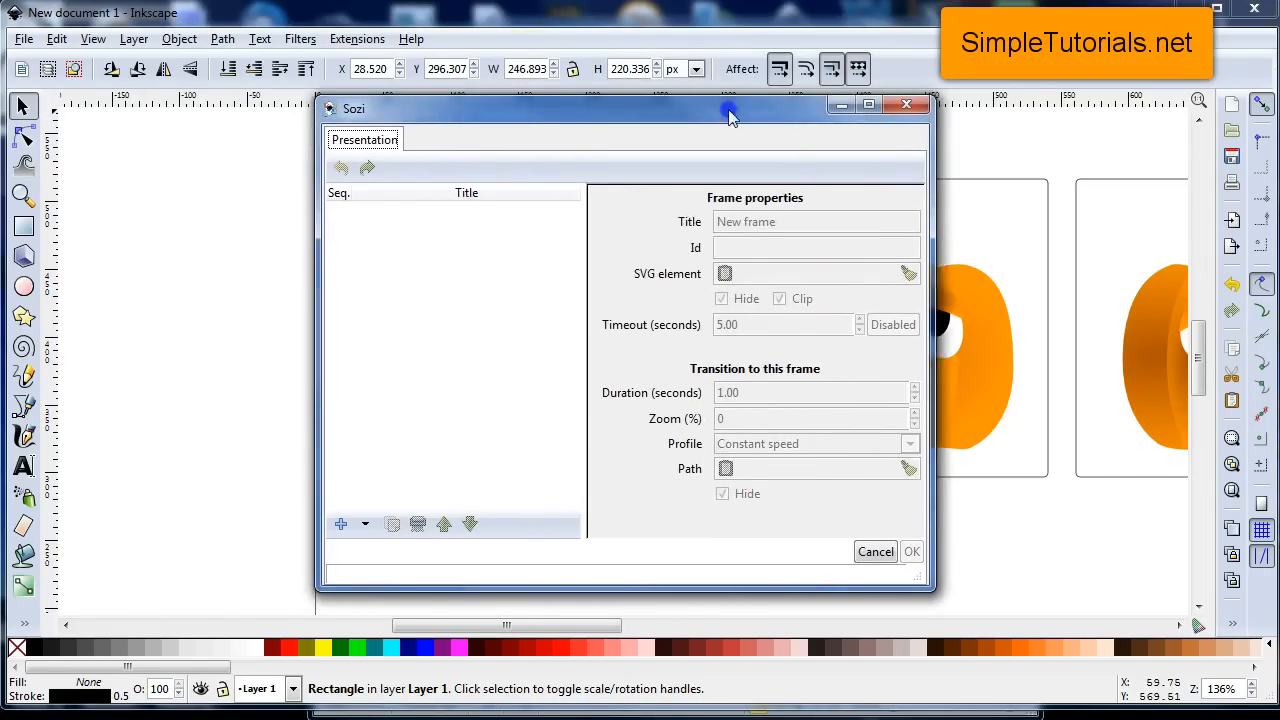
left_click_drag(730, 108, 658, 78)
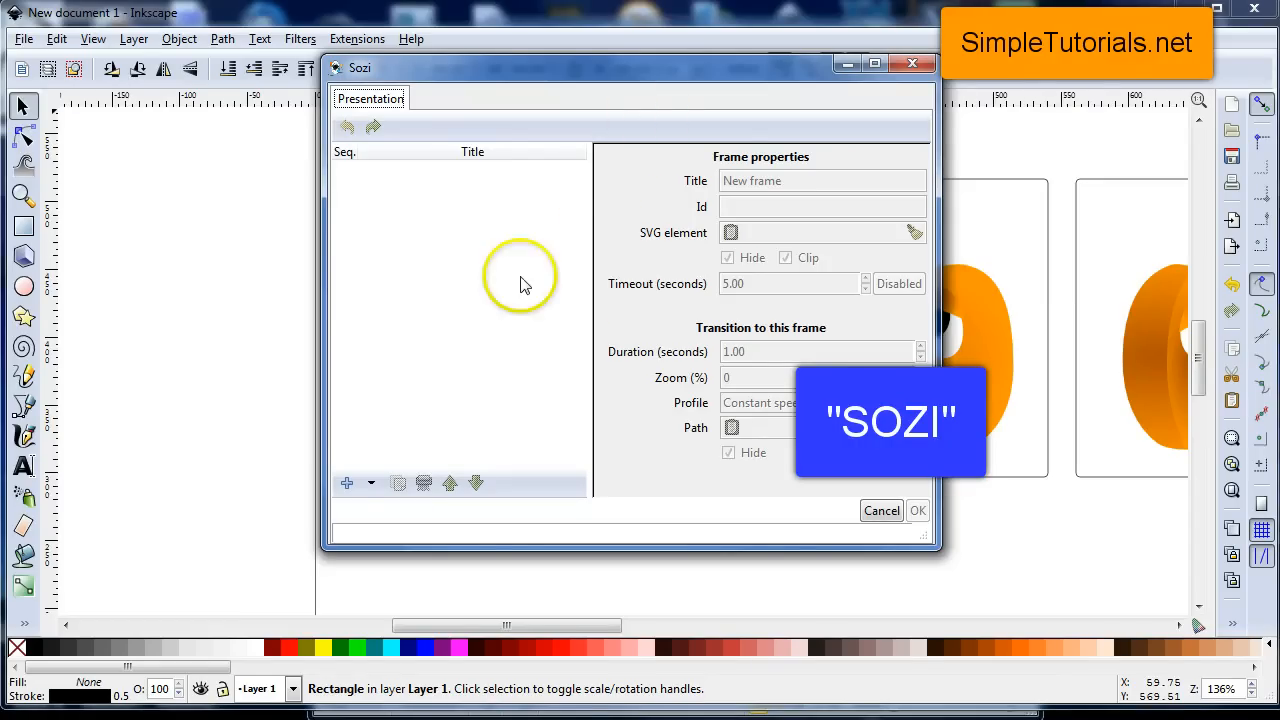
mouse_move(485, 80)
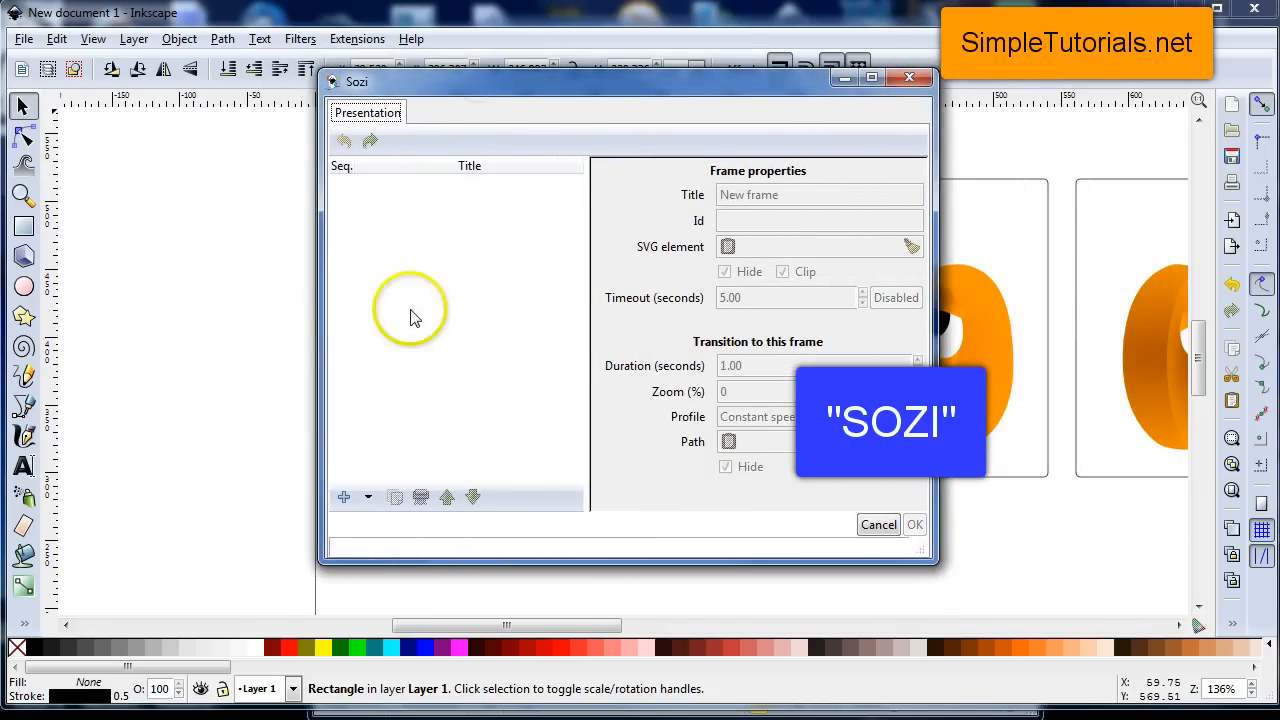
mouse_move(344, 497)
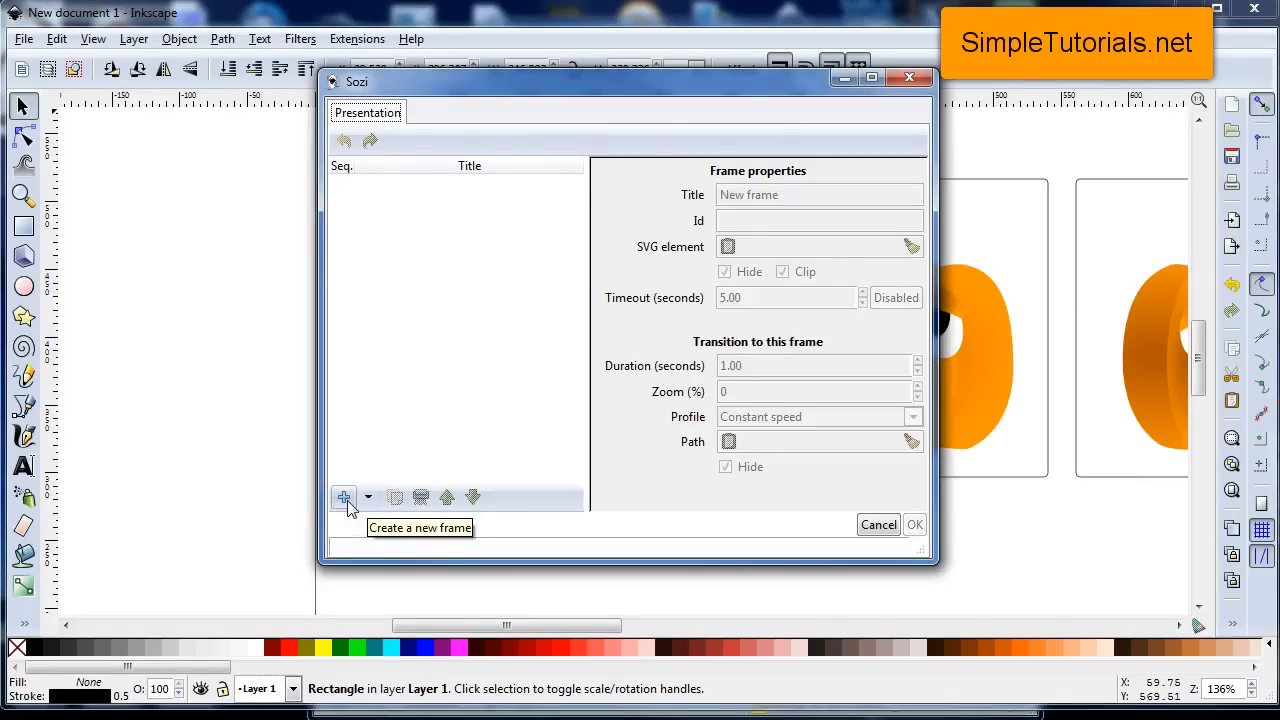
mouse_move(465, 95)
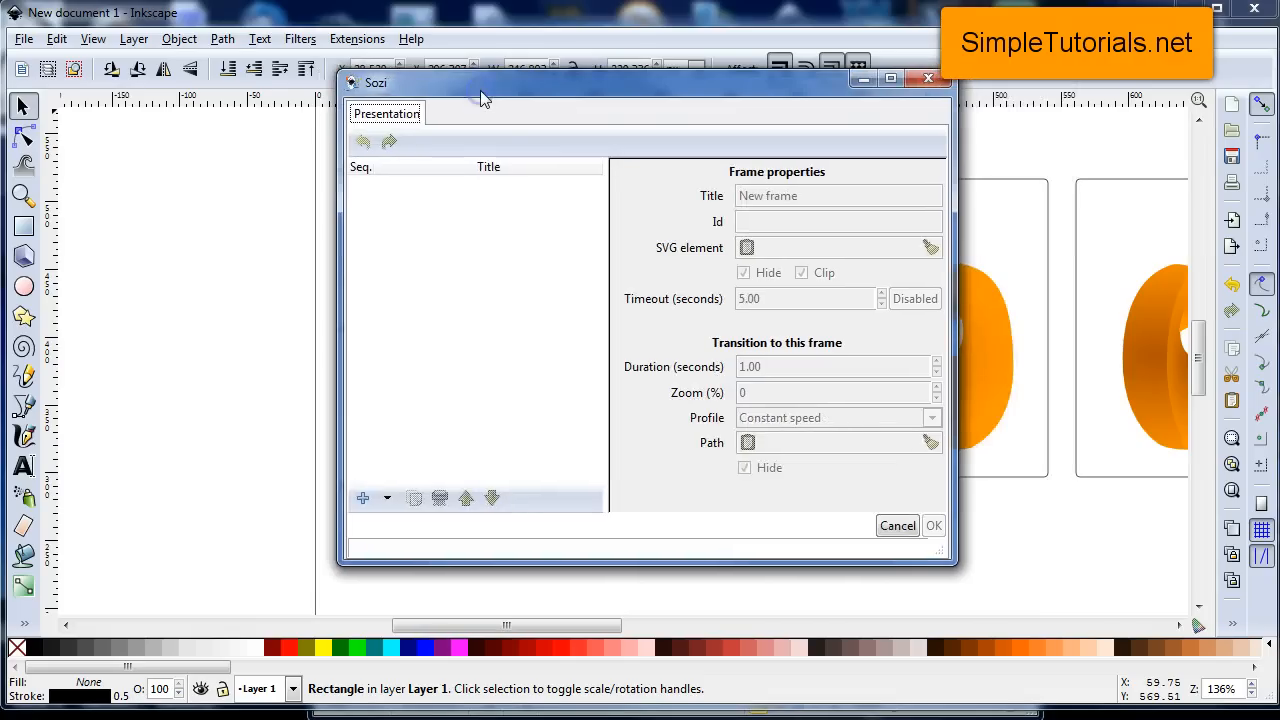
mouse_move(363, 498)
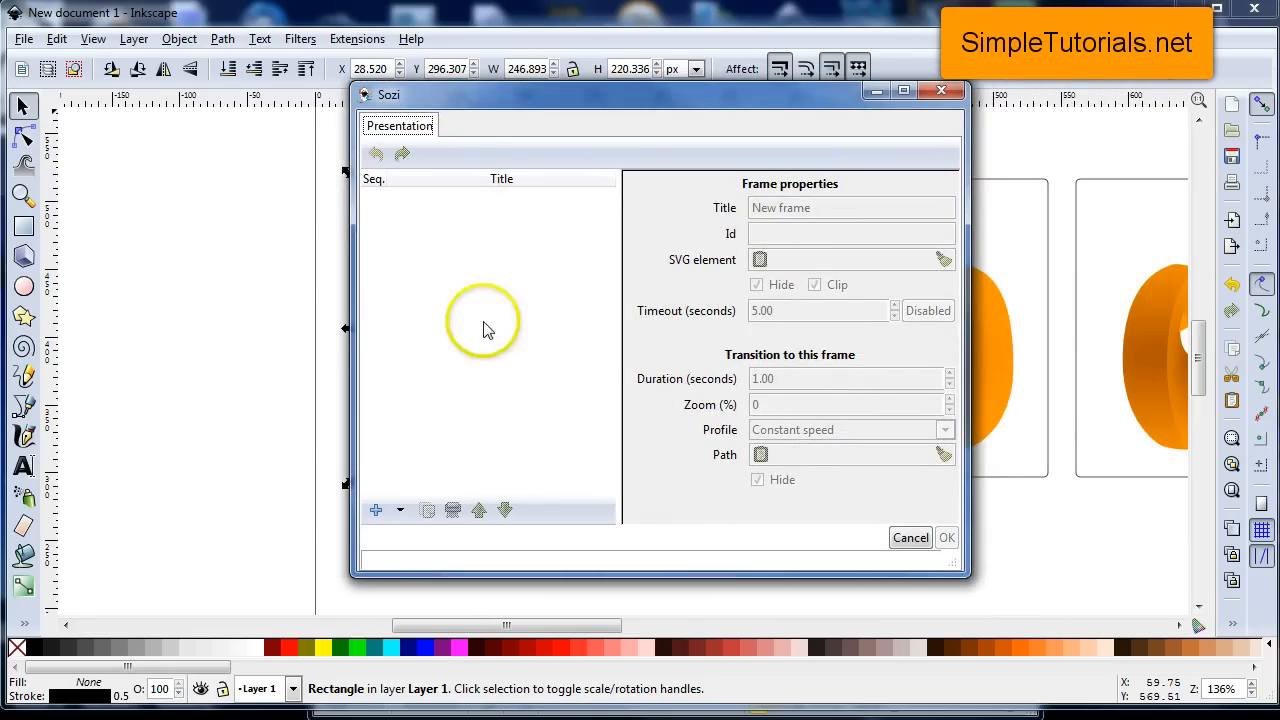
- Title Sozi frame 1 with 0.5 s timeout, 0.6 s duration, Immediate (beginning) profile
left_click(376, 510)
type("1")
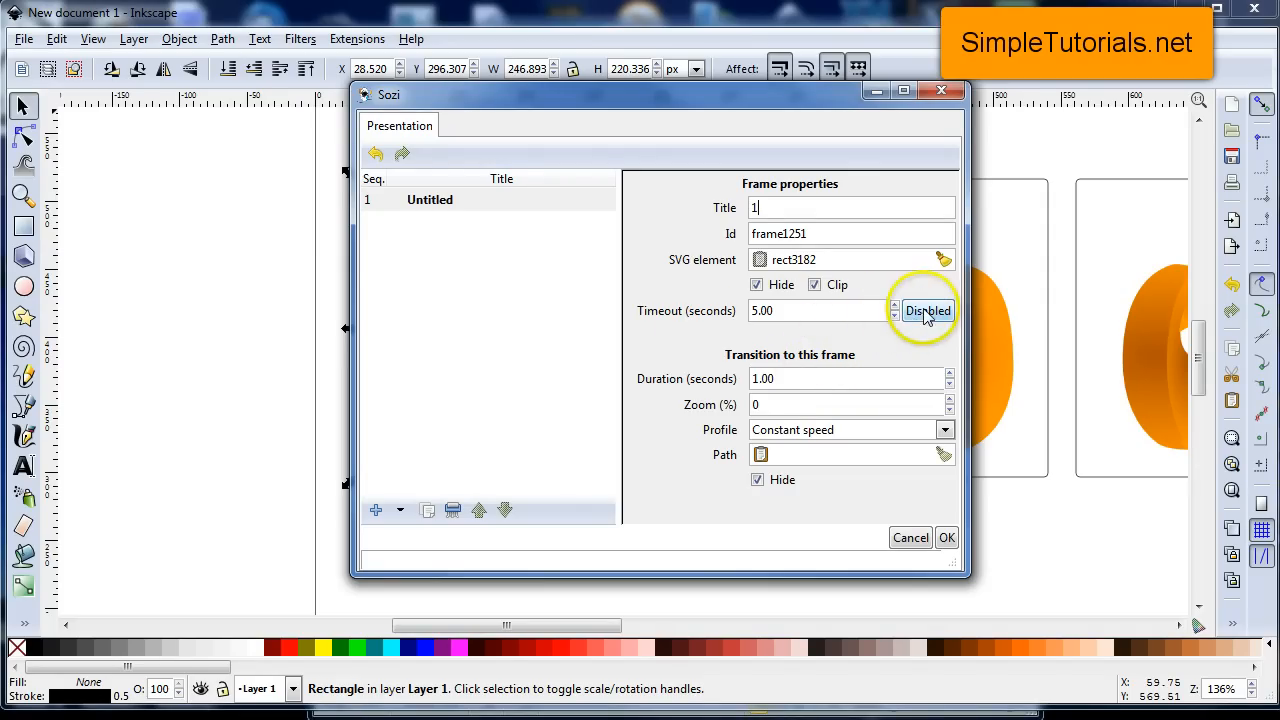
left_click(927, 311)
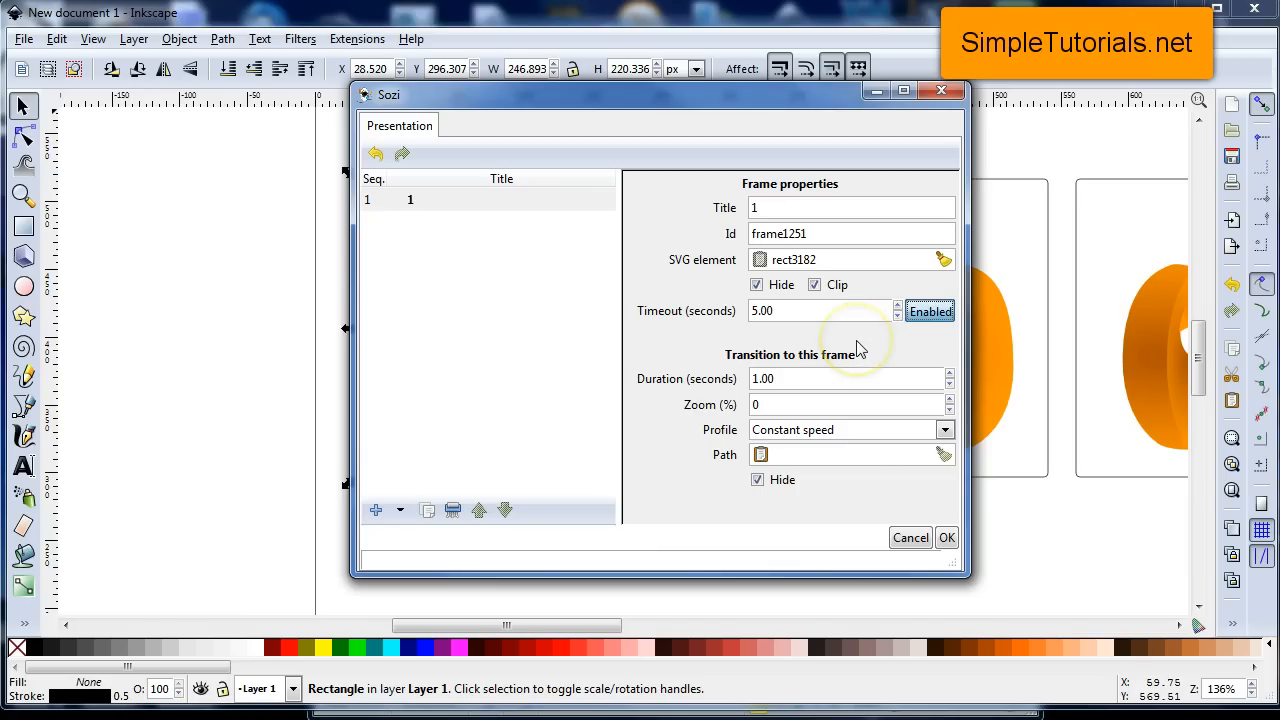
mouse_move(783, 325)
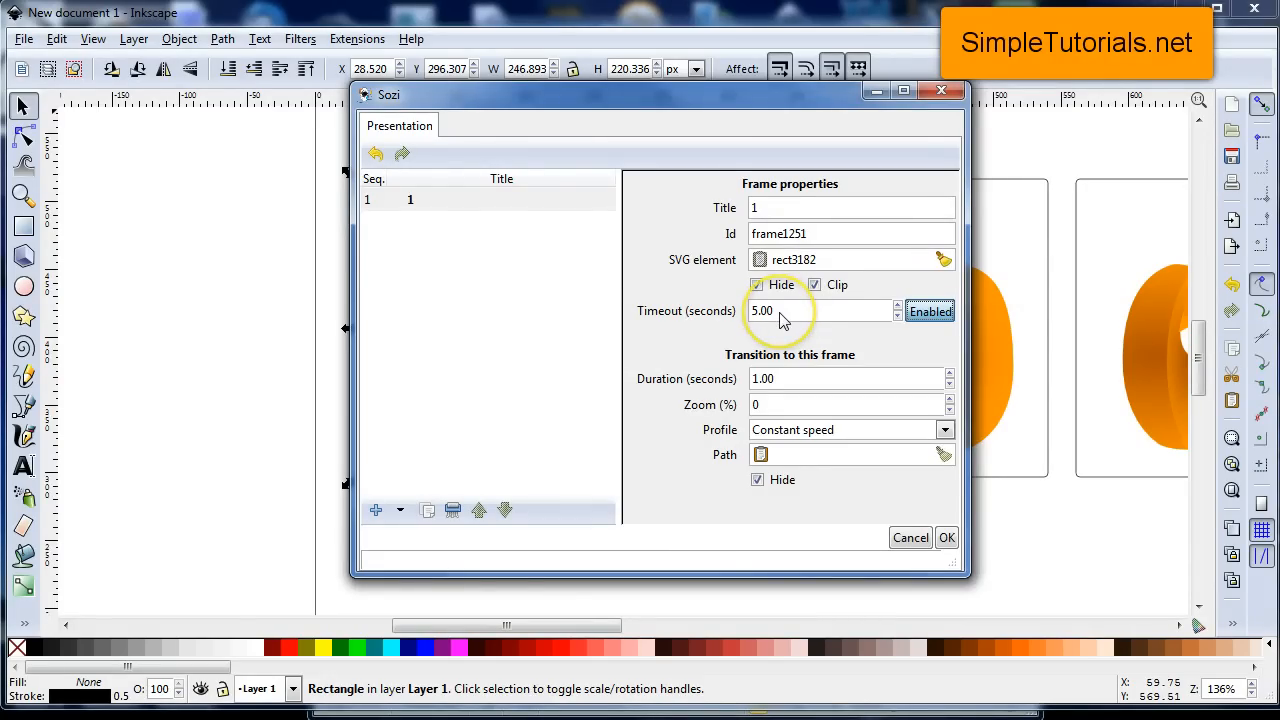
triple_click(820, 311)
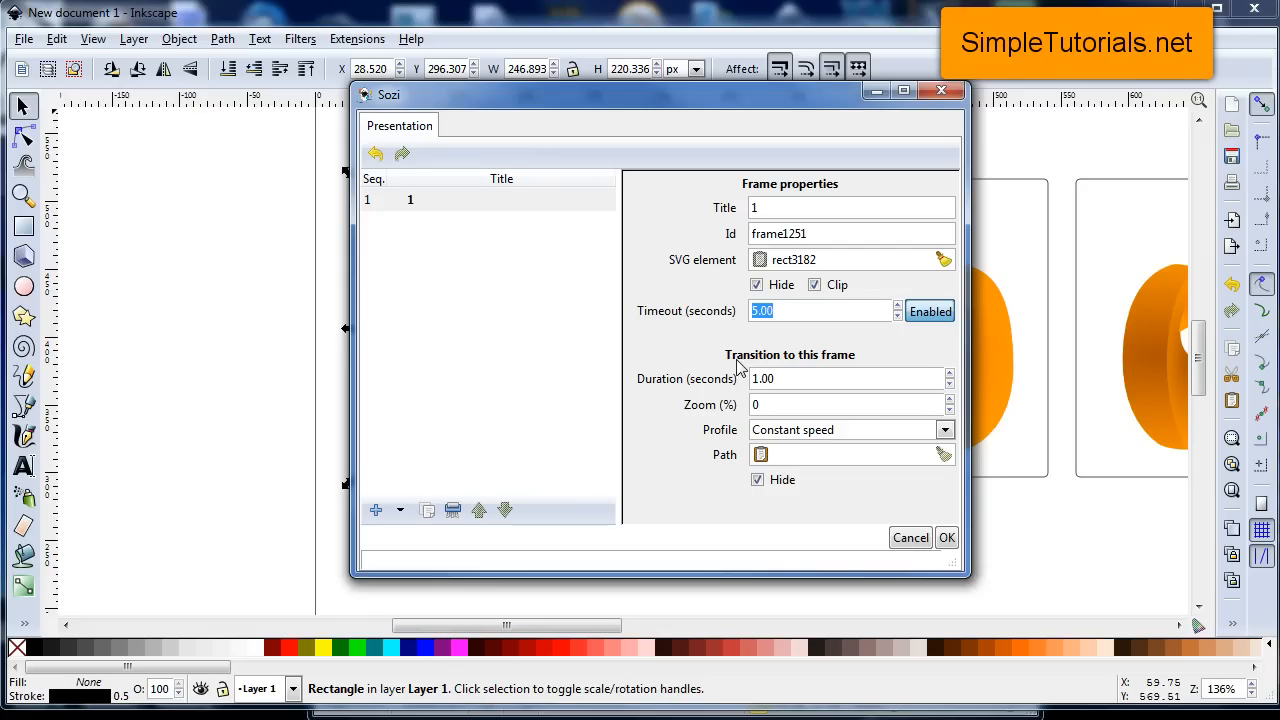
type(".5")
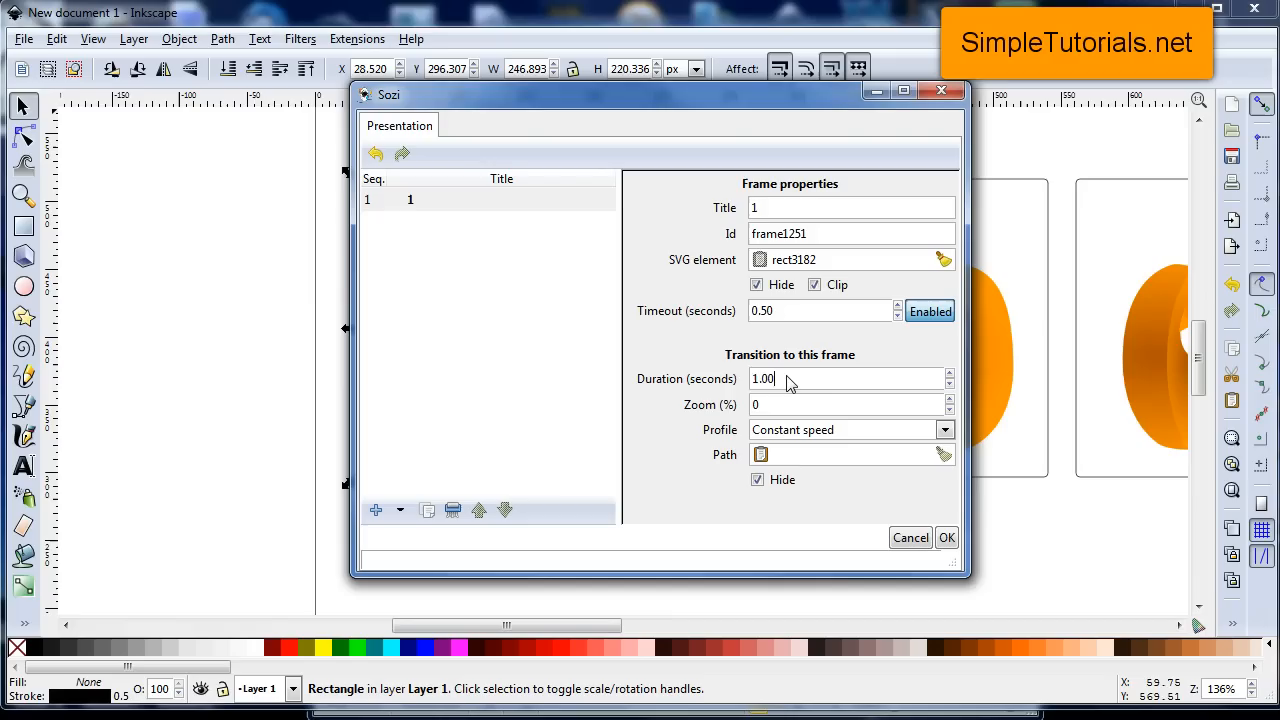
triple_click(790, 378)
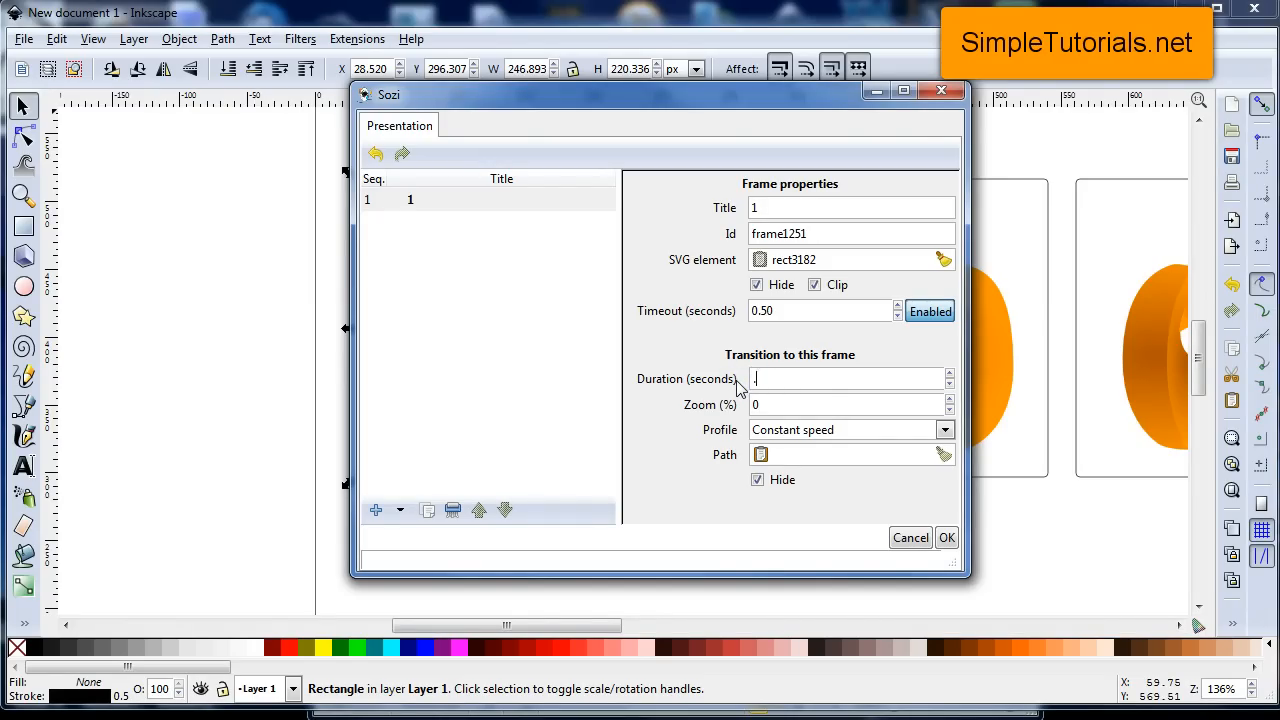
type(".6")
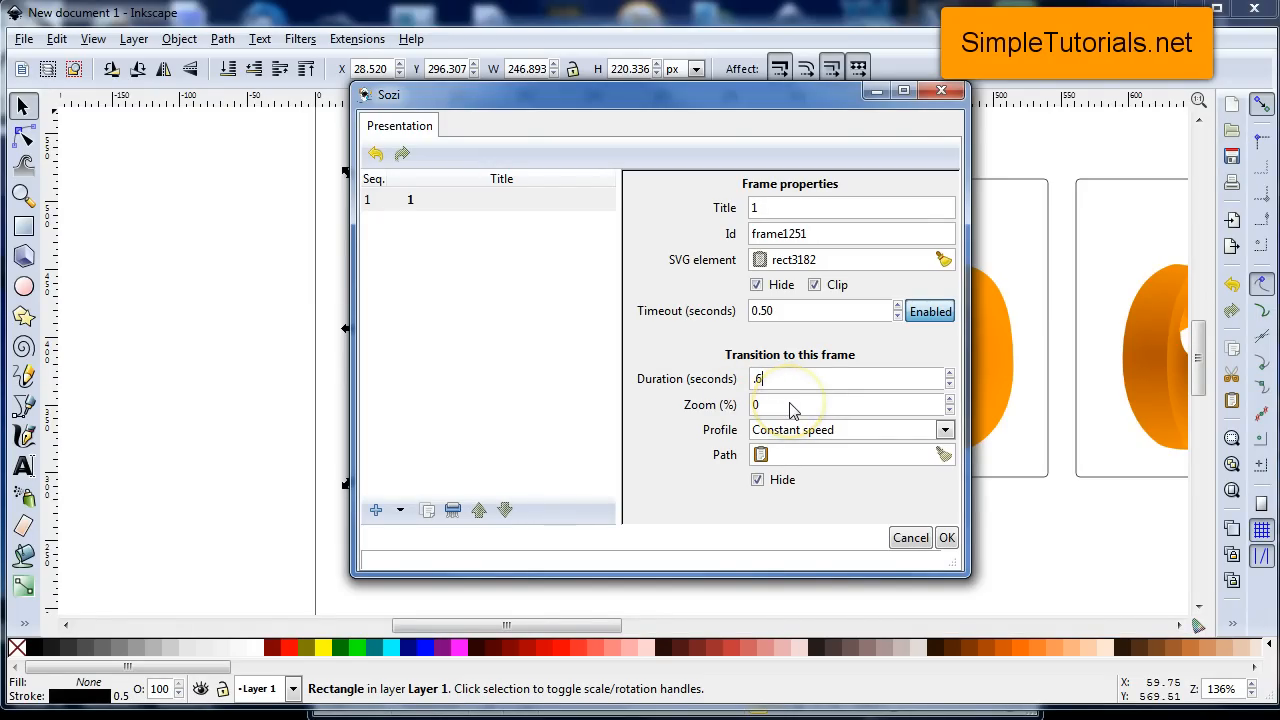
left_click(850, 404)
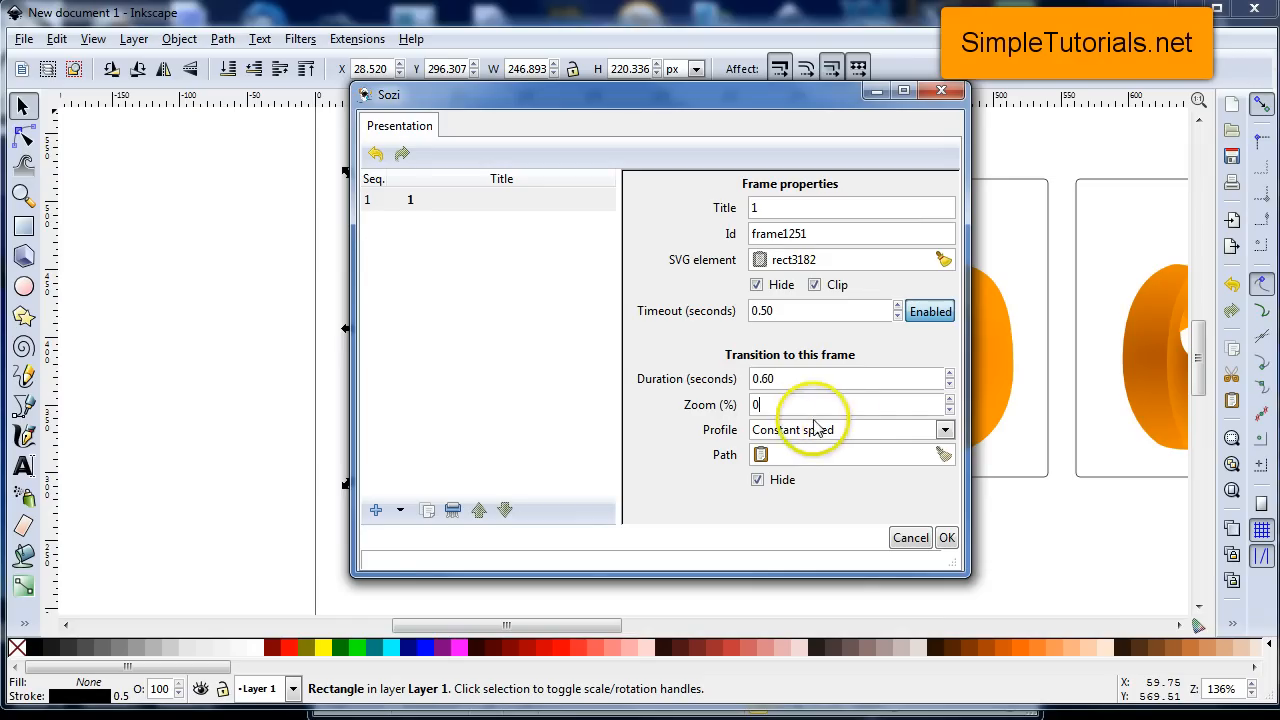
left_click(944, 429)
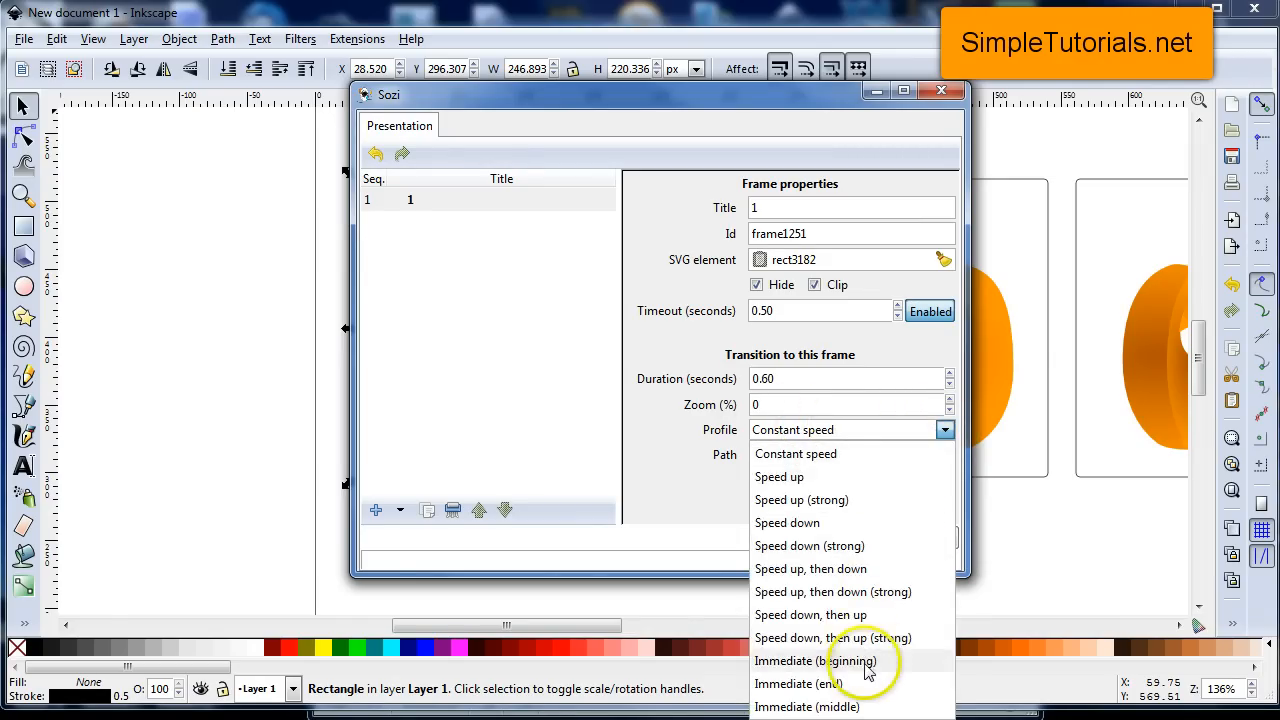
left_click(816, 661)
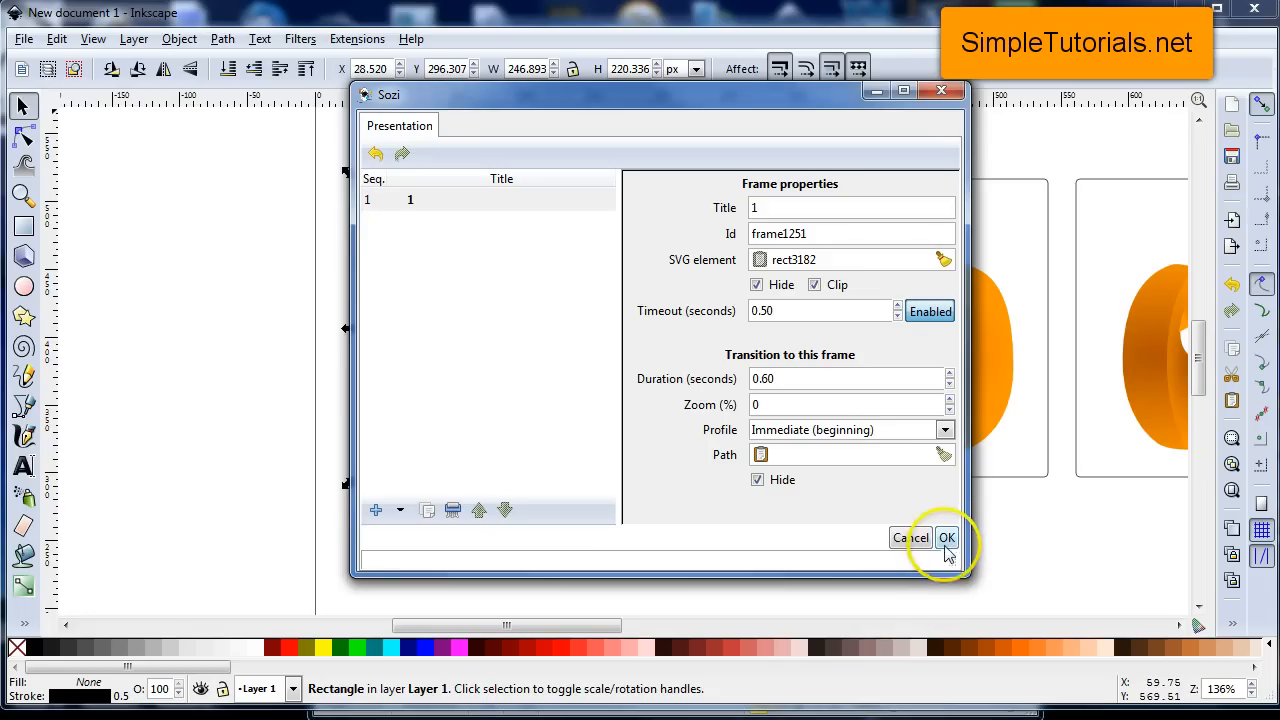
left_click(946, 537)
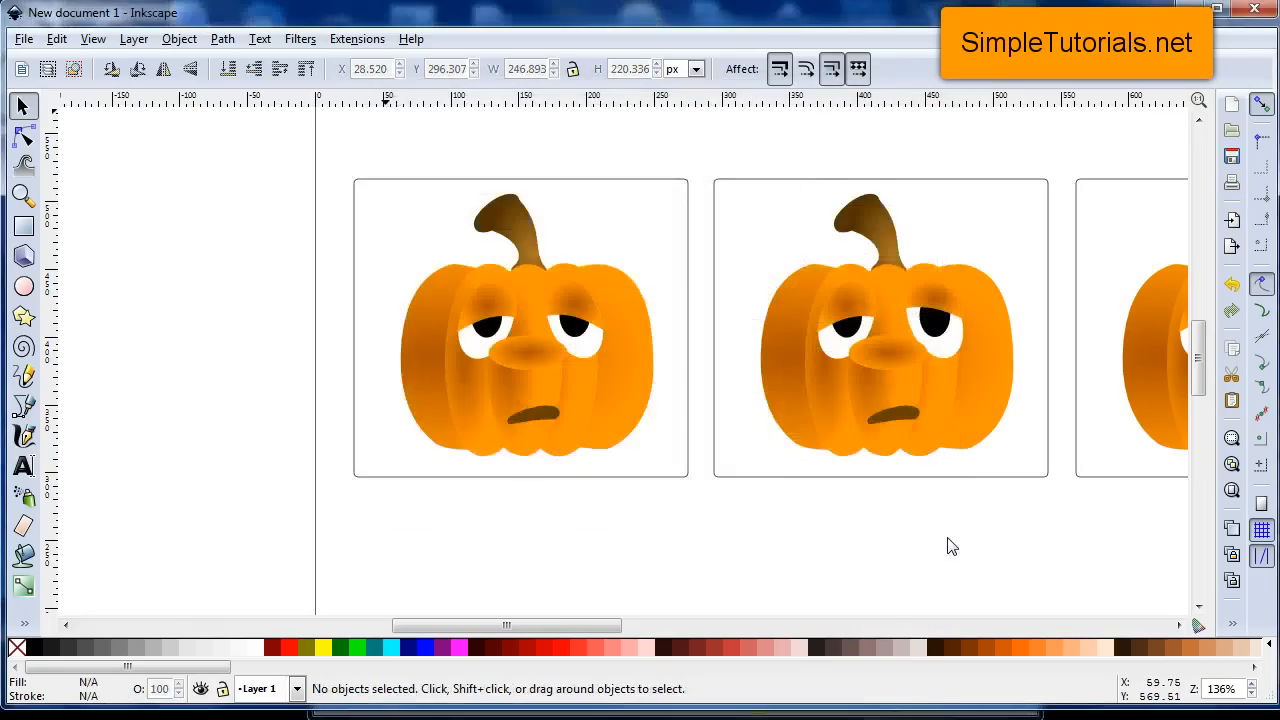
- Add Sozi frame 2 for the second pumpkin: 0.4 s timeout, 0.5 s immediate transition
left_click(880, 330)
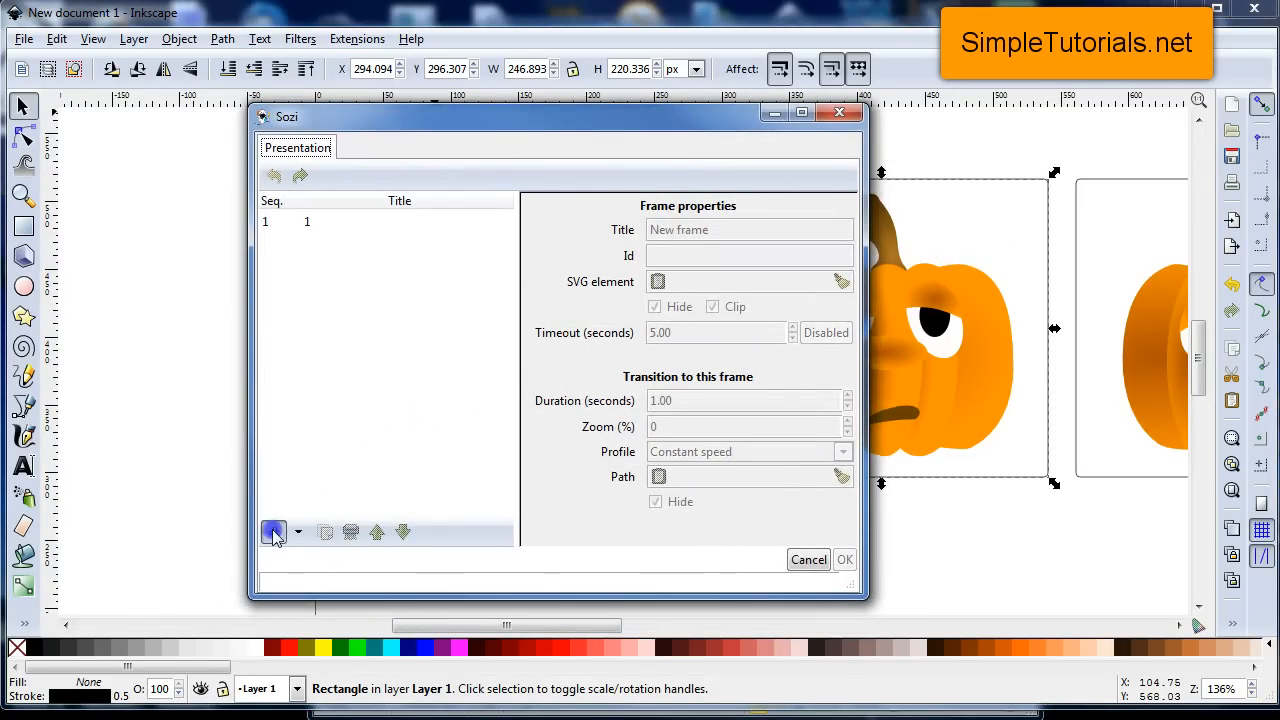
left_click(273, 531)
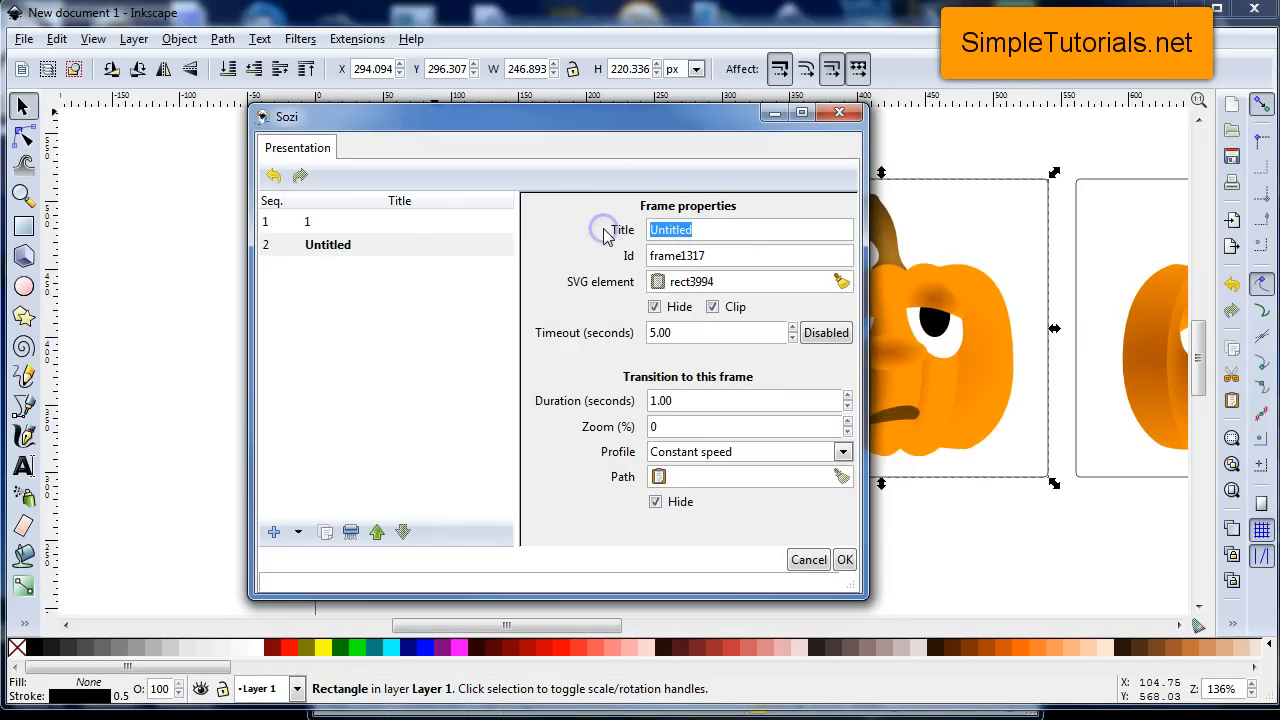
type("2")
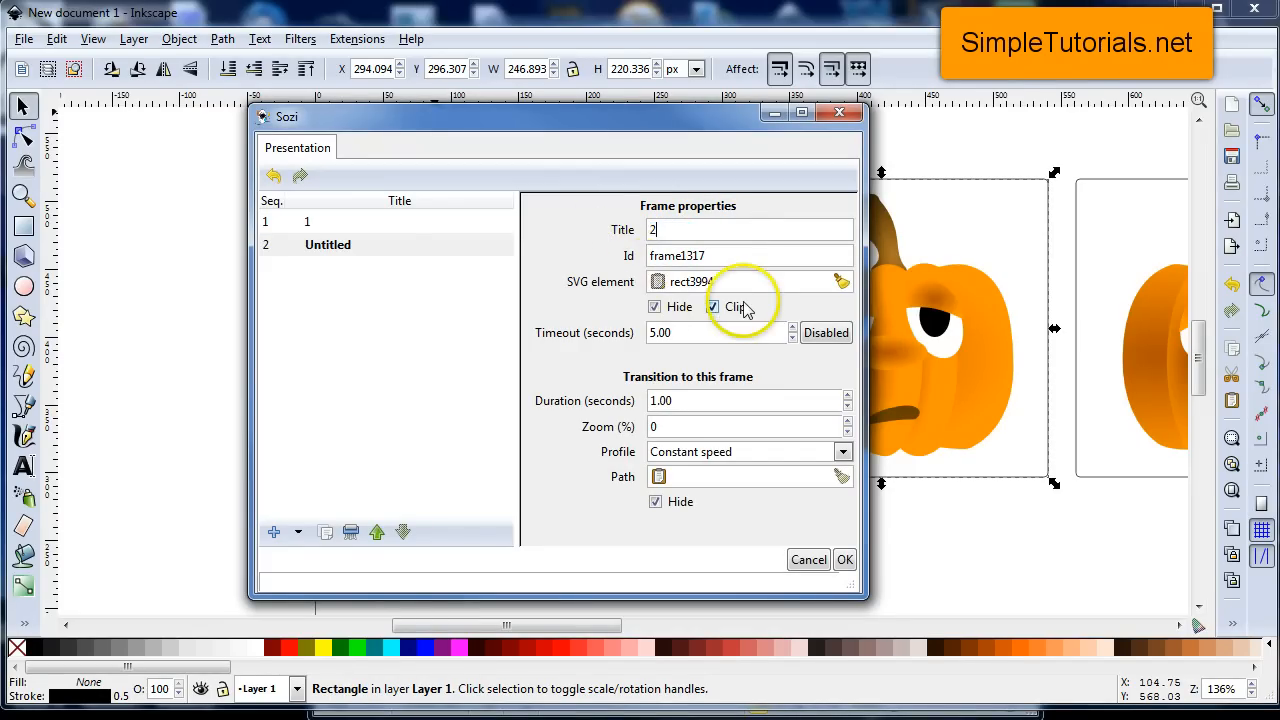
left_click(826, 332)
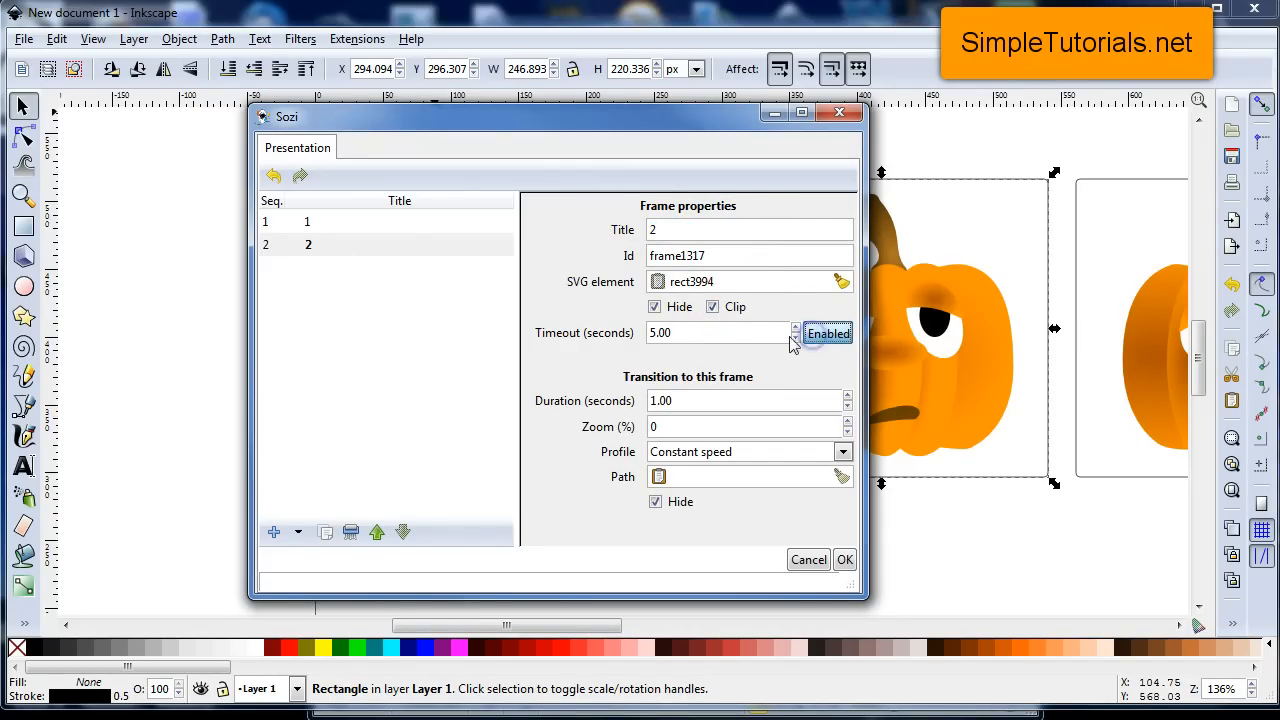
triple_click(700, 332)
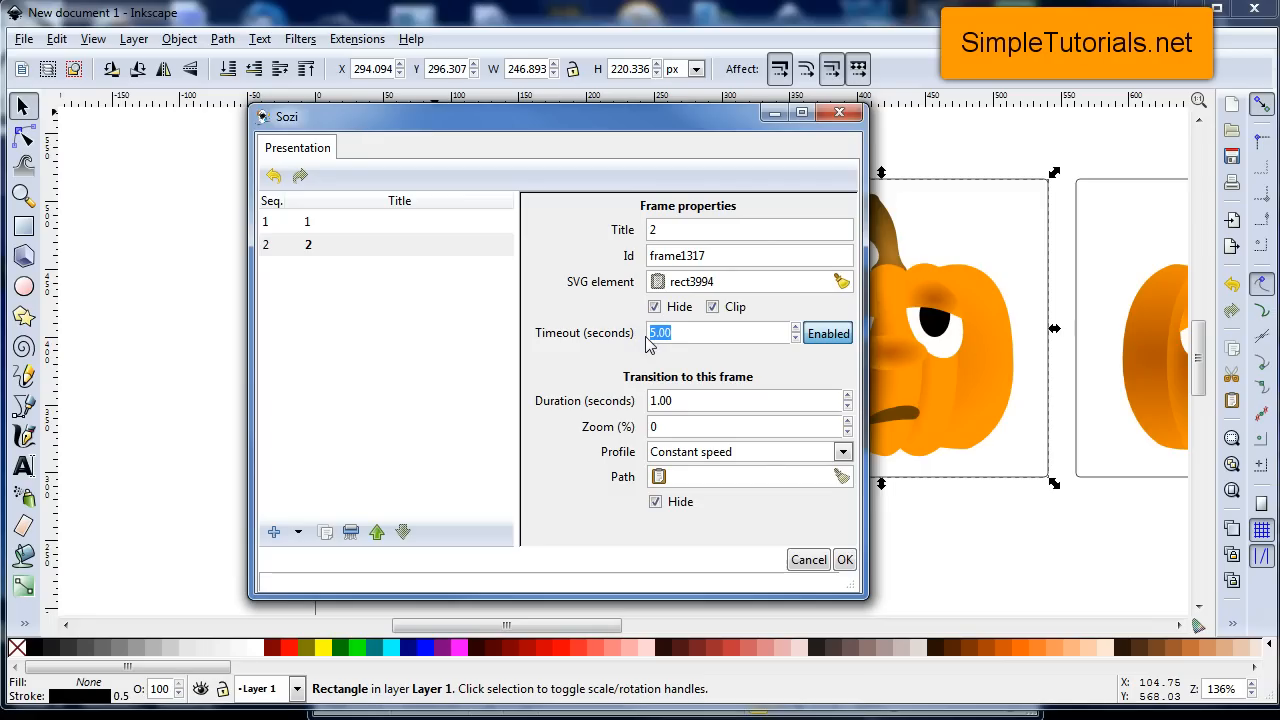
type(".5")
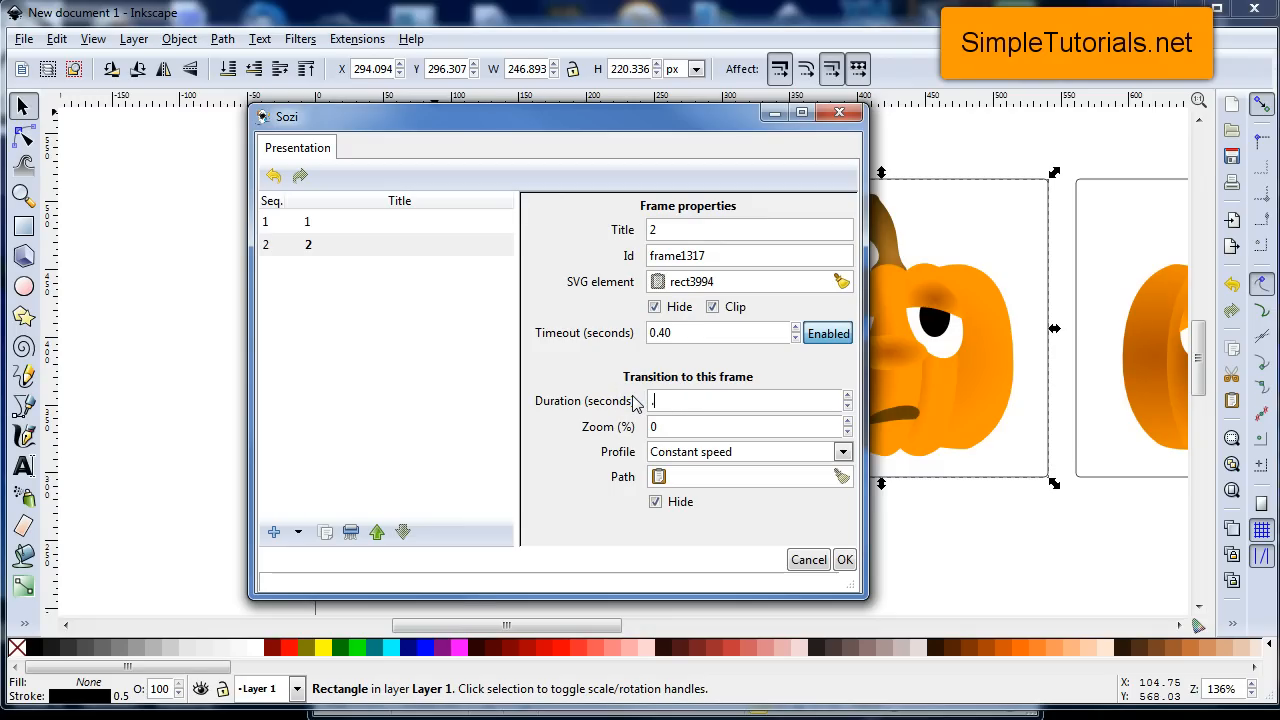
type(".5")
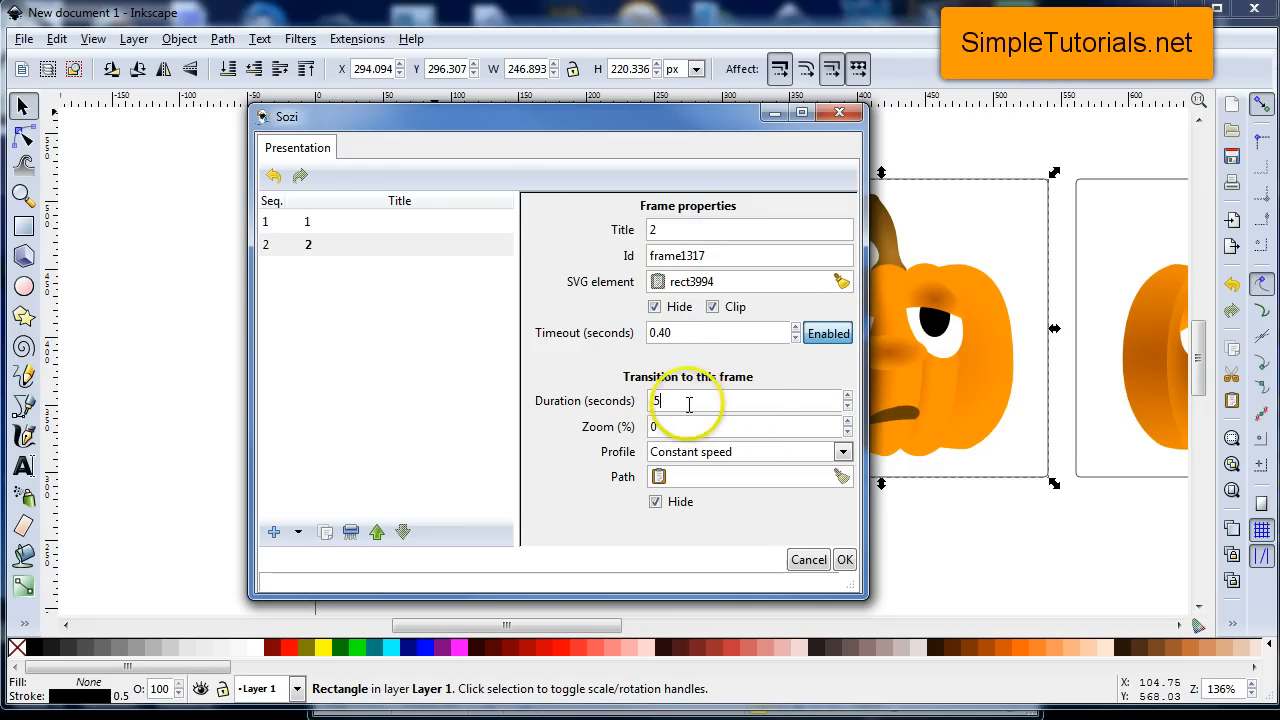
type(".5")
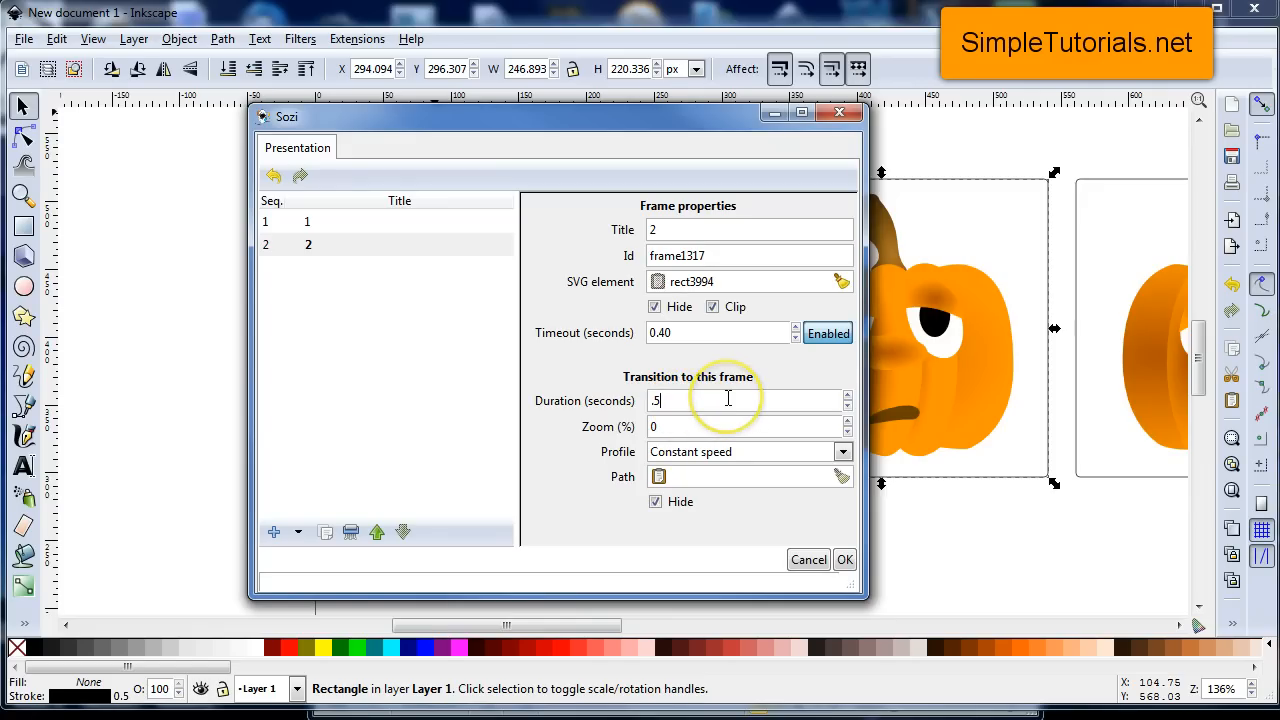
mouse_move(648, 358)
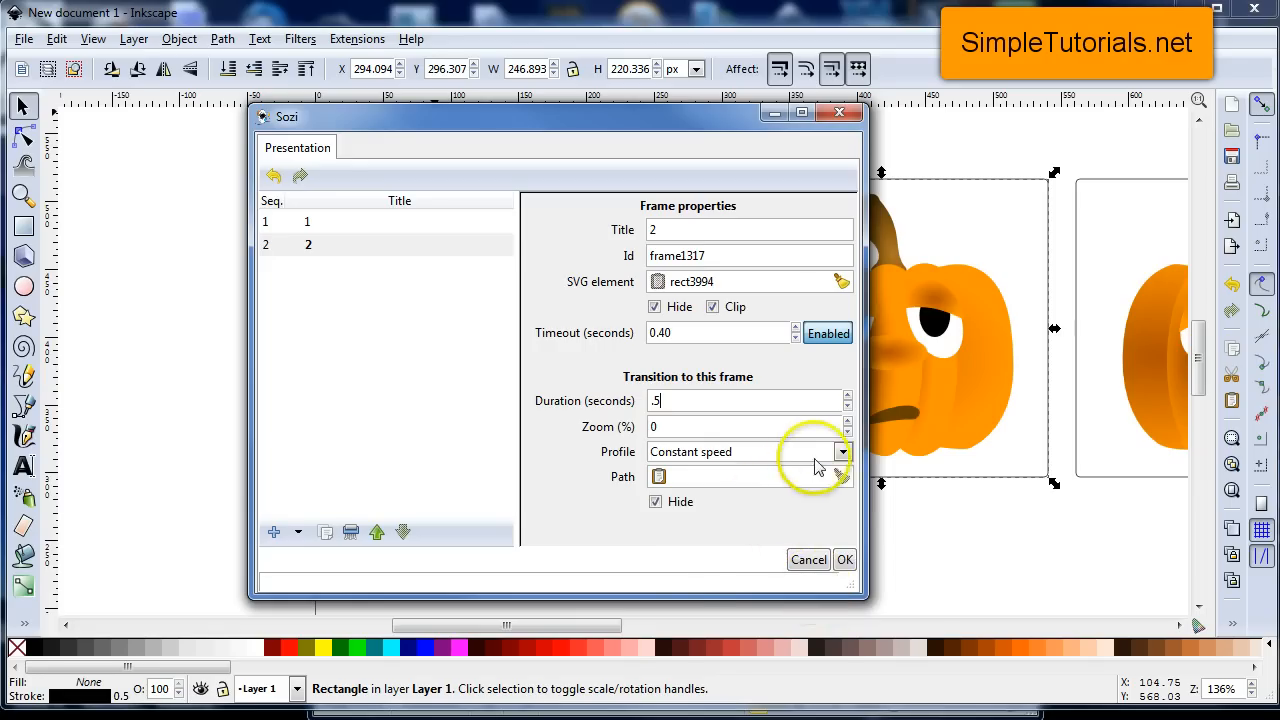
left_click(842, 451)
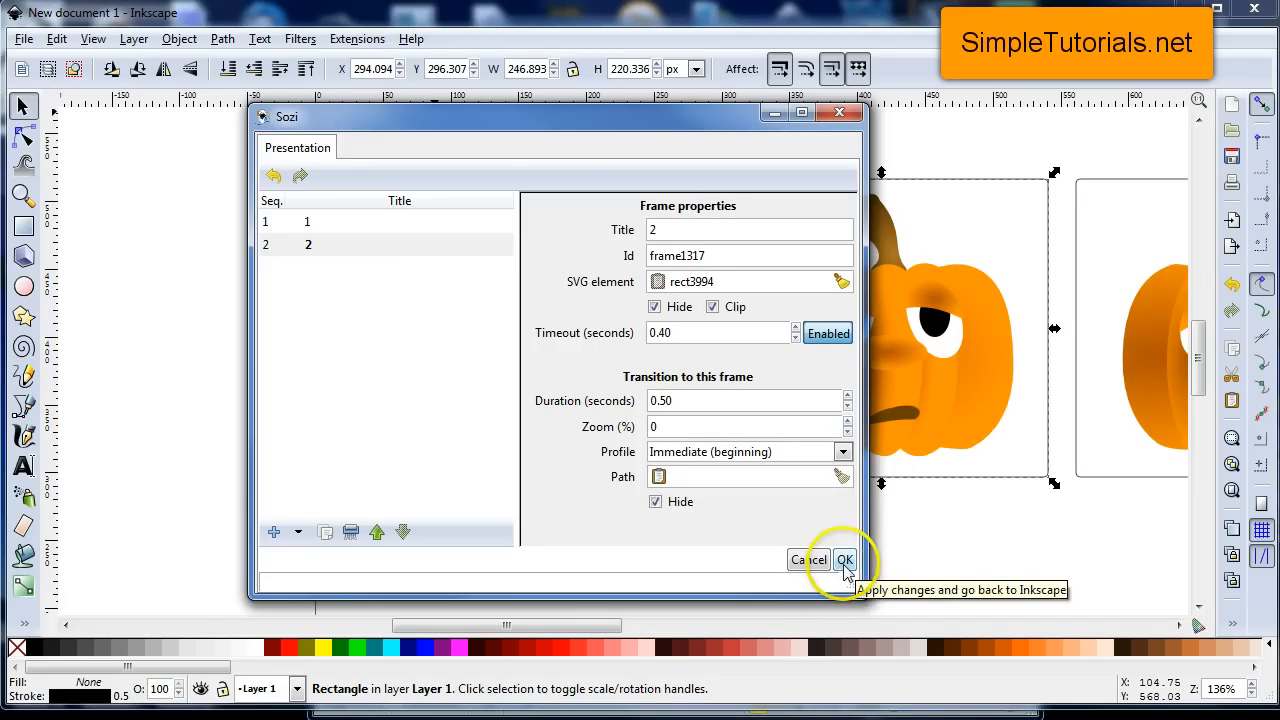
left_click(845, 559)
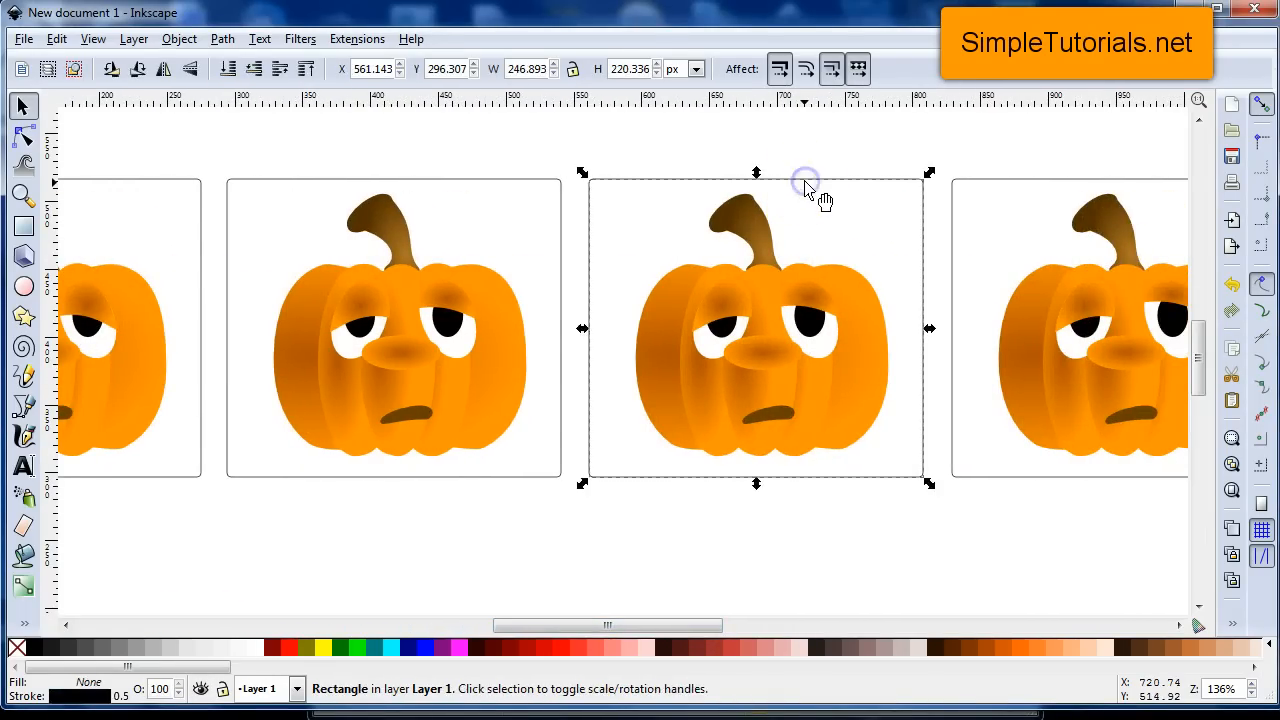
- Add Sozi frame 3 for the third pumpkin with an Immediate (beginning) 0.5 s transition
left_click(356, 38)
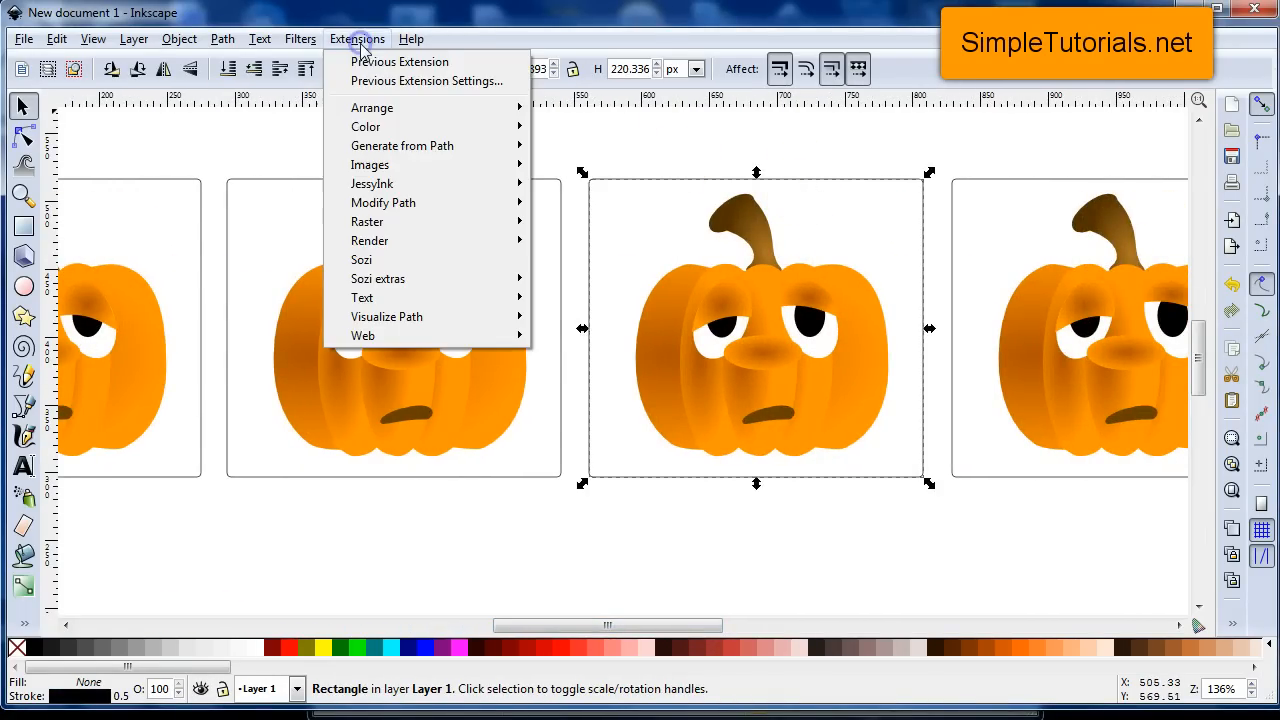
mouse_move(365, 259)
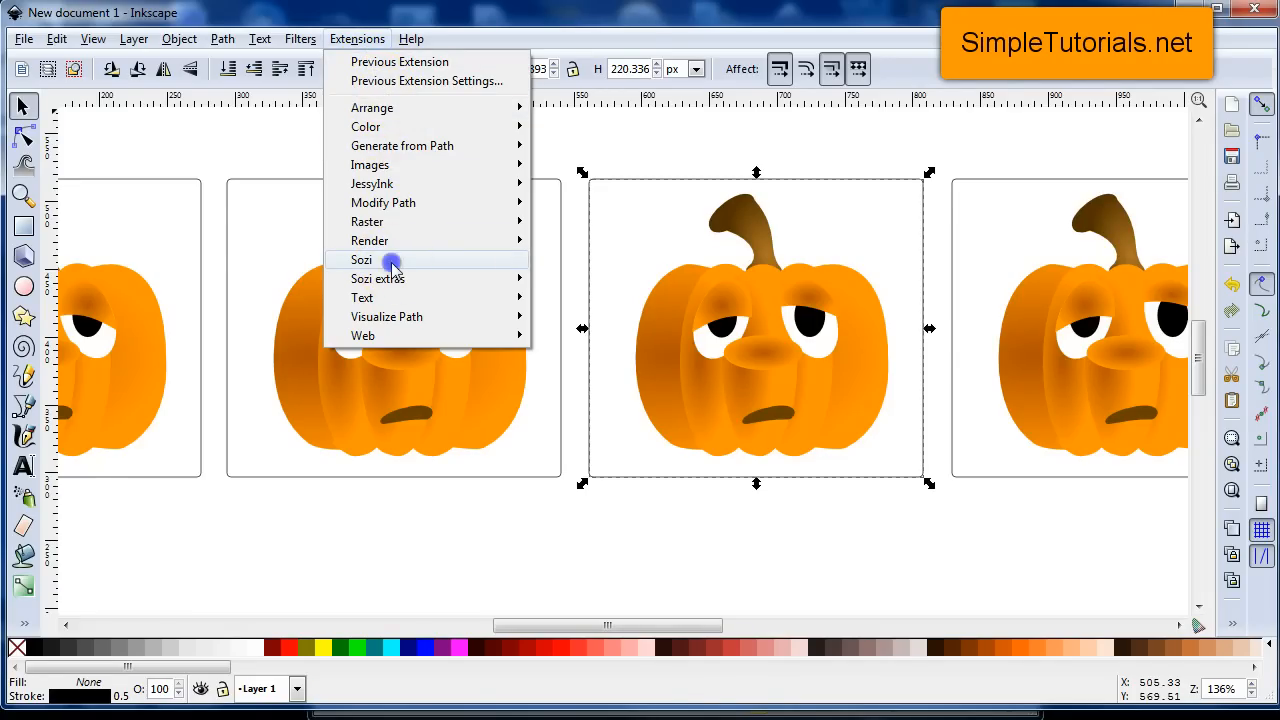
left_click(361, 259)
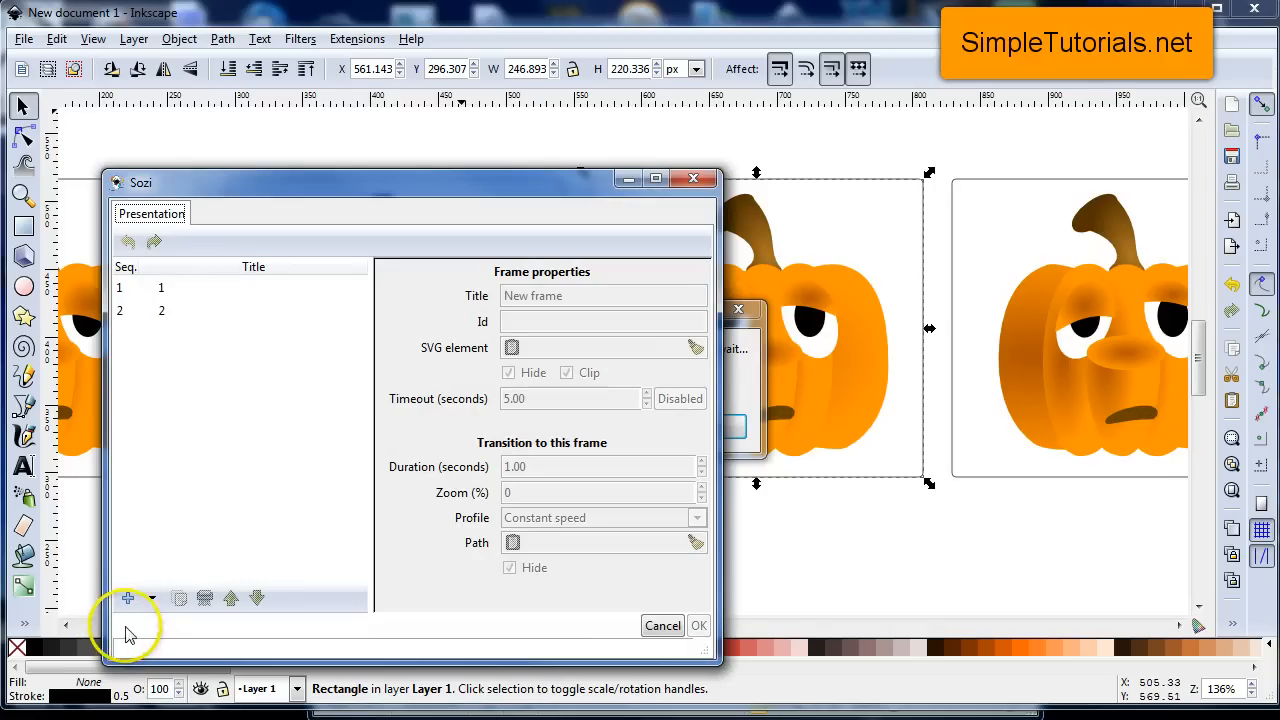
left_click(127, 597)
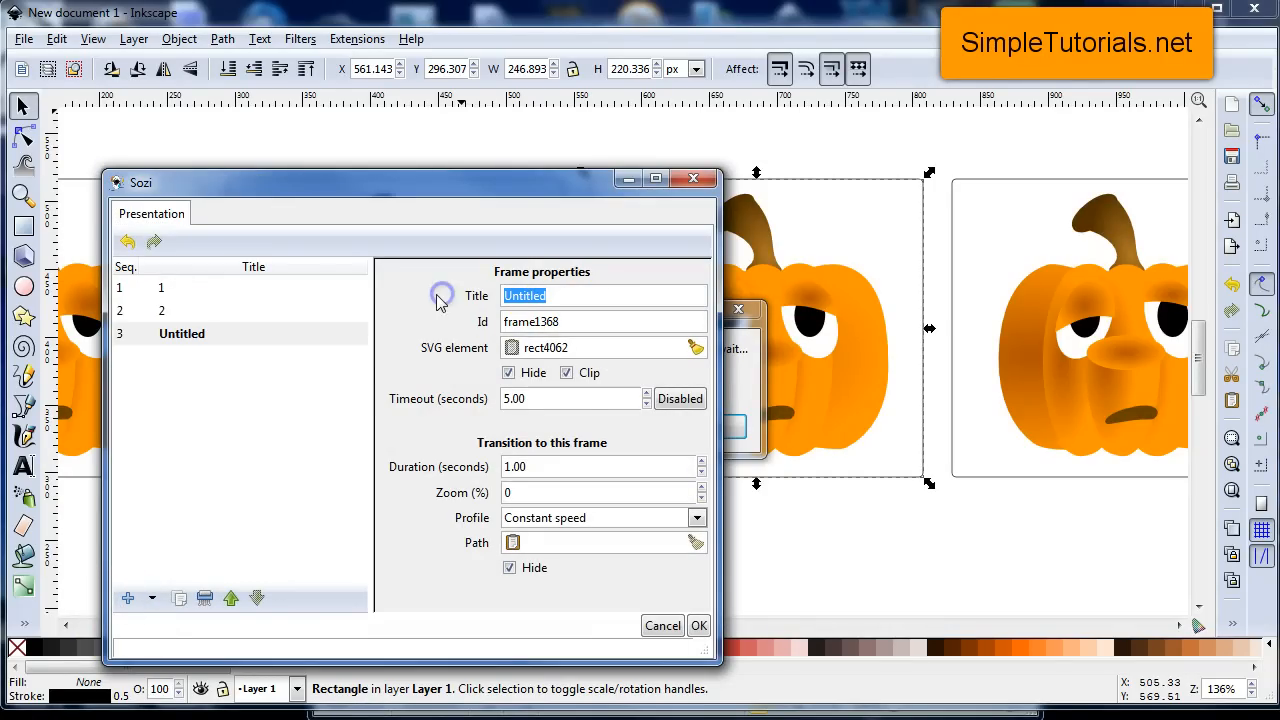
type("3")
left_click(572, 398)
type(".4")
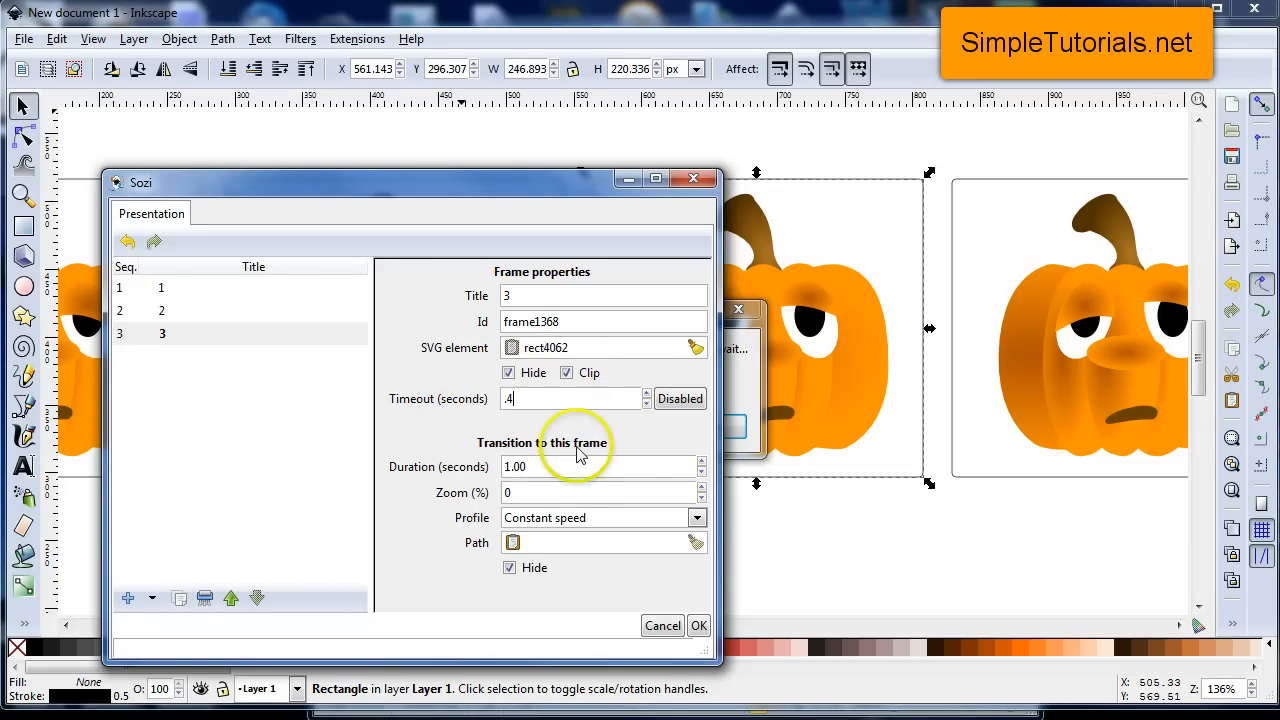
left_click(595, 466)
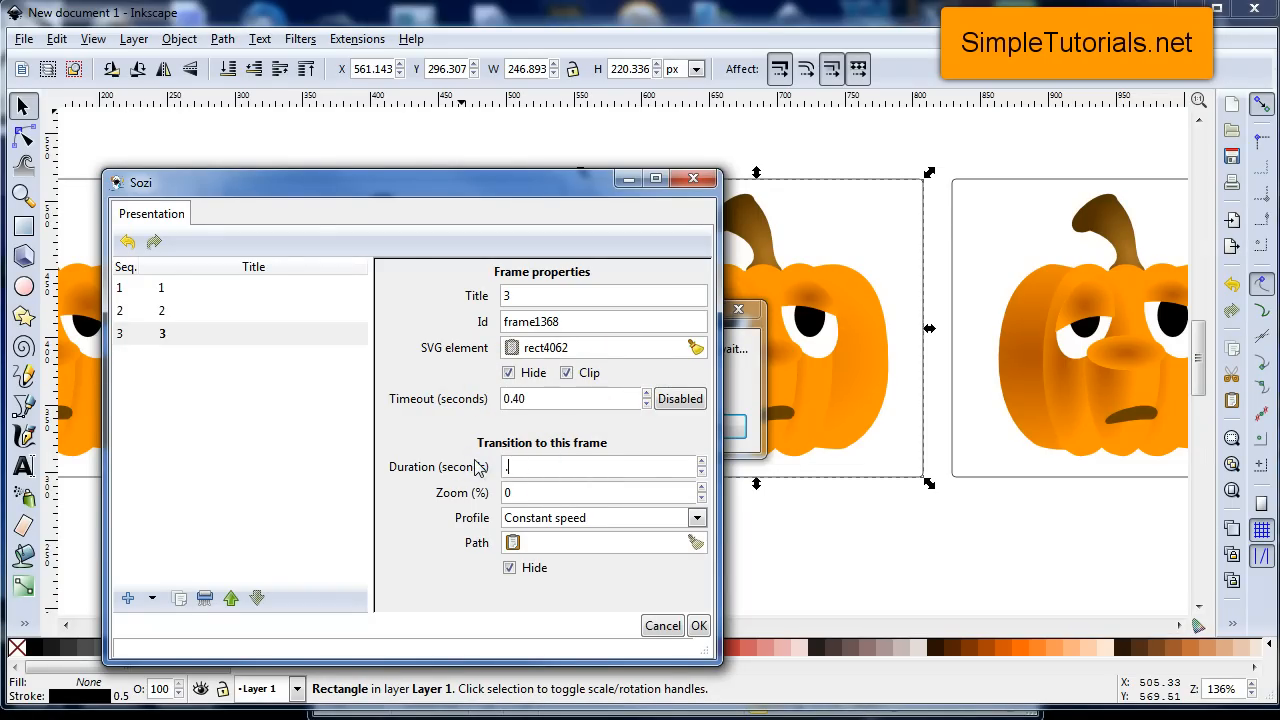
left_click(697, 517)
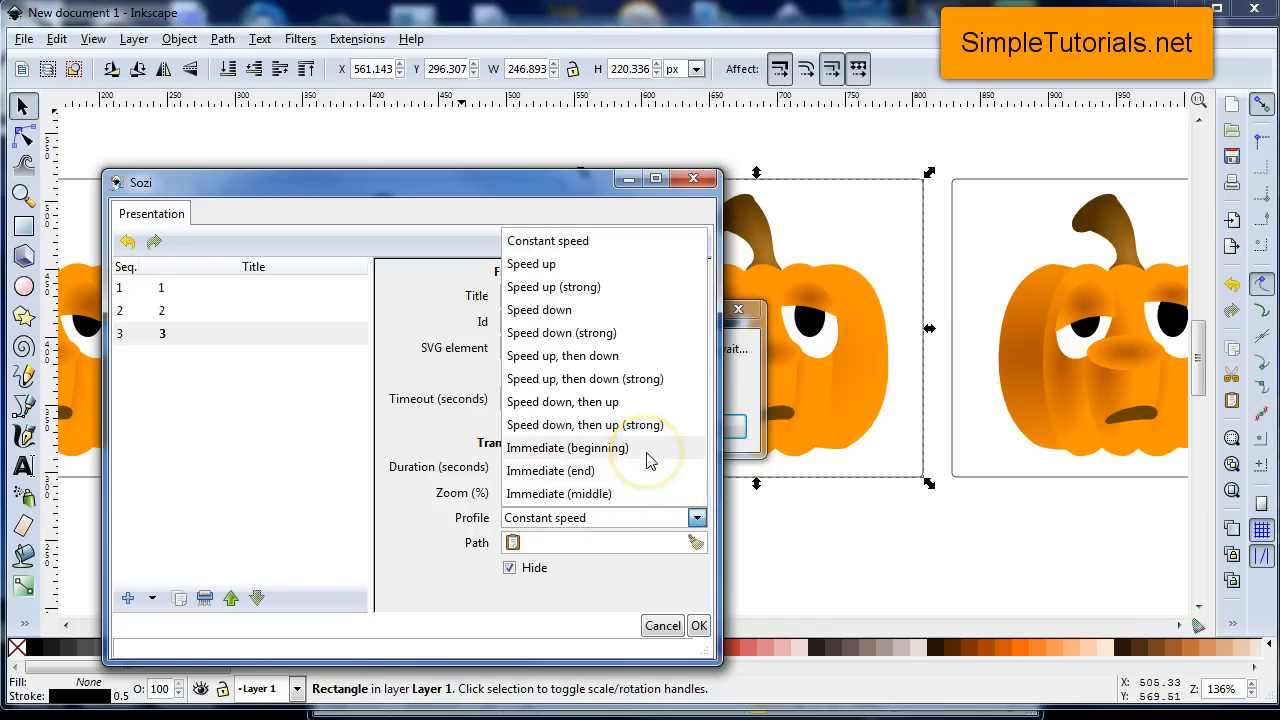
left_click(567, 447)
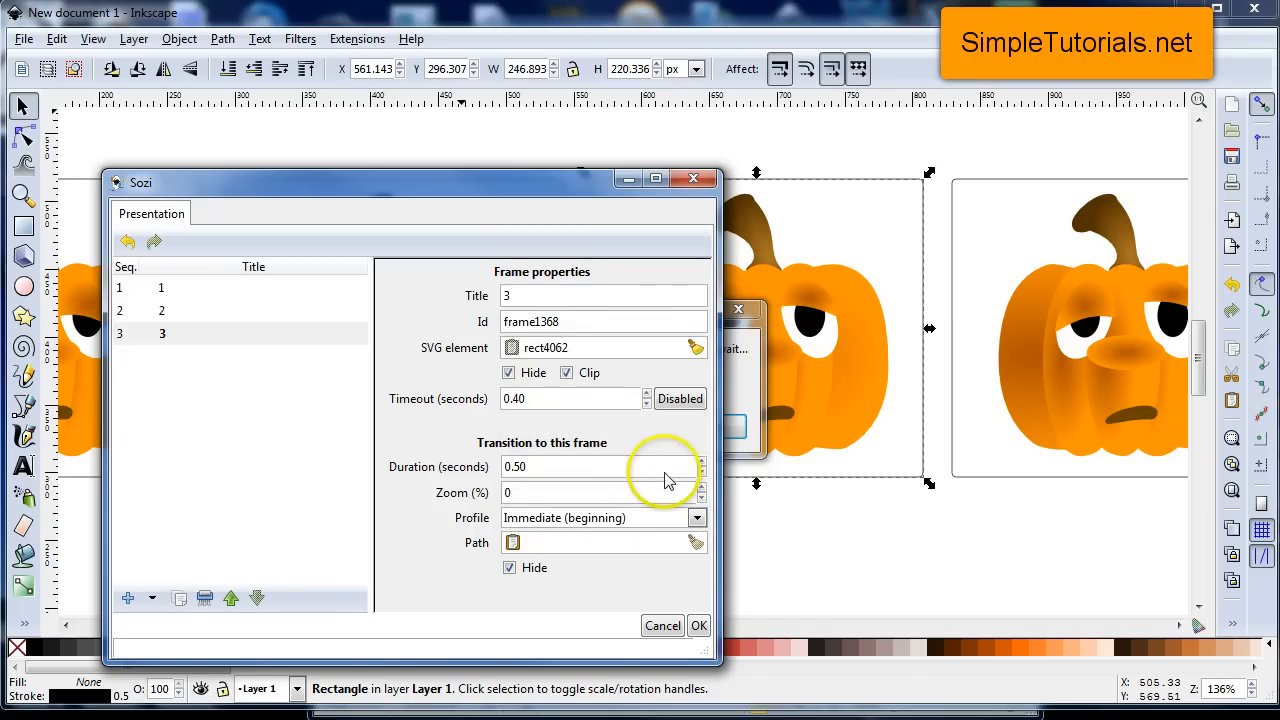
mouse_move(700, 625)
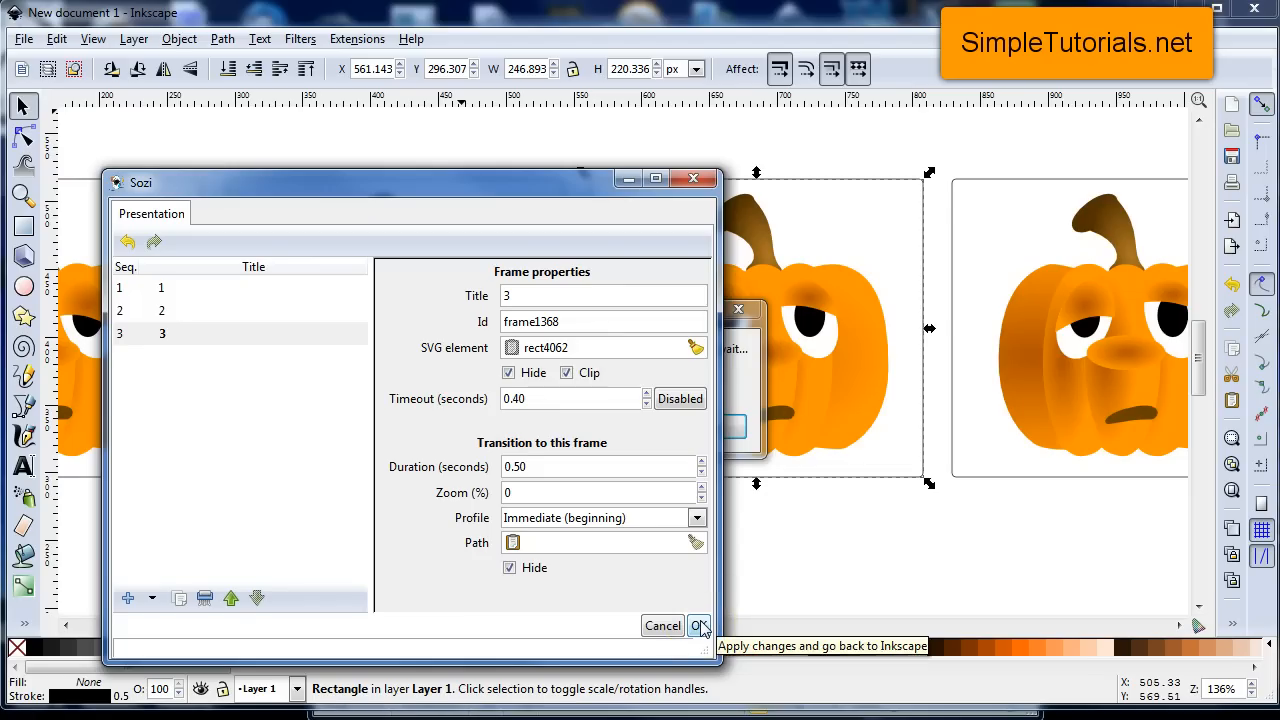
left_click(700, 625)
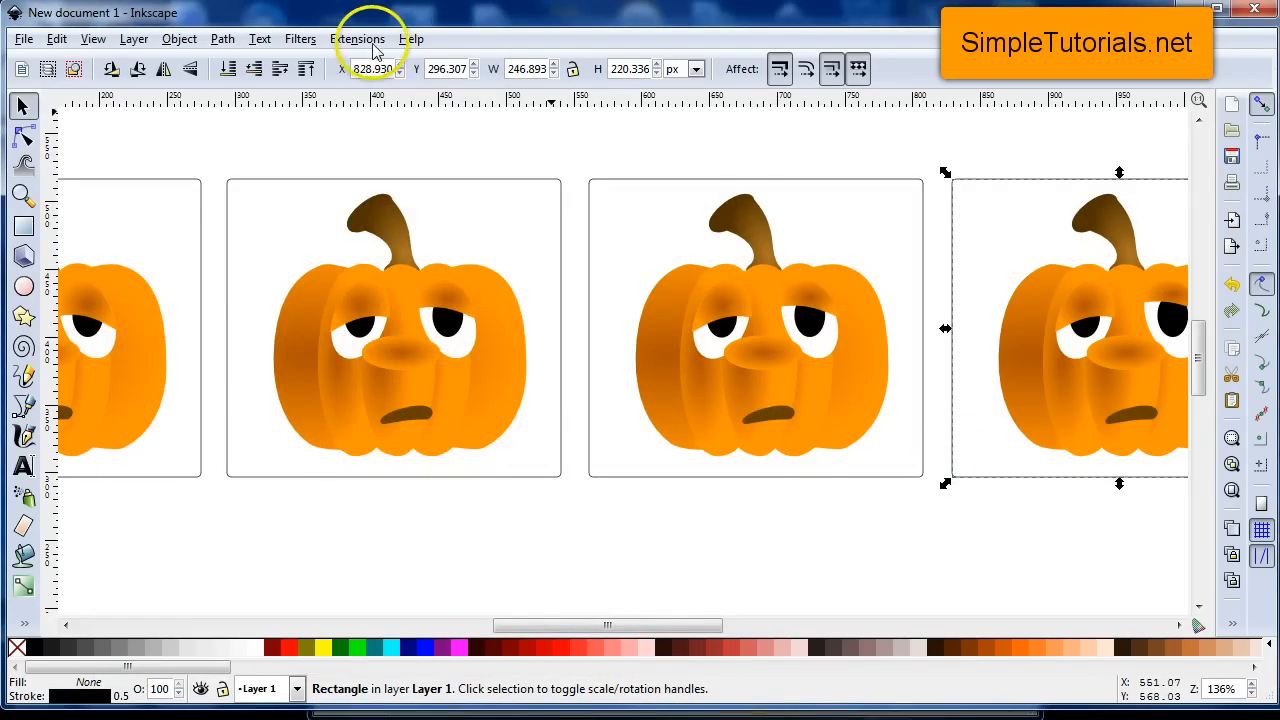
mouse_move(375, 270)
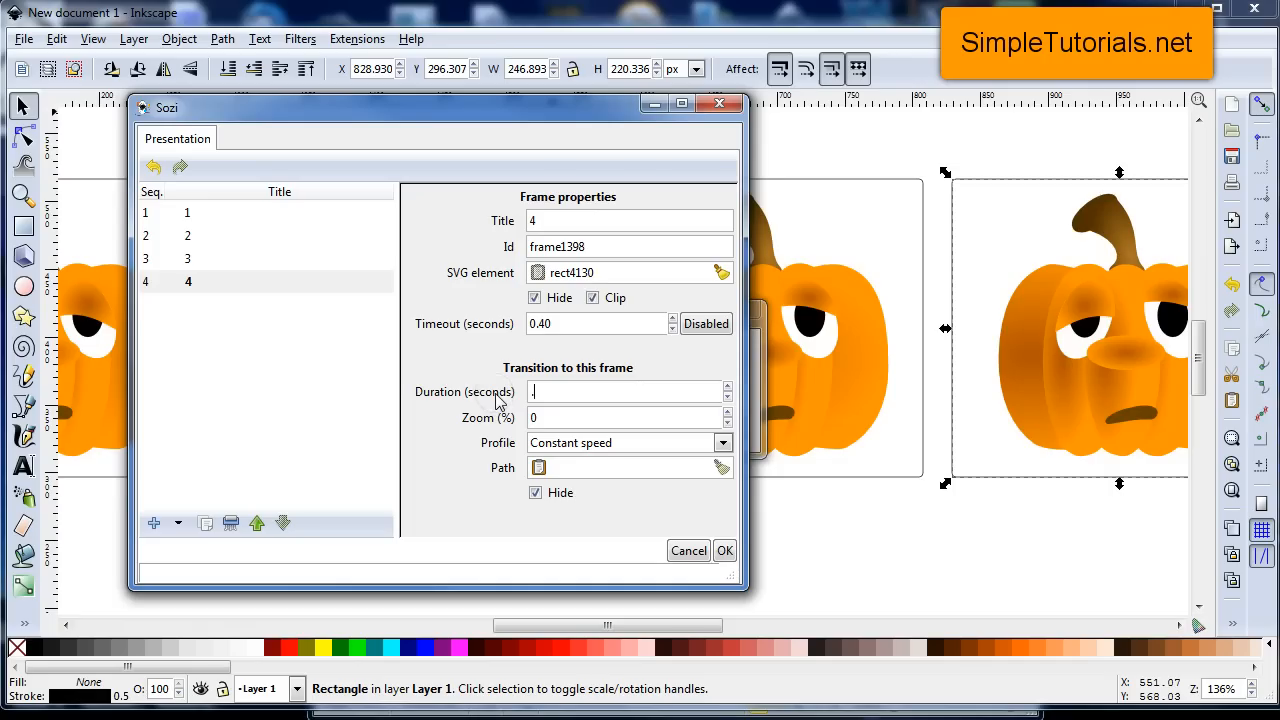
- Set frame 4's transition profile to Immediate (beginning) and confirm the Sozi settings
left_click(722, 442)
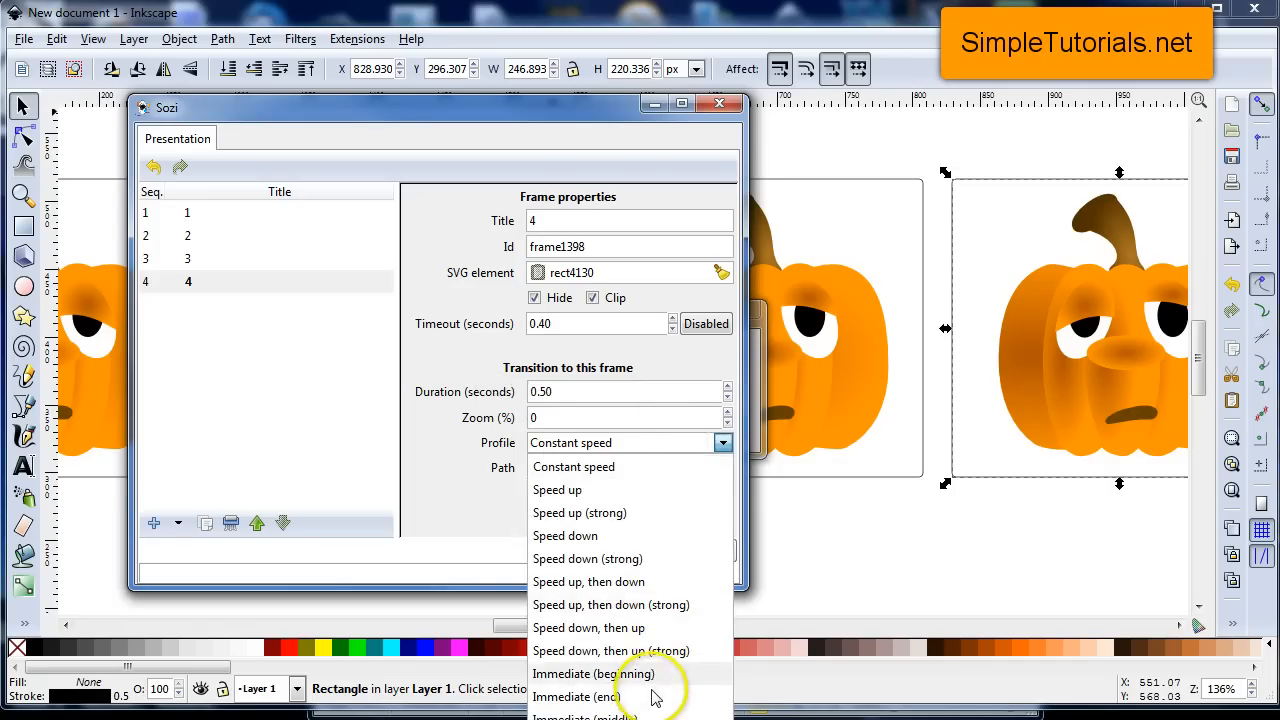
left_click(593, 673)
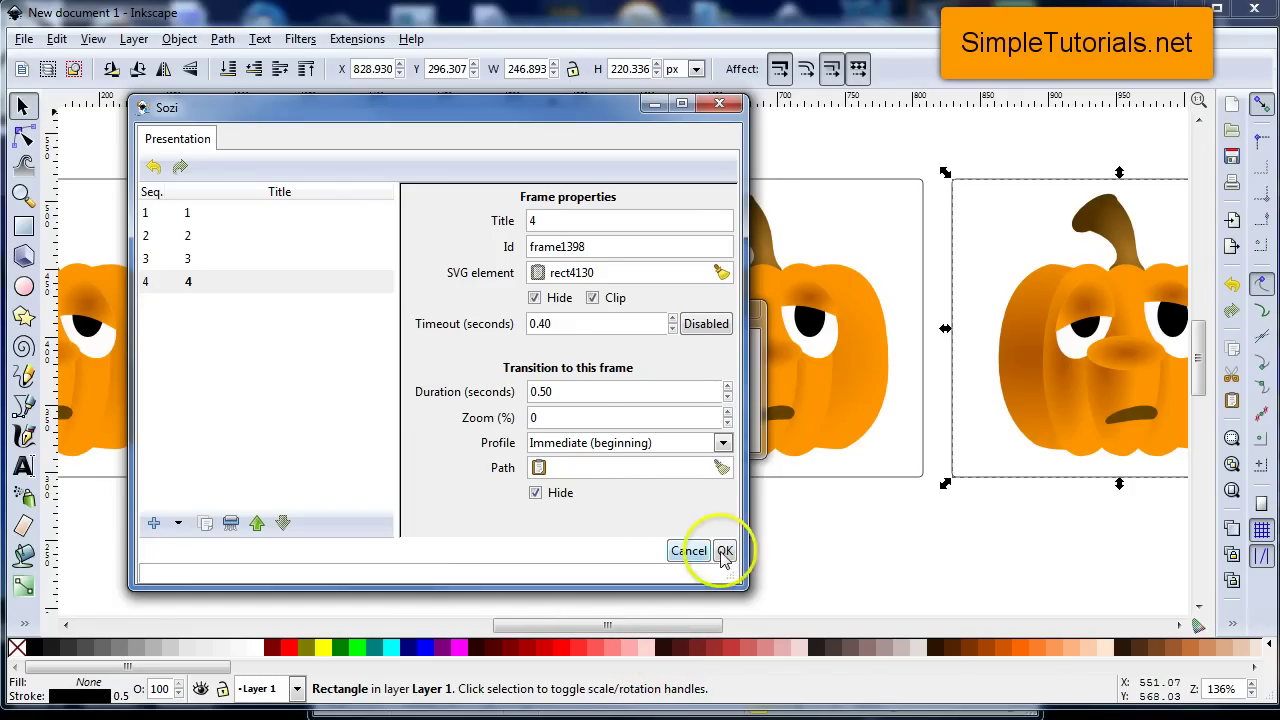
left_click(725, 551)
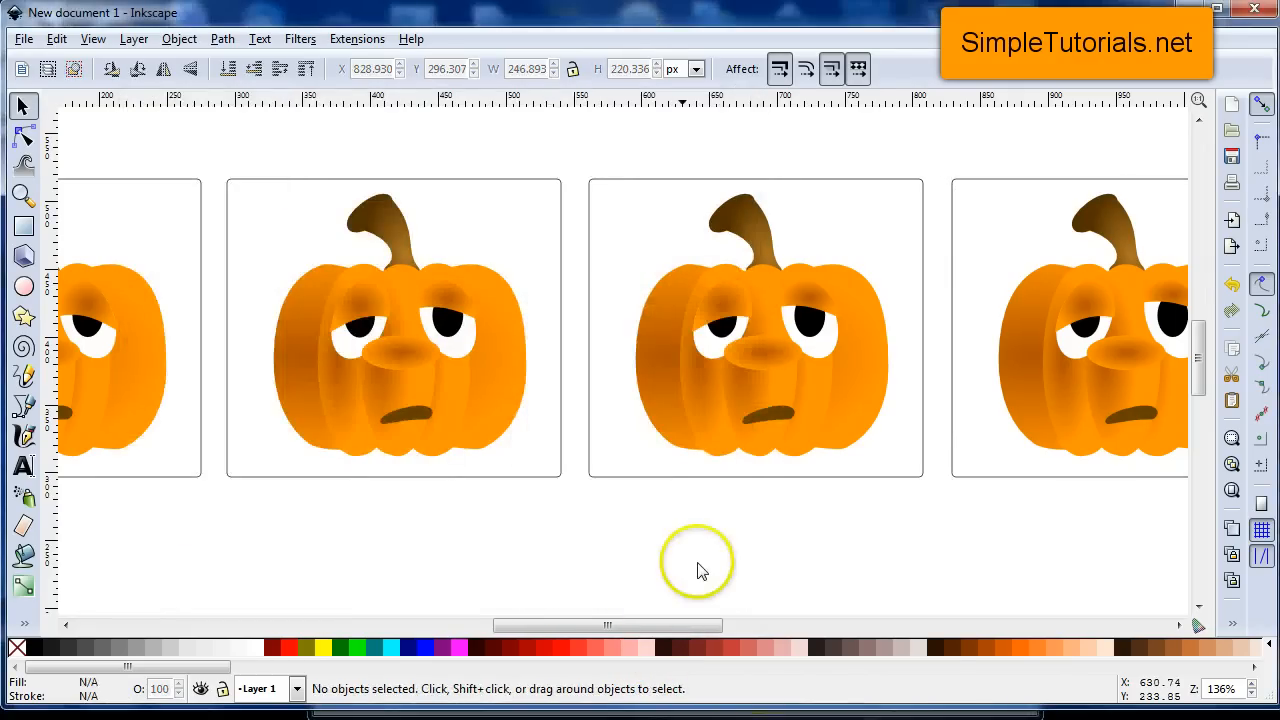
mouse_move(1232, 160)
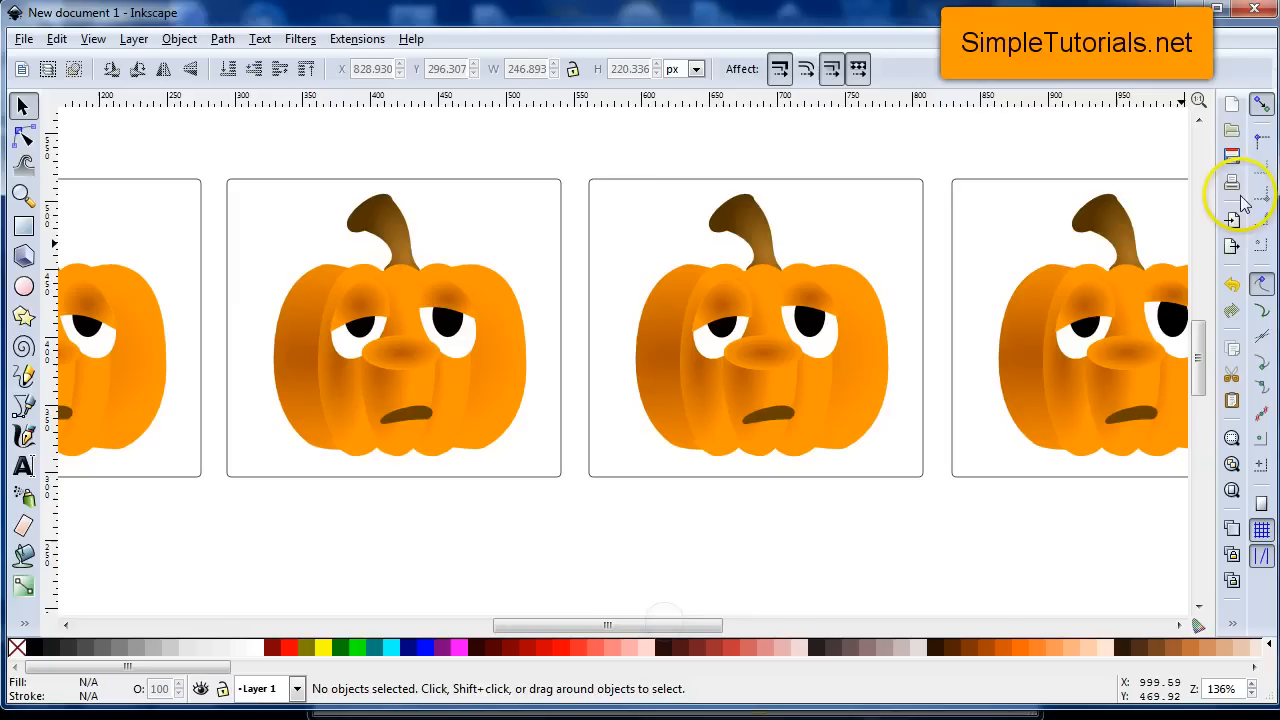
- Save the drawing as 'pumpkin animate' SVG in the inkscape/animation folder
left_click(1231, 156)
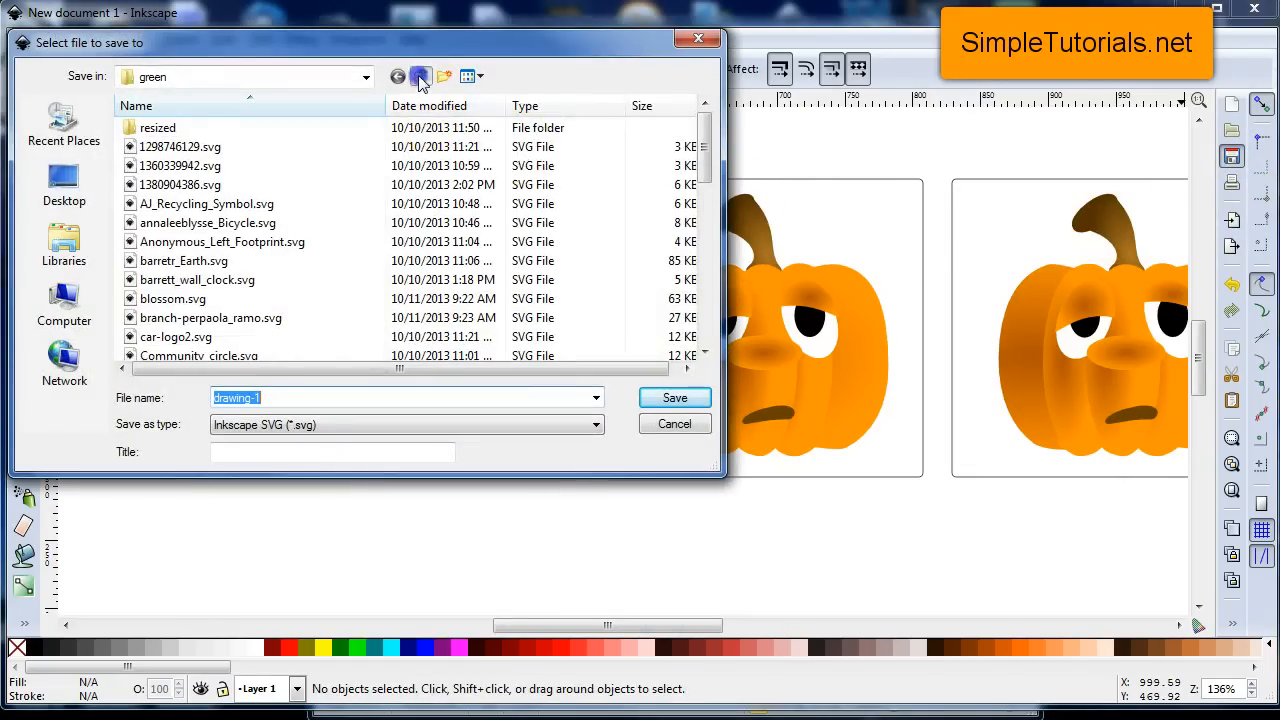
left_click(420, 76)
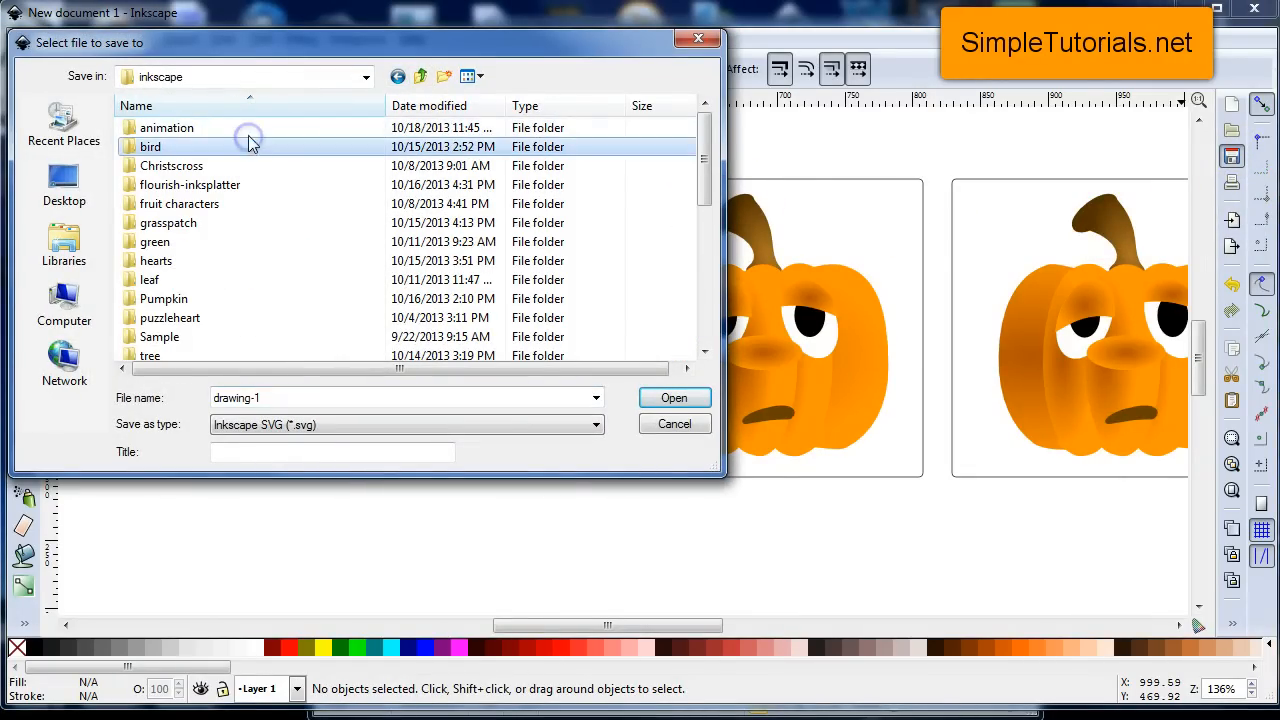
double_click(166, 127)
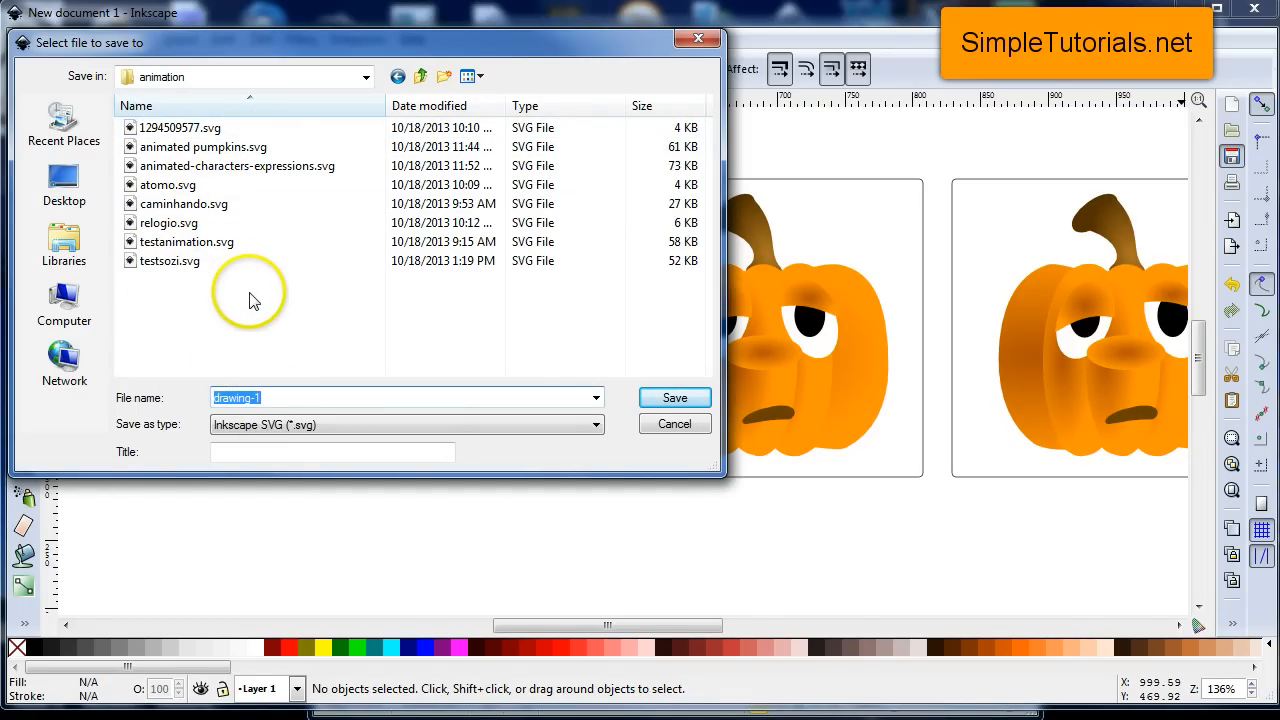
type("pumpki")
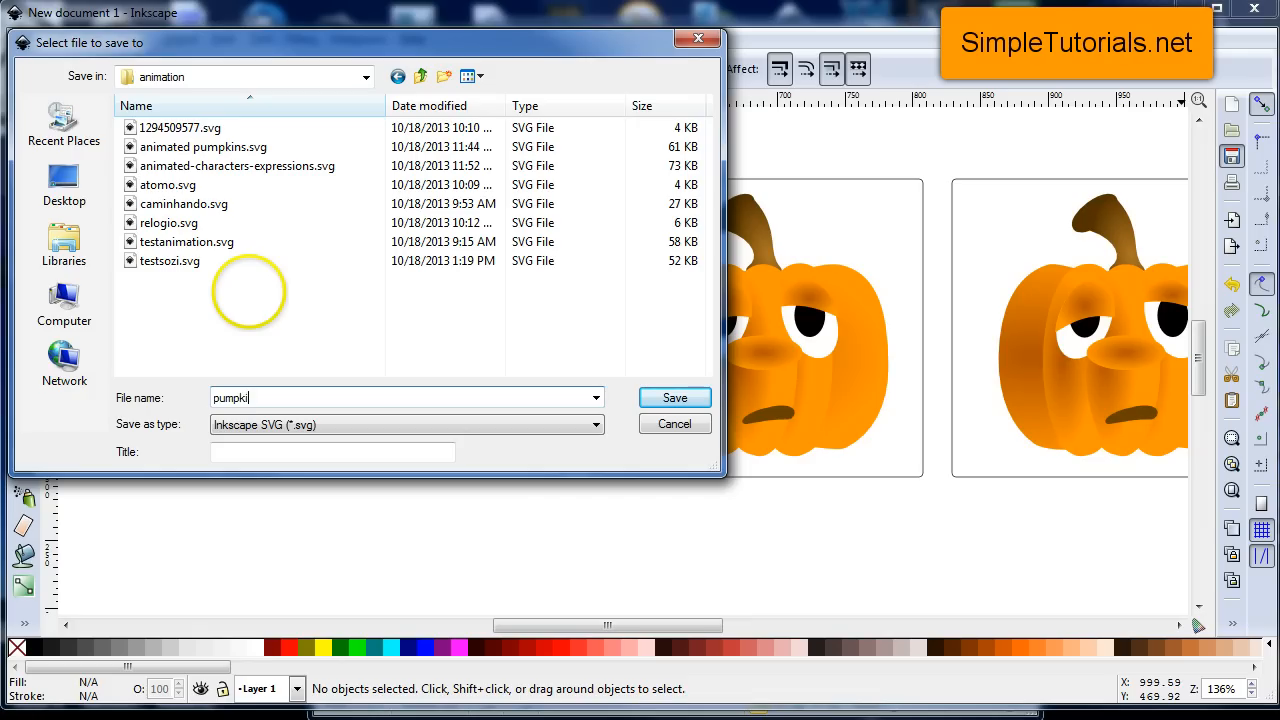
type("n animate")
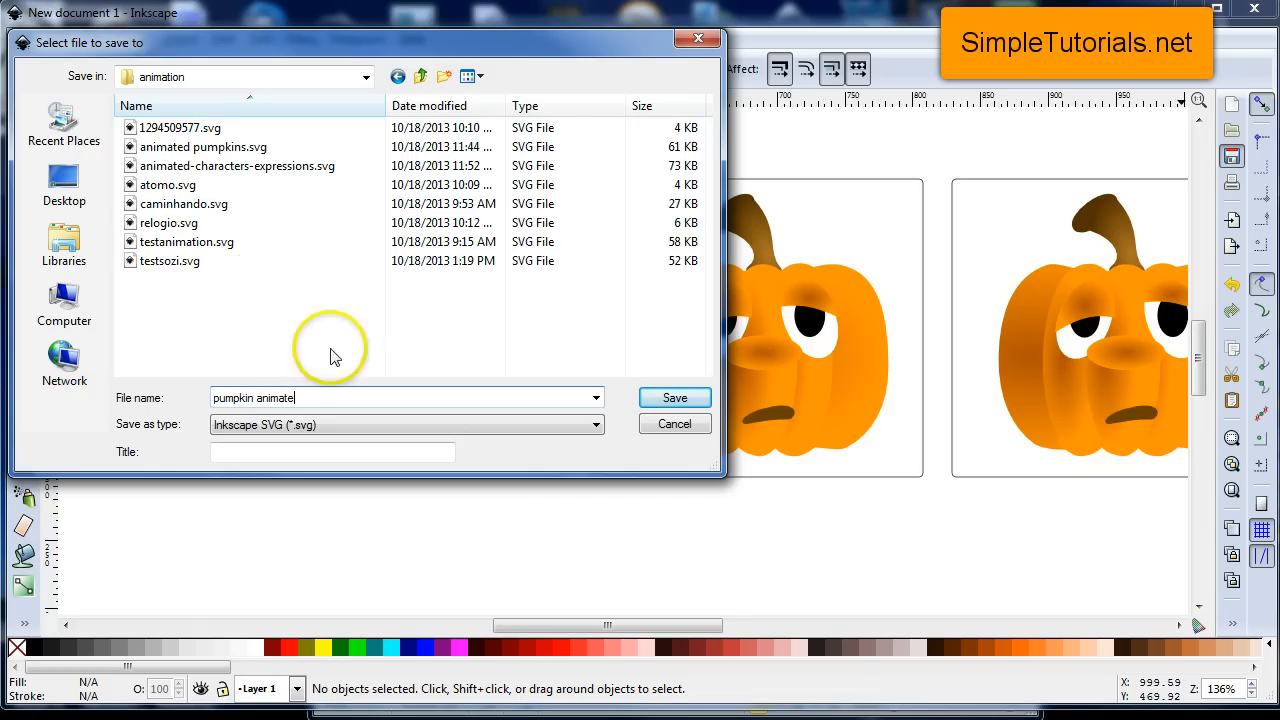
left_click(674, 397)
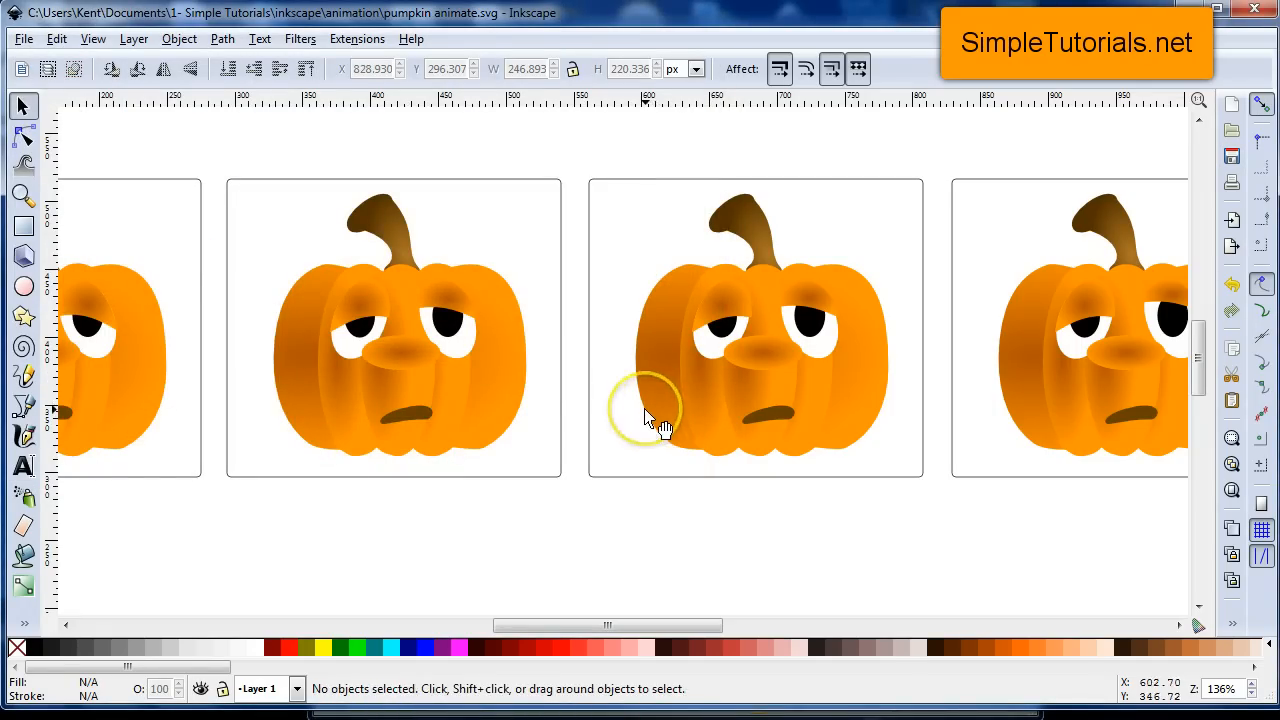
mouse_move(655, 420)
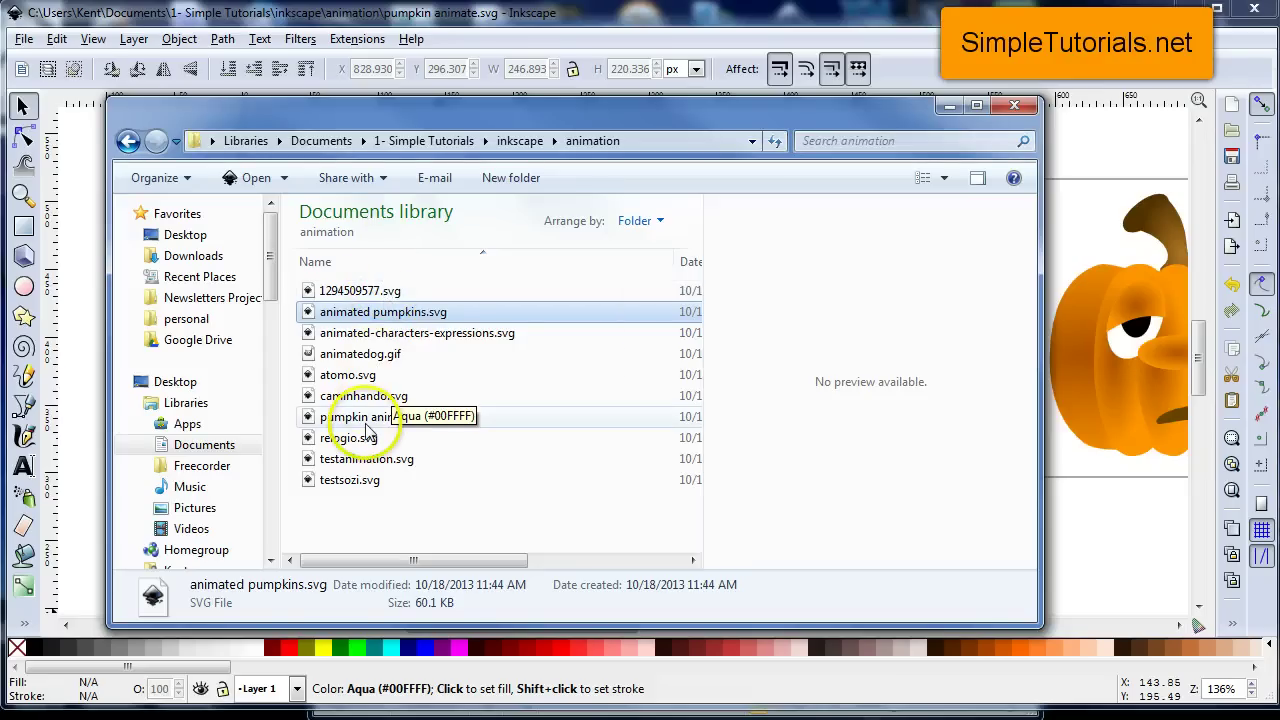
- Open pumpkin animate.svg in Opera via its context menu
right_click(360, 416)
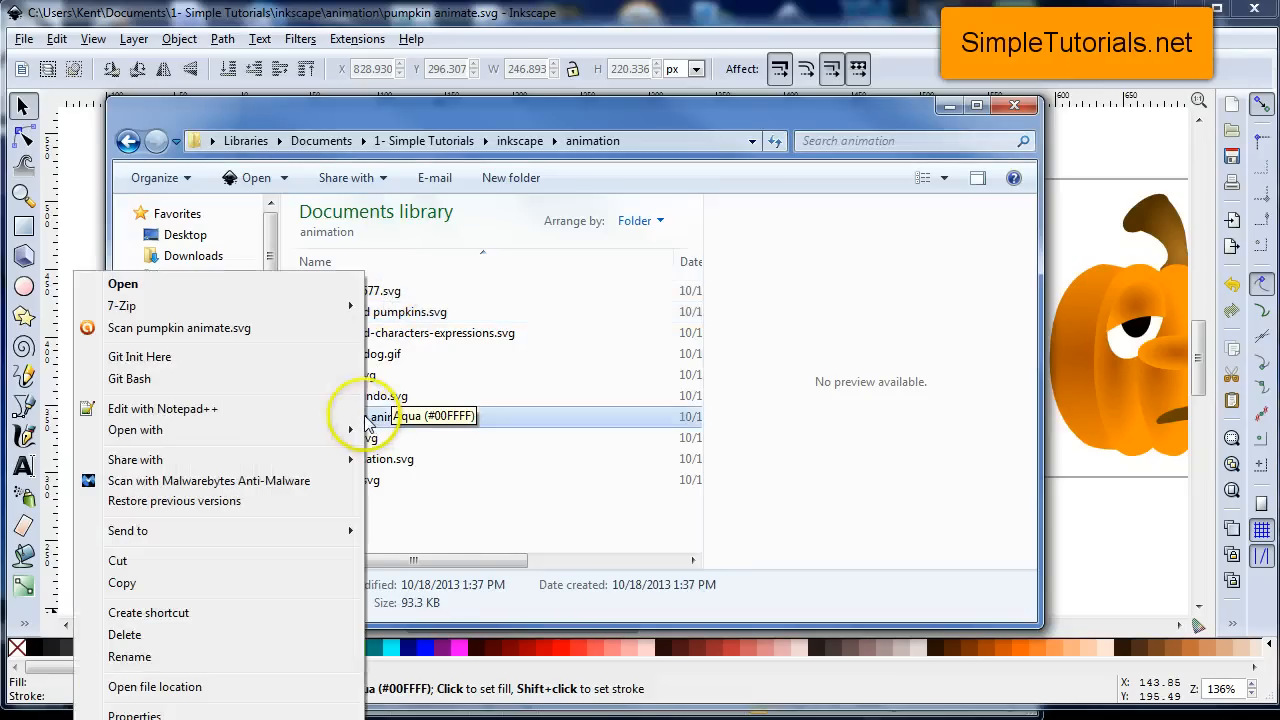
left_click(135, 429)
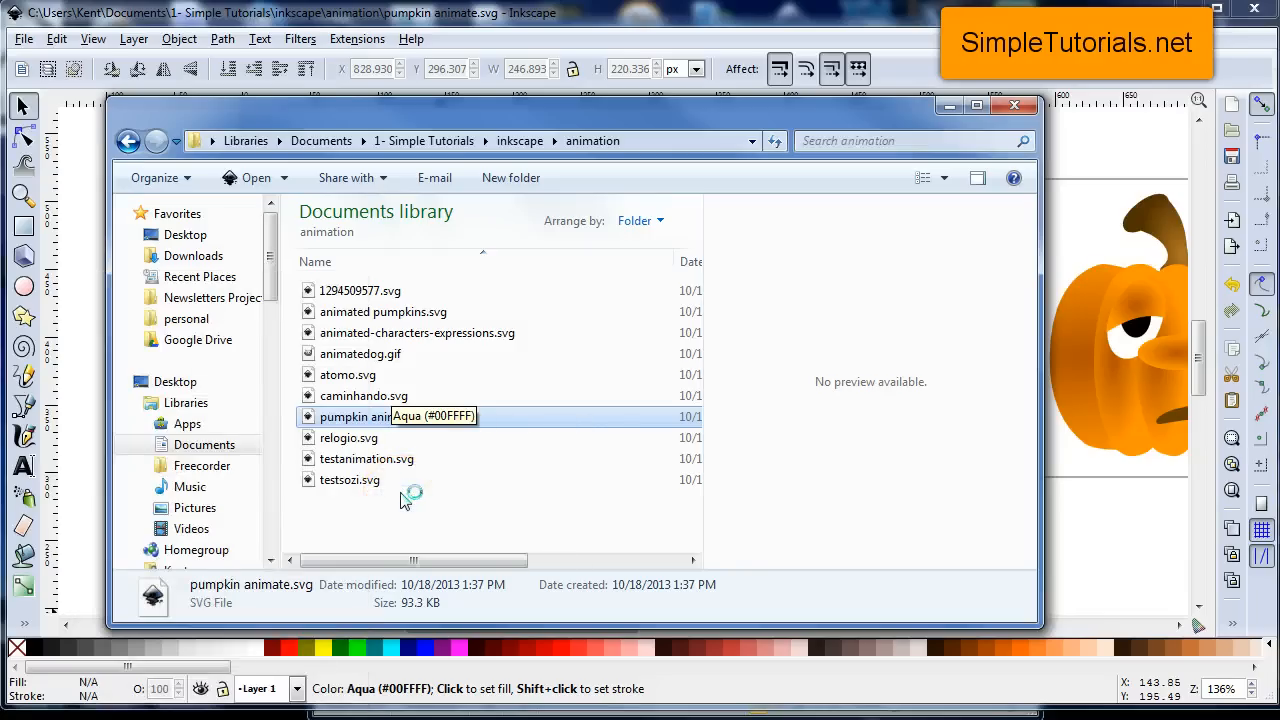
mouse_move(948, 106)
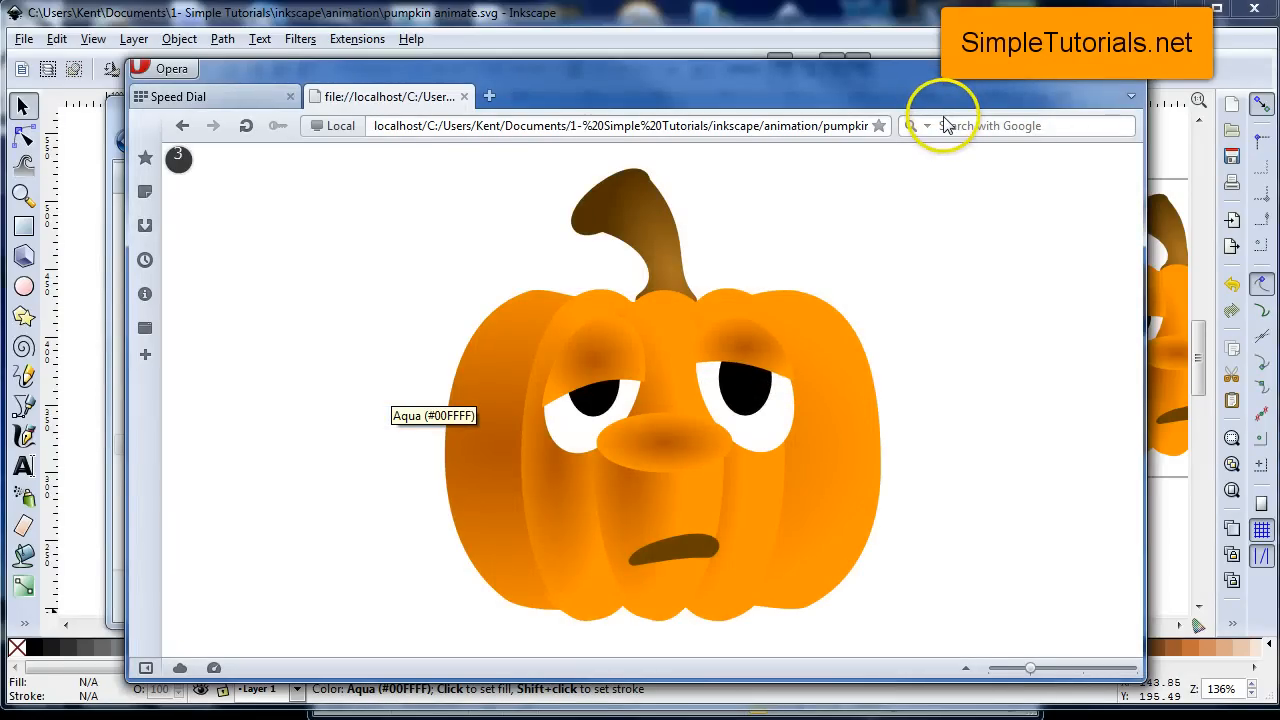
mouse_move(935, 82)
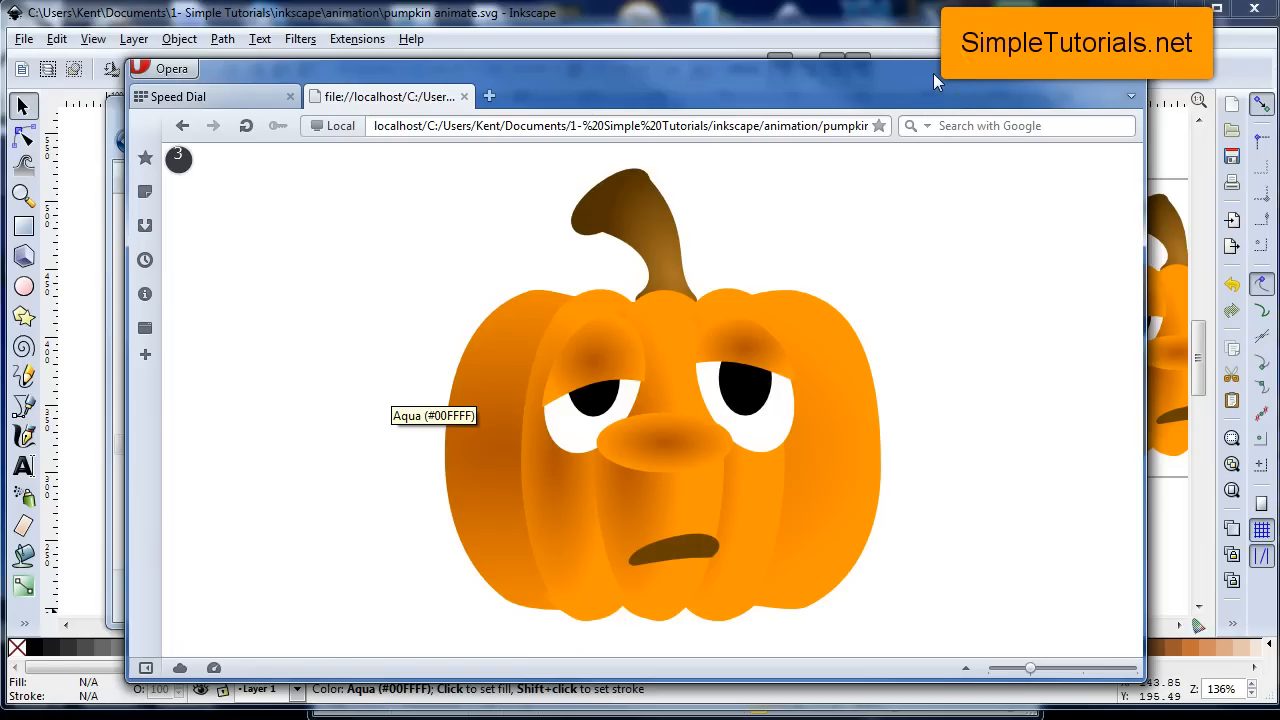
- Watch the pumpkin Sozi animation play in Opera as the eyelids change
left_click(735, 395)
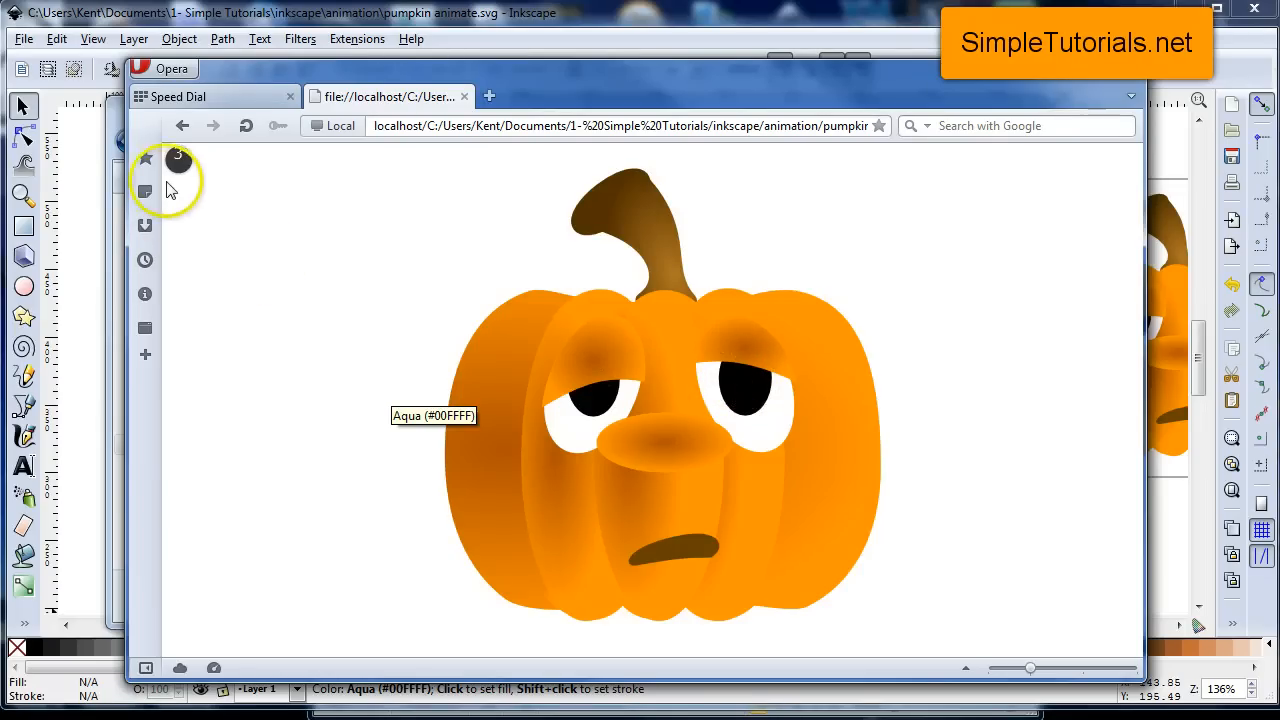
mouse_move(865, 390)
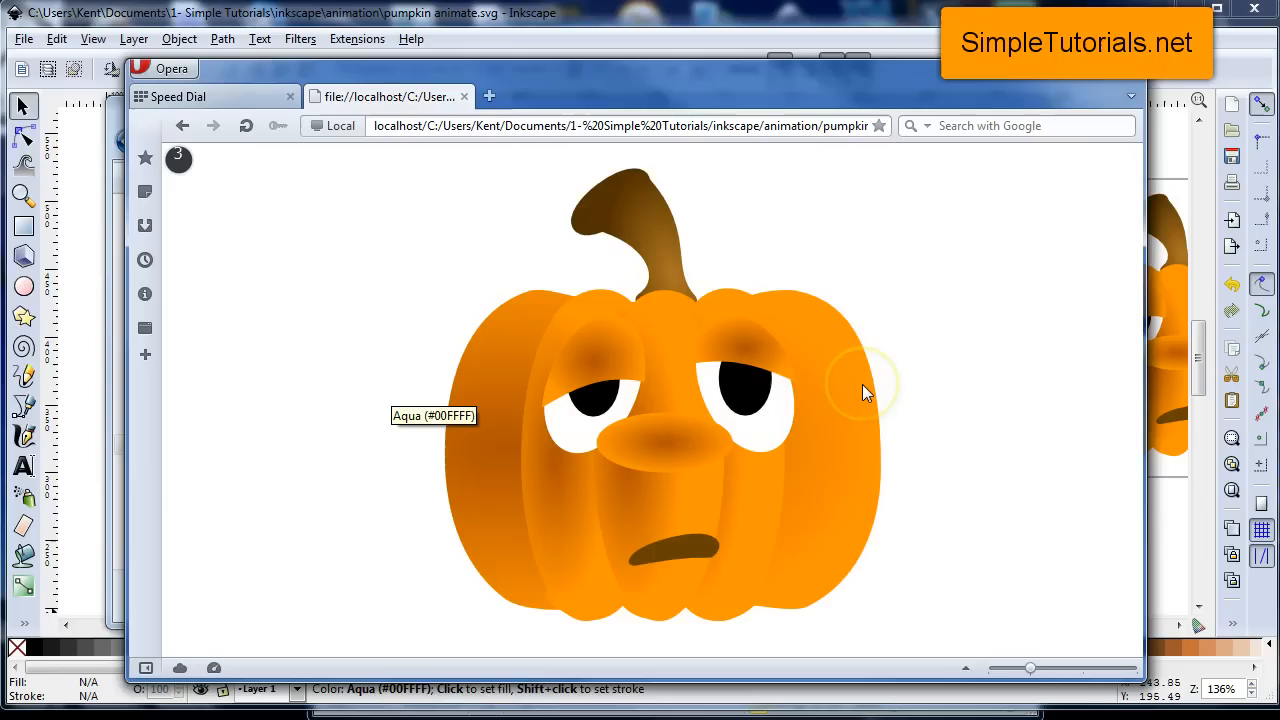
mouse_move(835, 418)
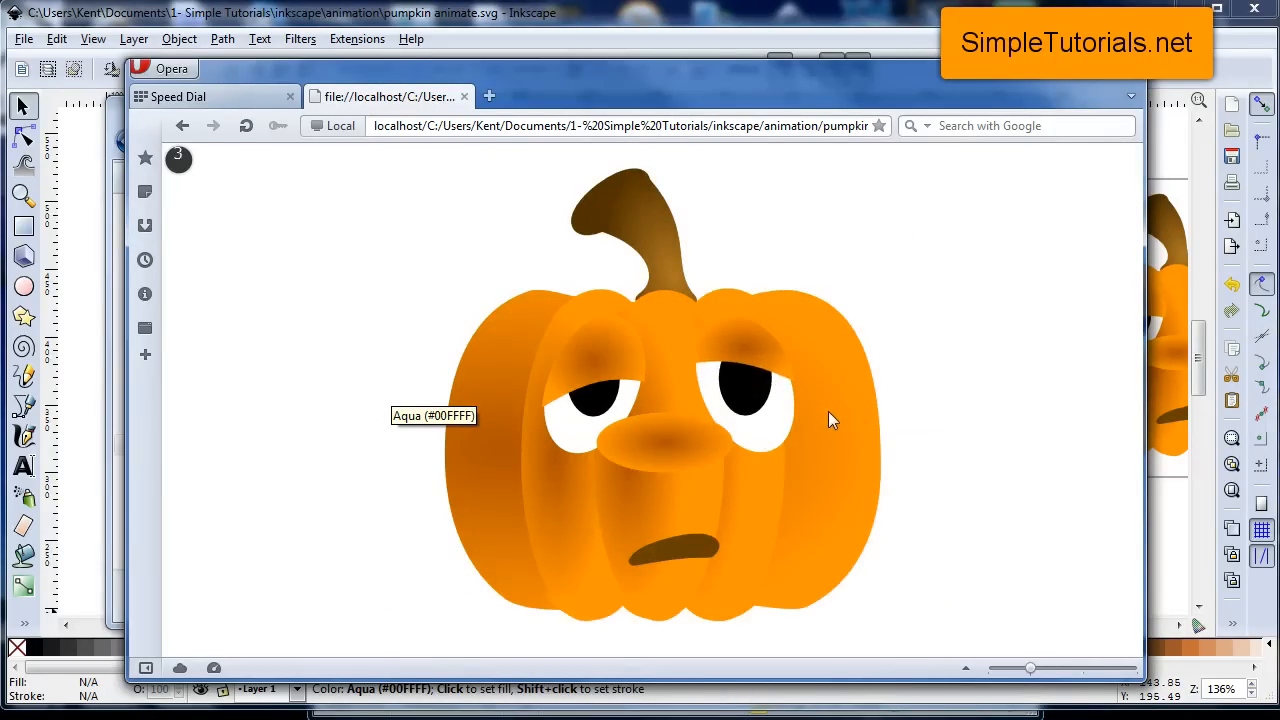
mouse_move(449, 490)
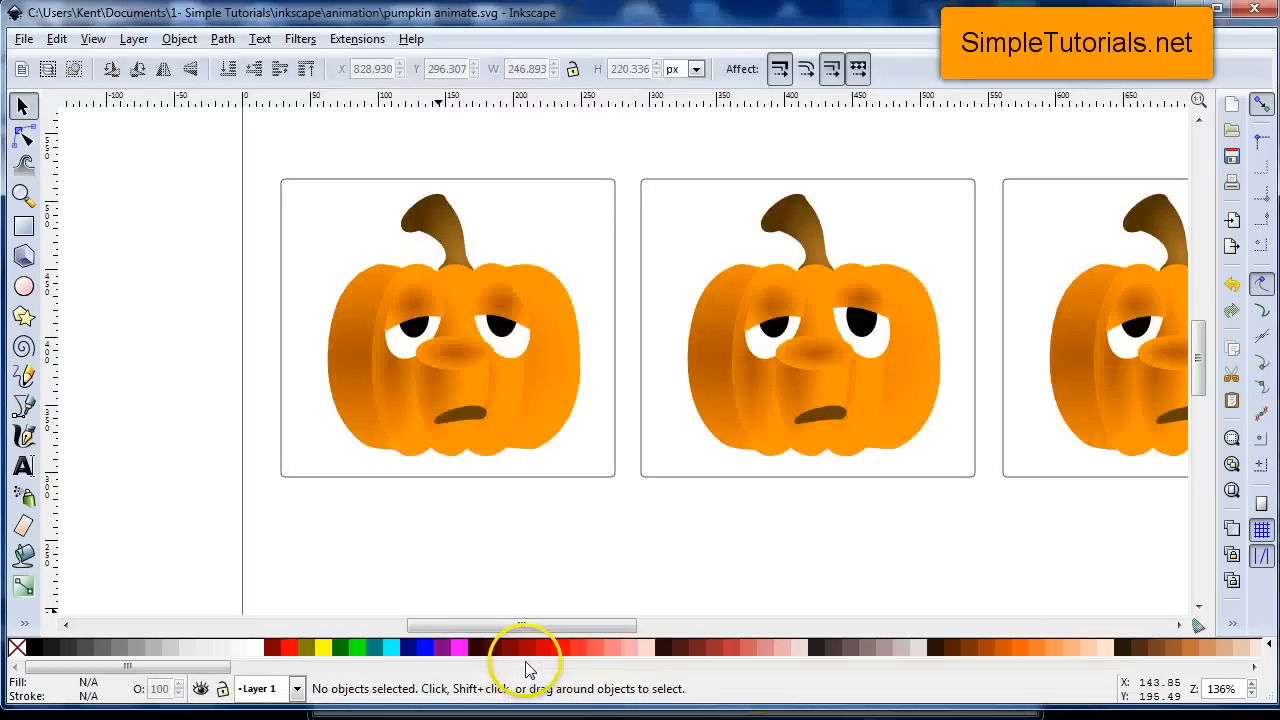
mouse_move(340, 45)
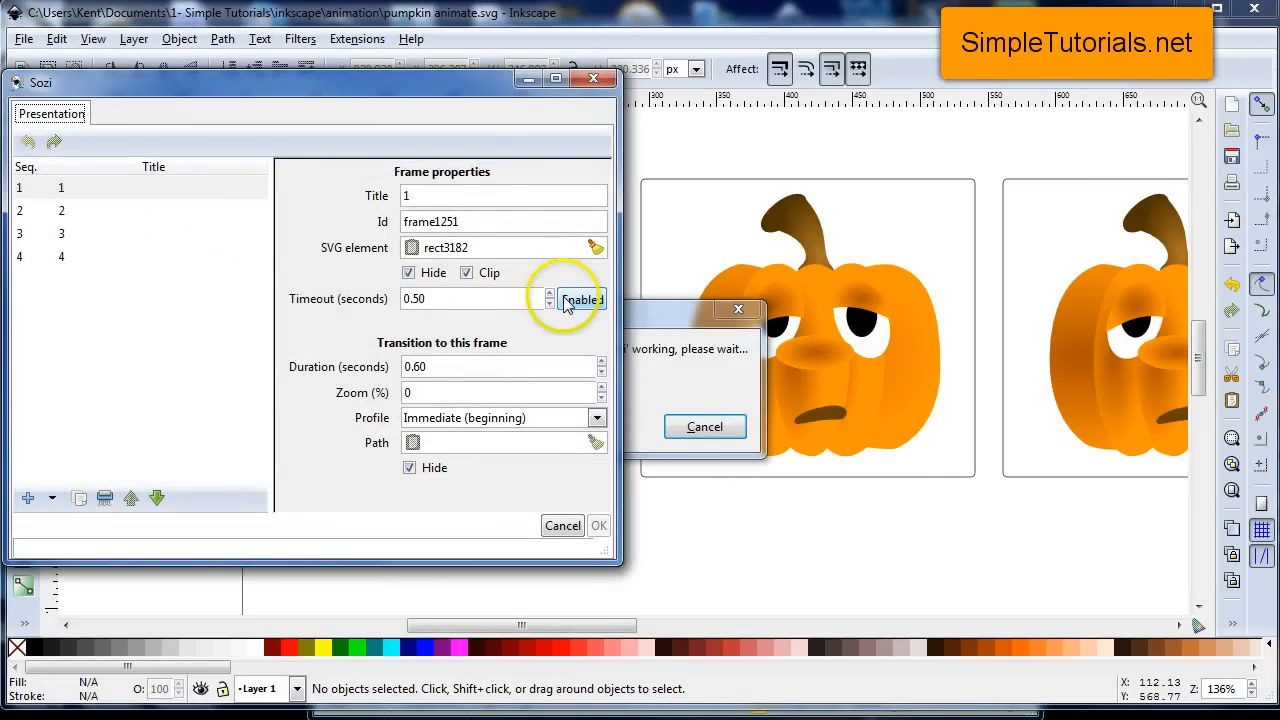
- Switch each Sozi frame's timeout from Disabled to Enabled, apply with OK, and save
left_click(61, 210)
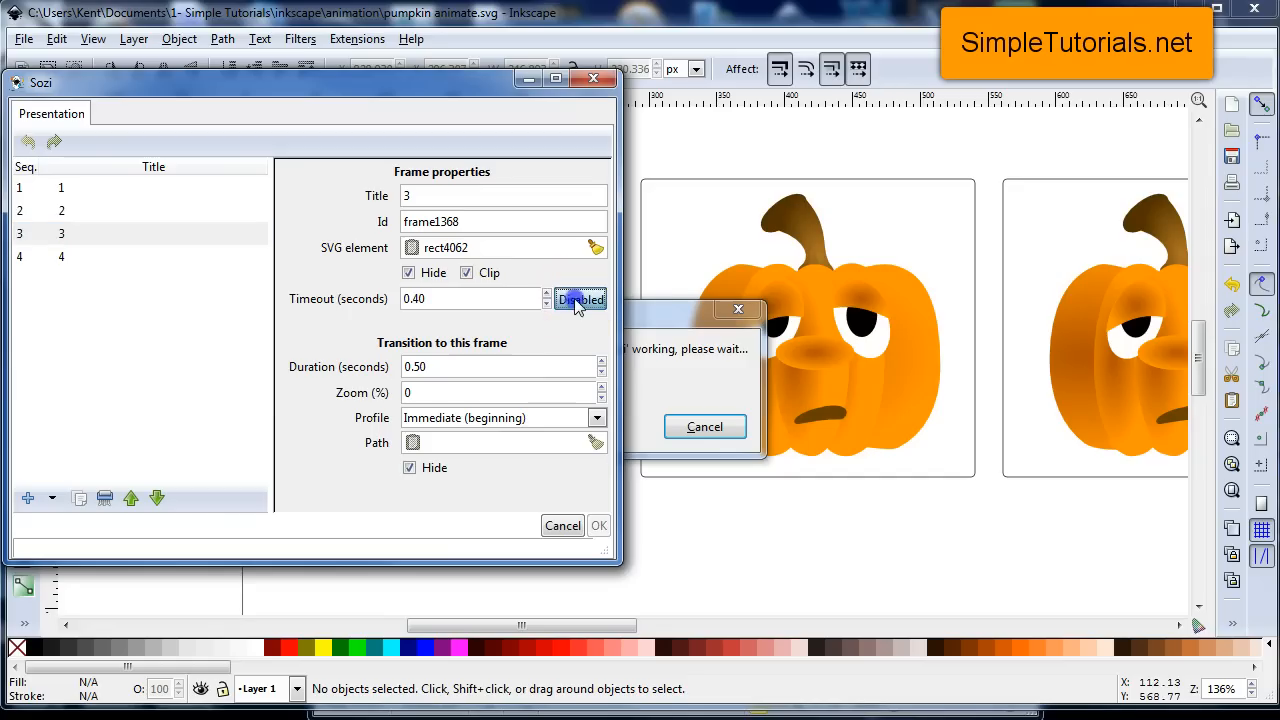
left_click(88, 257)
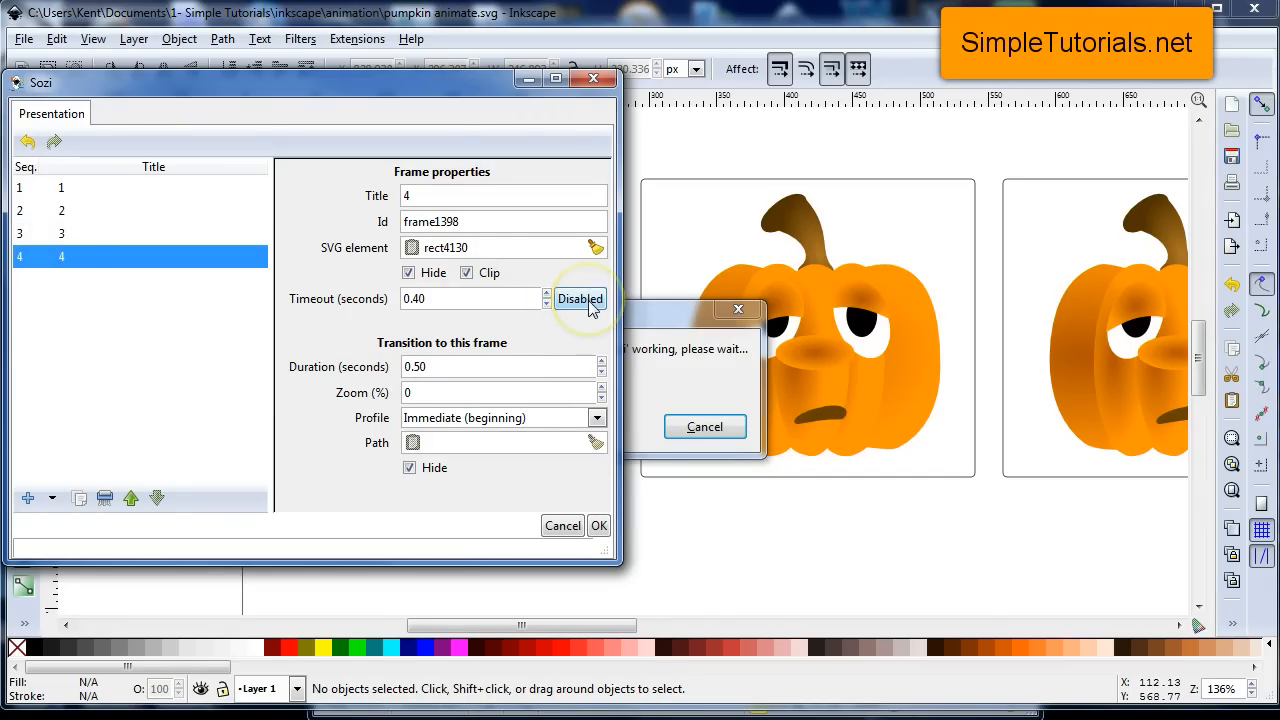
left_click(581, 299)
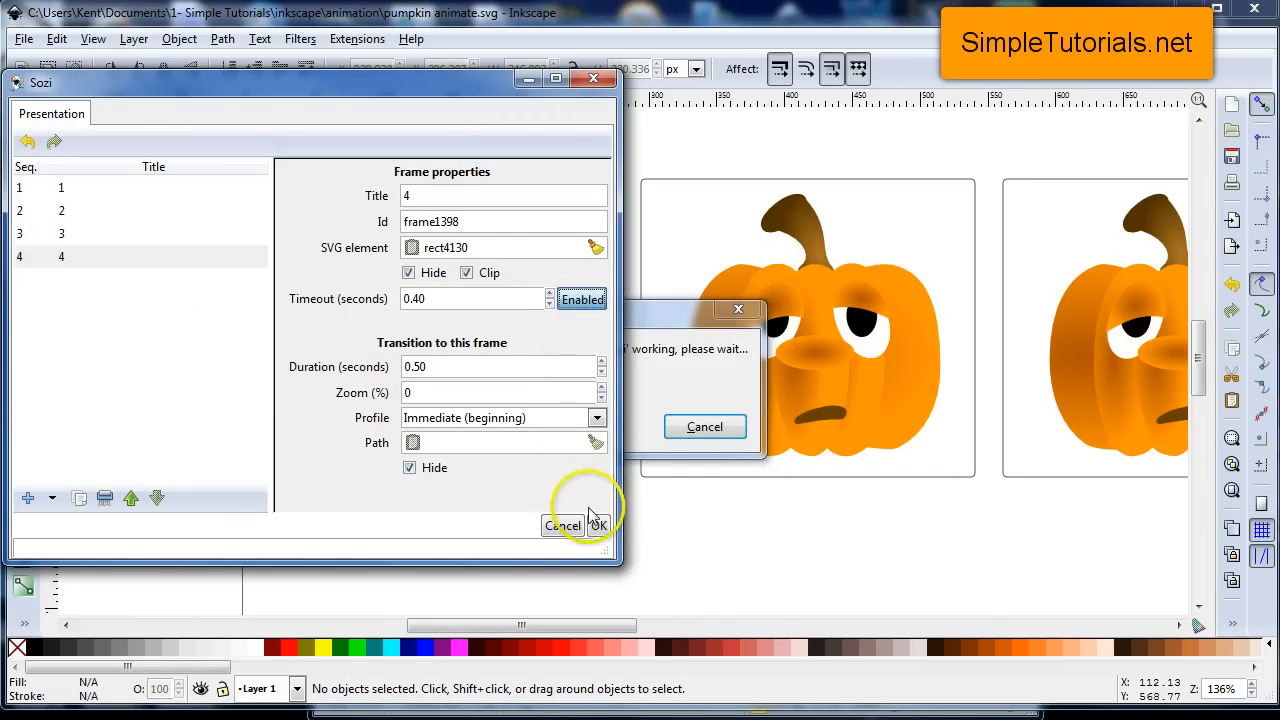
left_click(62, 233)
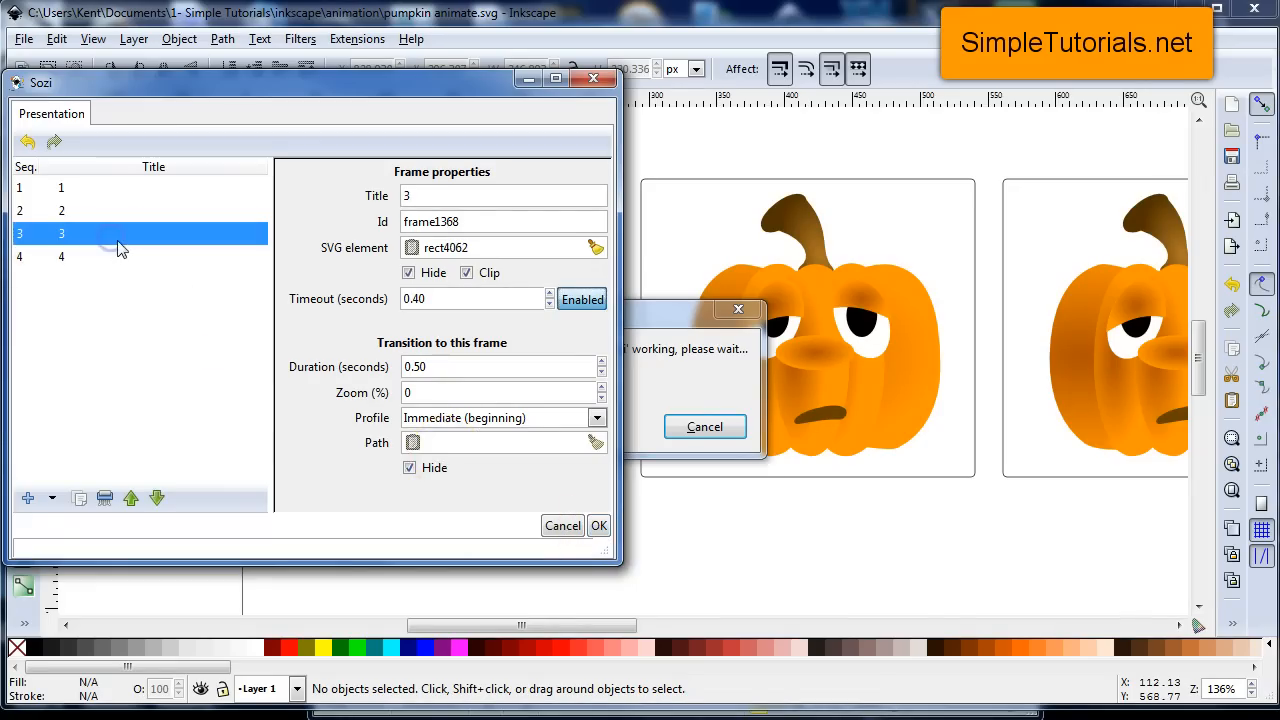
left_click(61, 256)
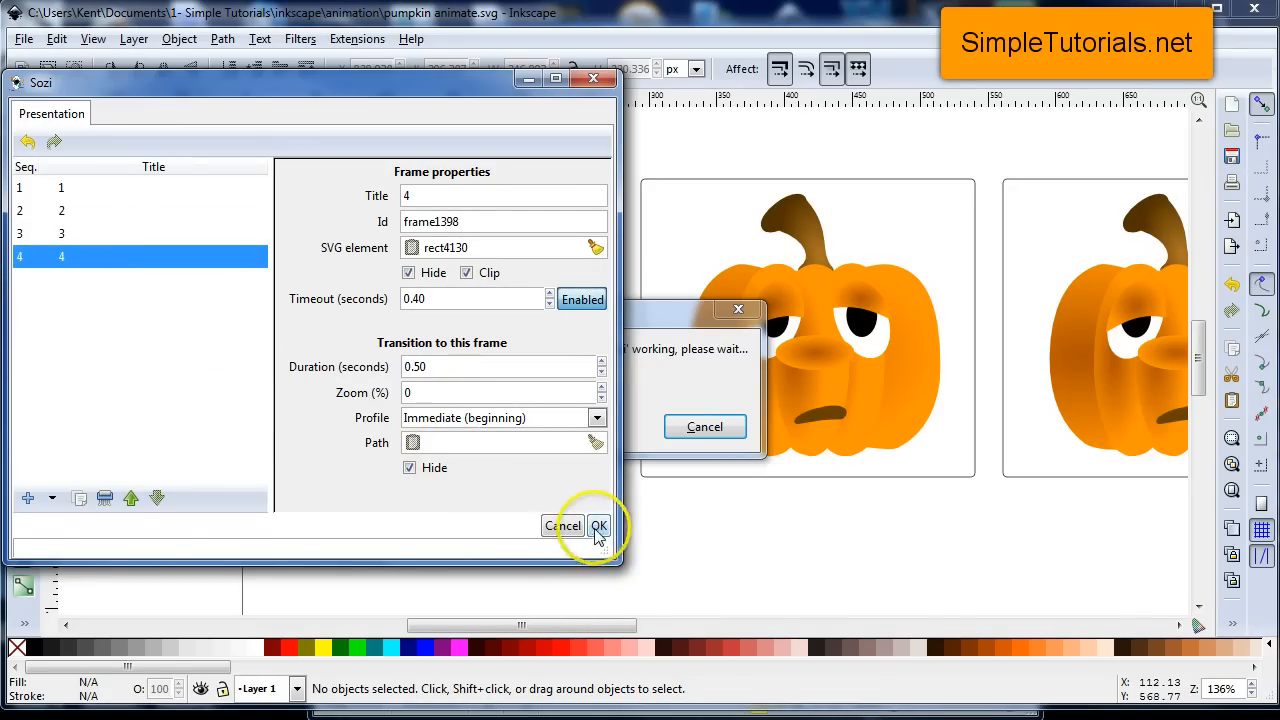
left_click(599, 525)
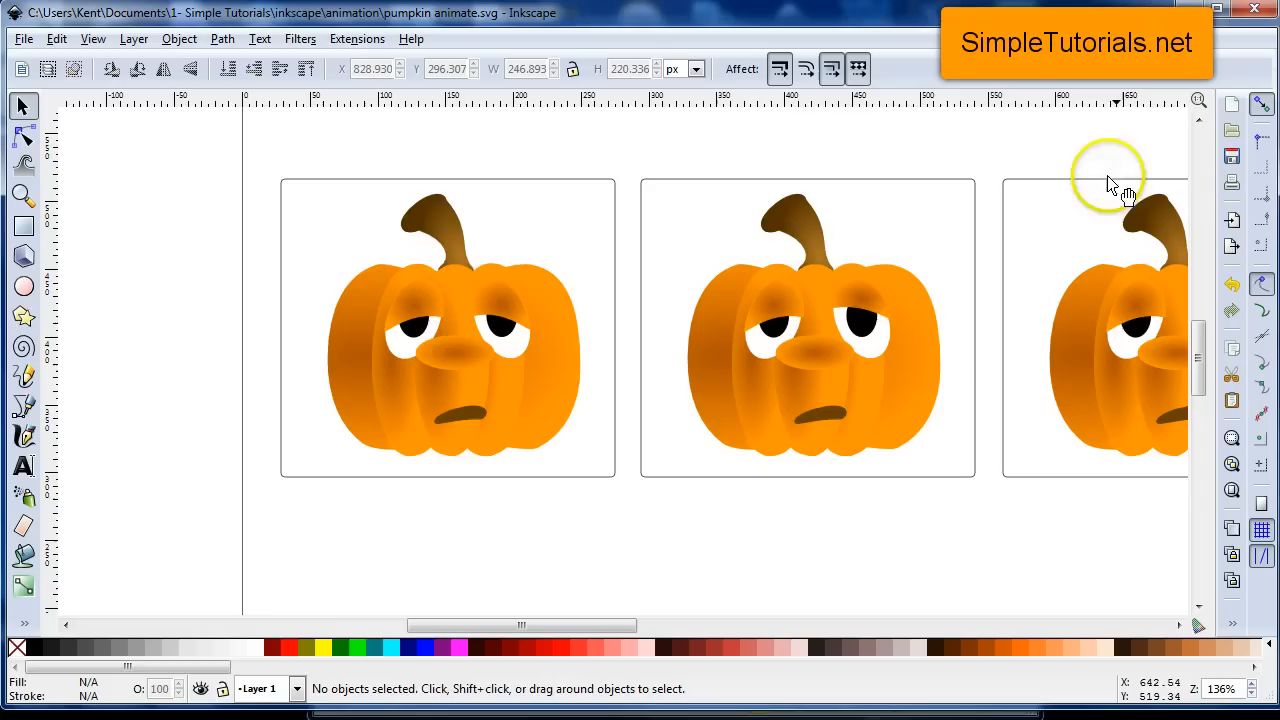
key("ctrl+s")
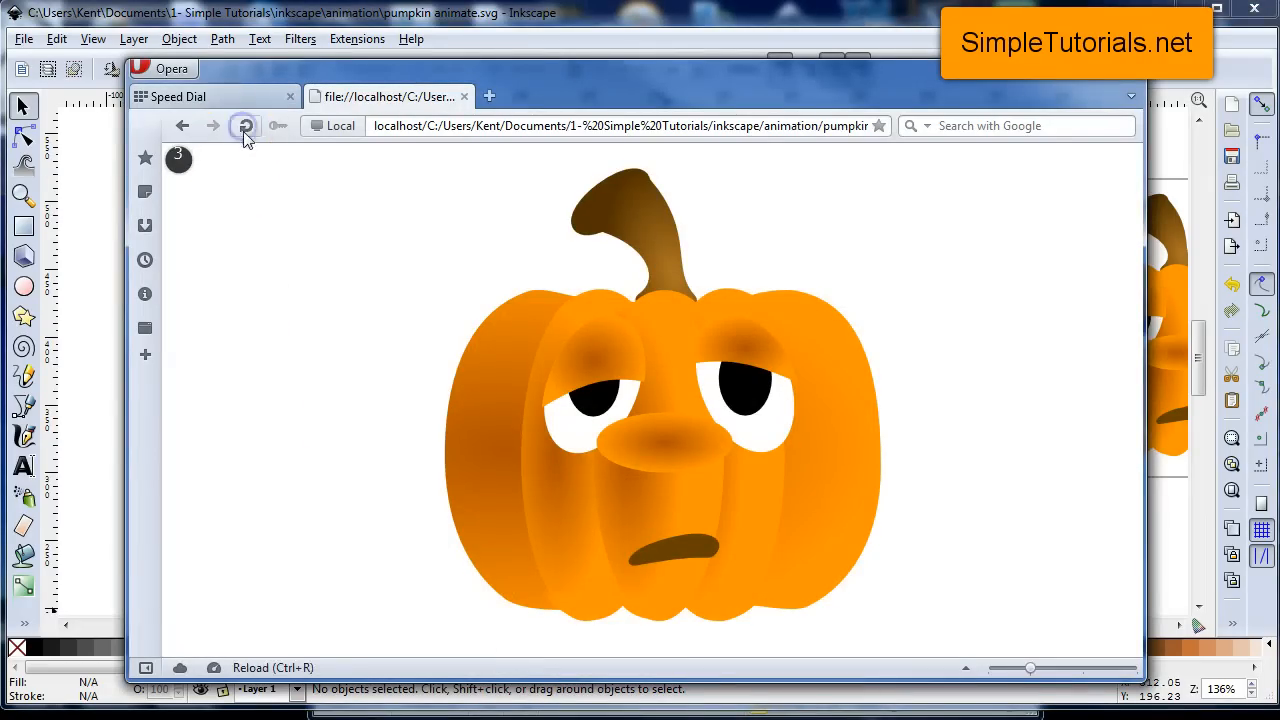
- Reload the pumpkin SVG page in Opera to pick up the new frame timeouts
left_click(245, 125)
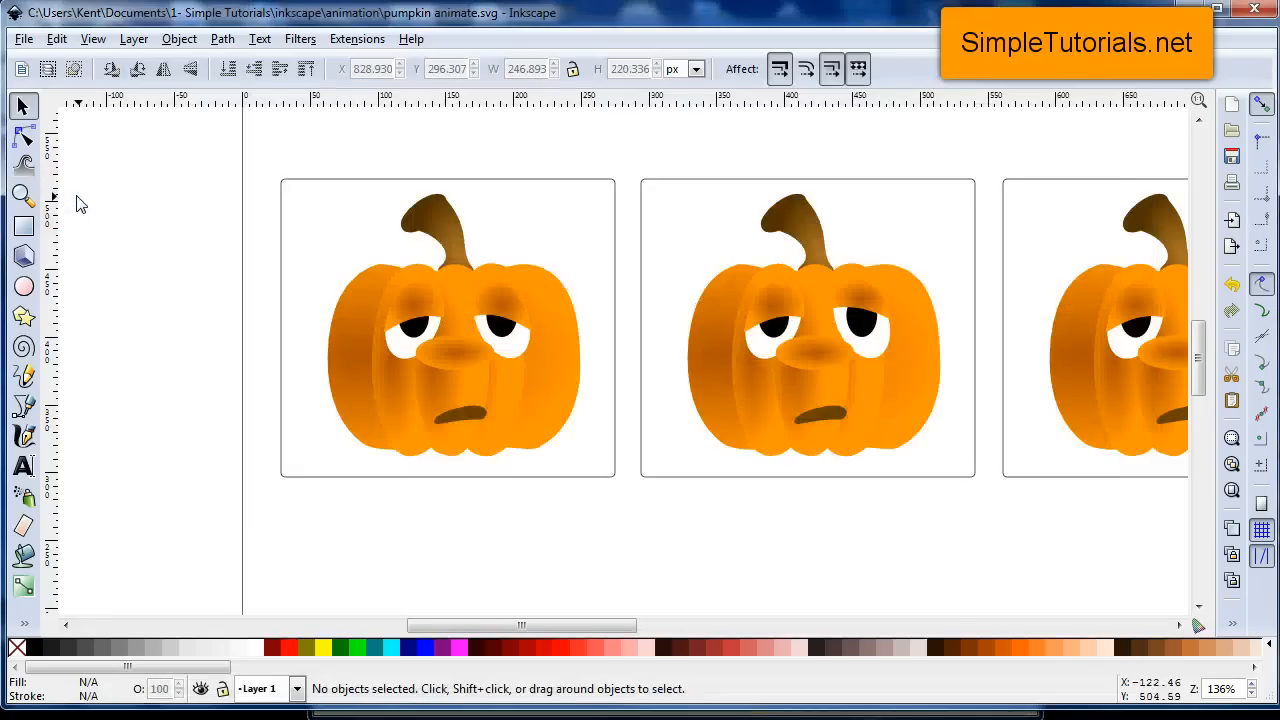
left_click_drag(520, 625, 595, 625)
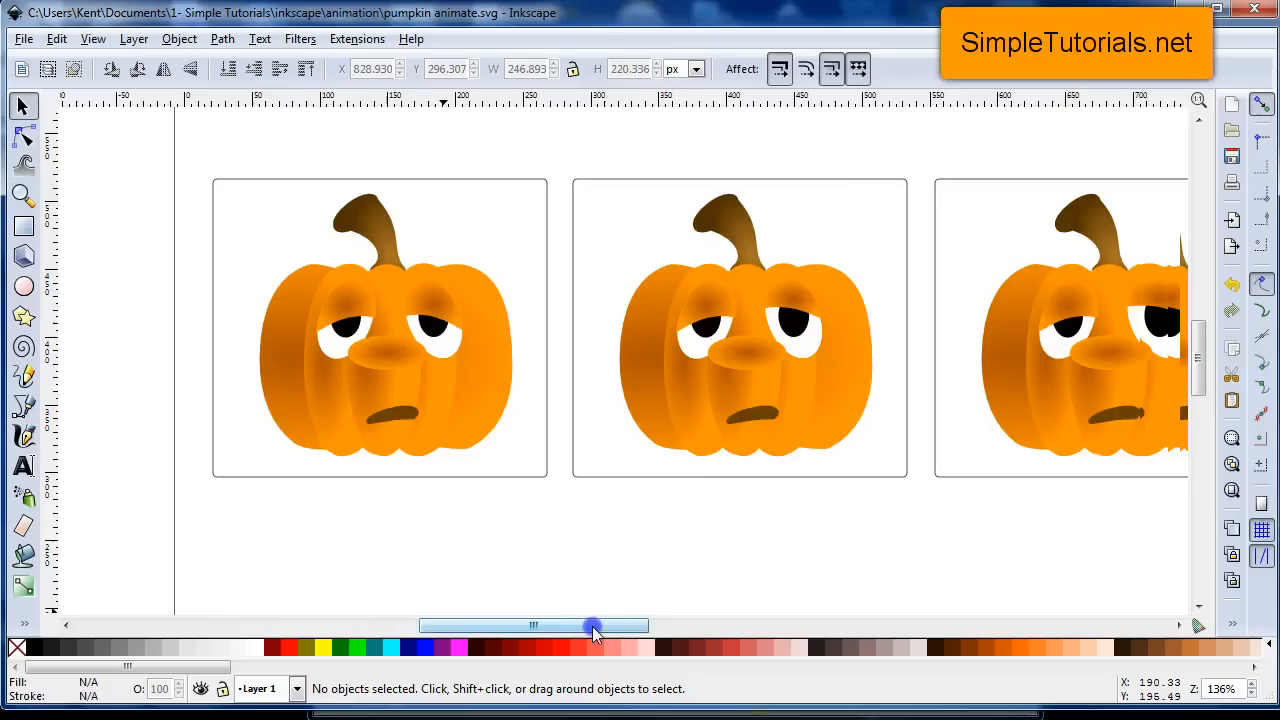
left_click_drag(593, 625, 625, 625)
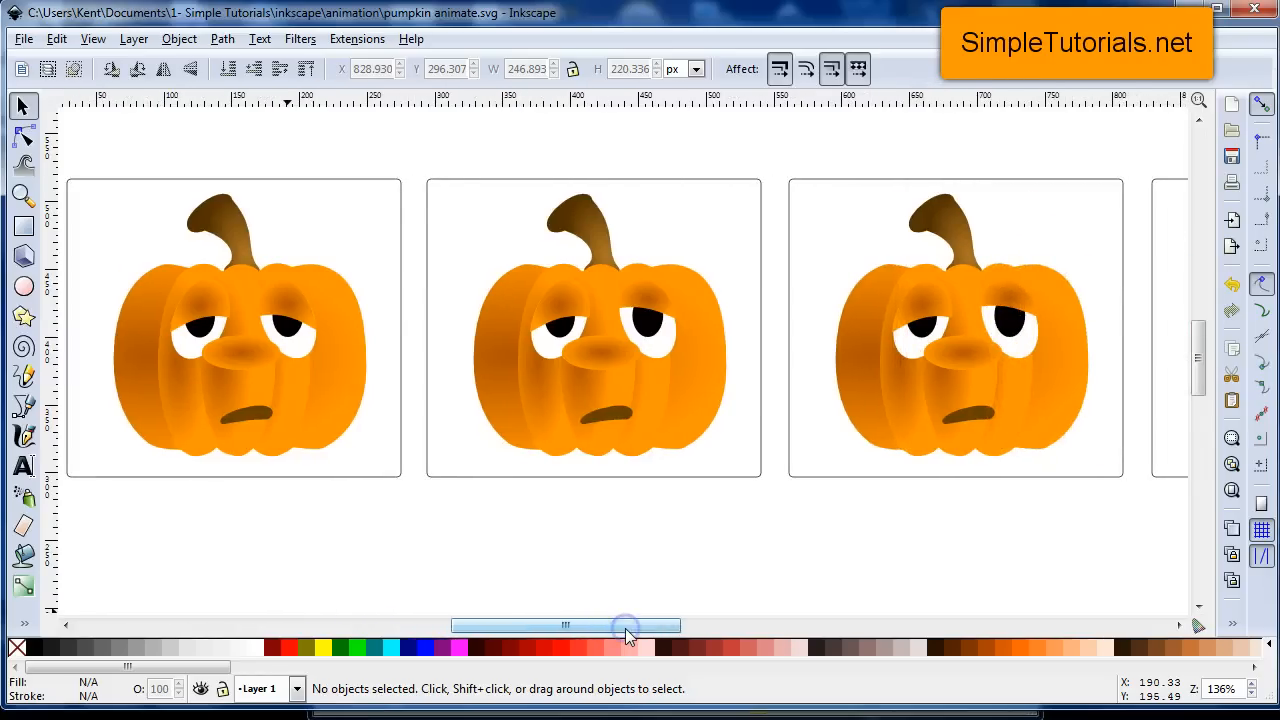
left_click_drag(625, 625, 665, 625)
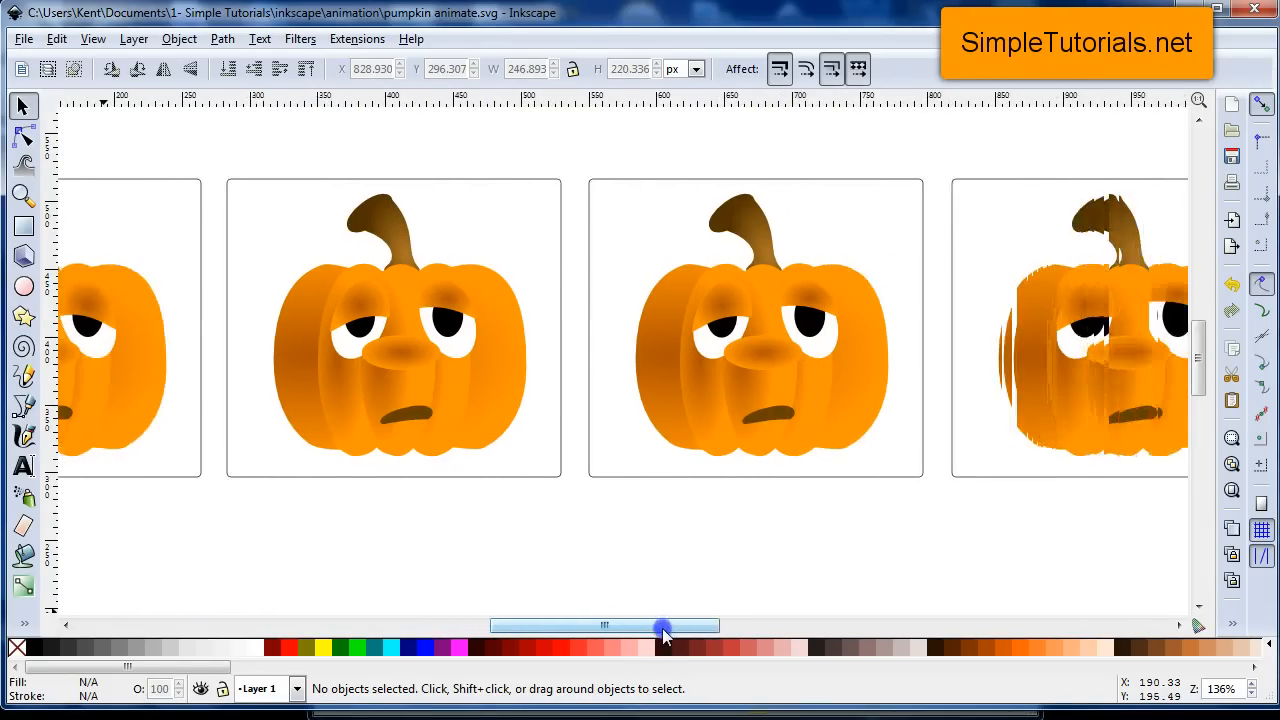